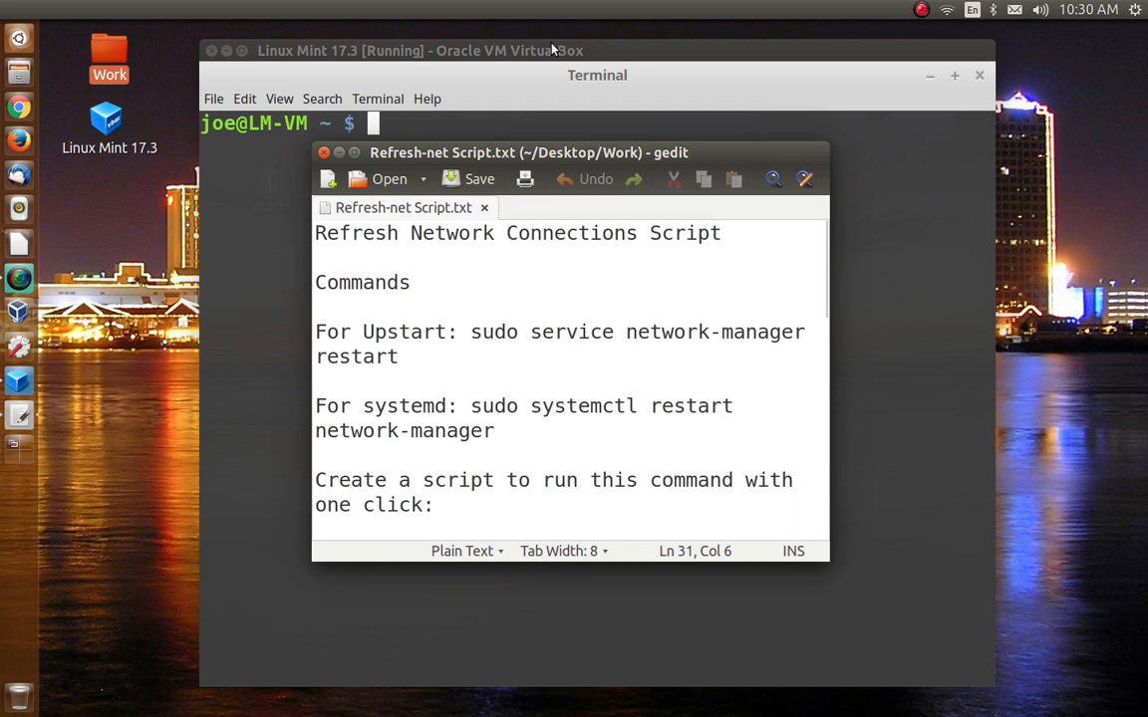
{"action": "mouse_move", "coordinate": [945, 36]}
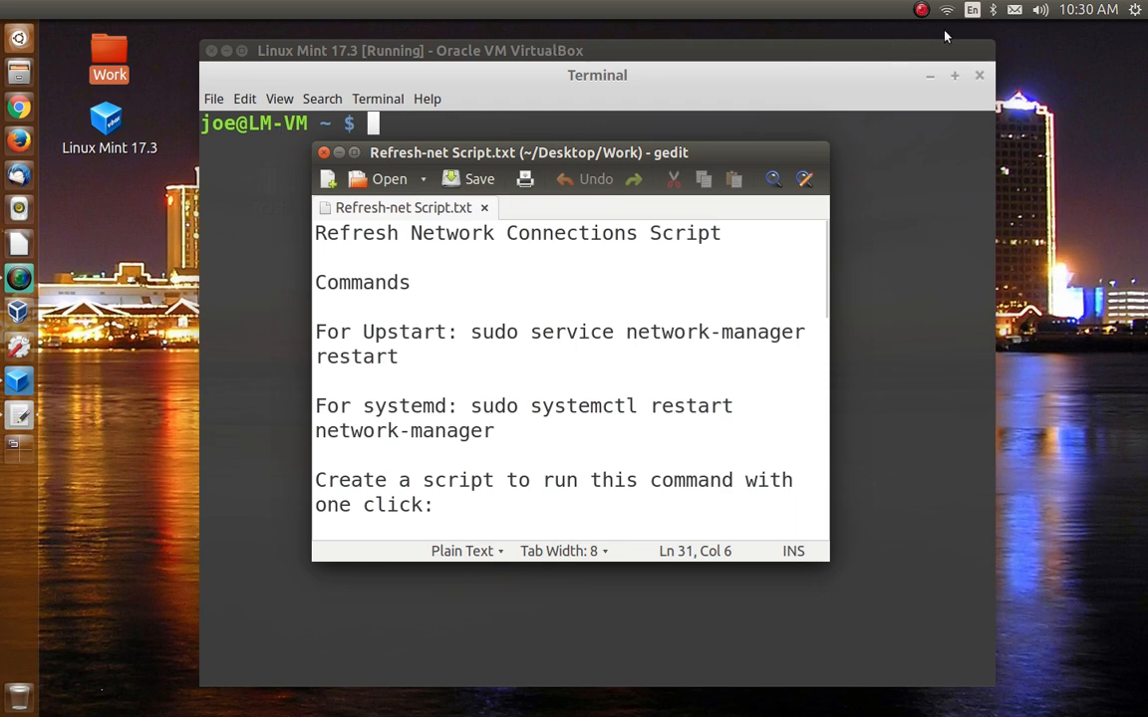
Maximize the Refresh-net Script.txt notes window so the command notes fill the screen
{"action": "left_click", "coordinate": [944, 10]}
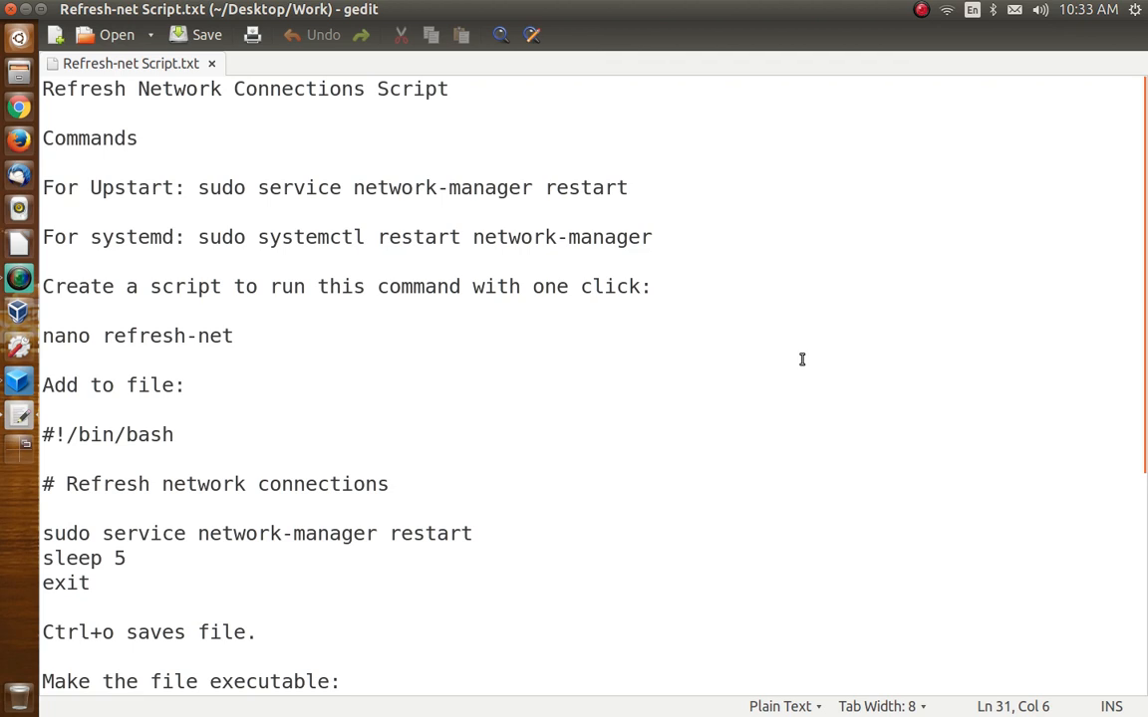
{"action": "mouse_move", "coordinate": [545, 195]}
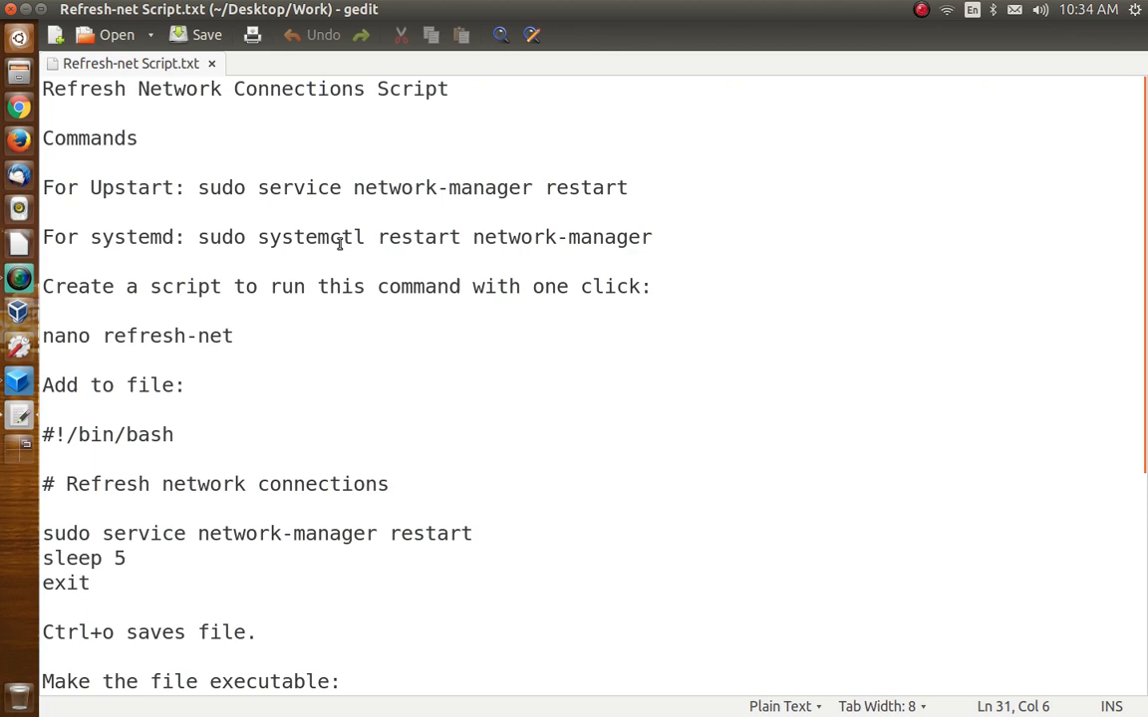
{"action": "mouse_move", "coordinate": [216, 215]}
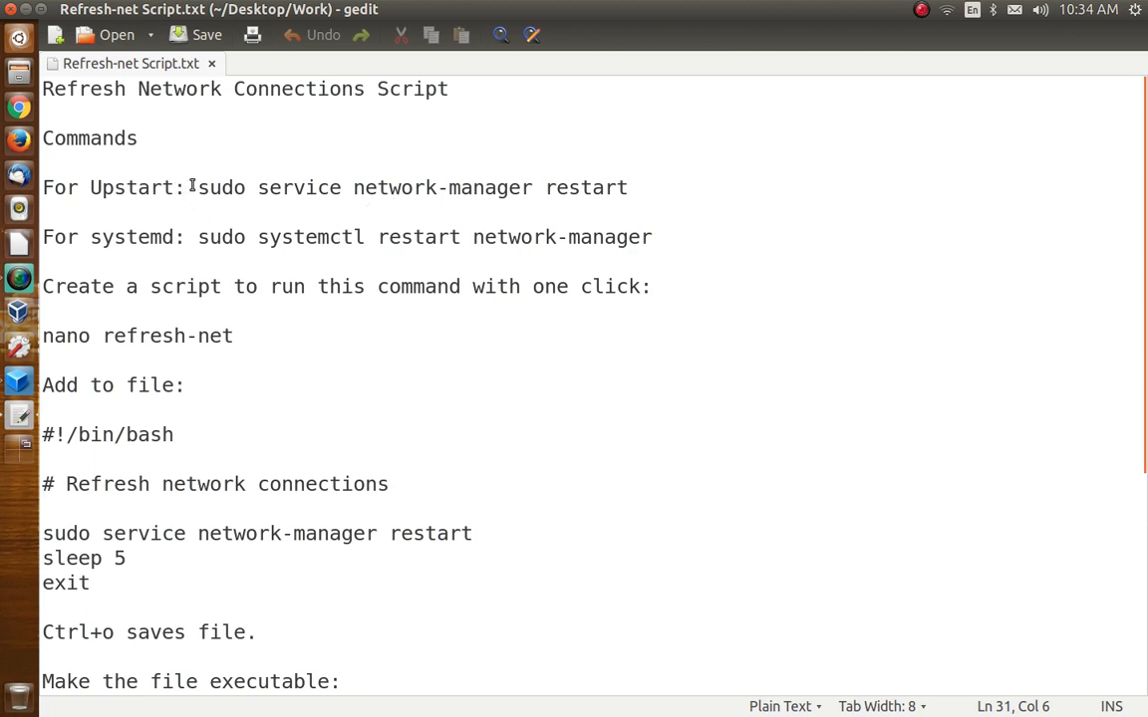
Select and copy 'sudo service network-manager restart' from the Upstart line of the notes
{"action": "left_click_drag", "start_coordinate": [188, 187], "coordinate": [628, 187]}
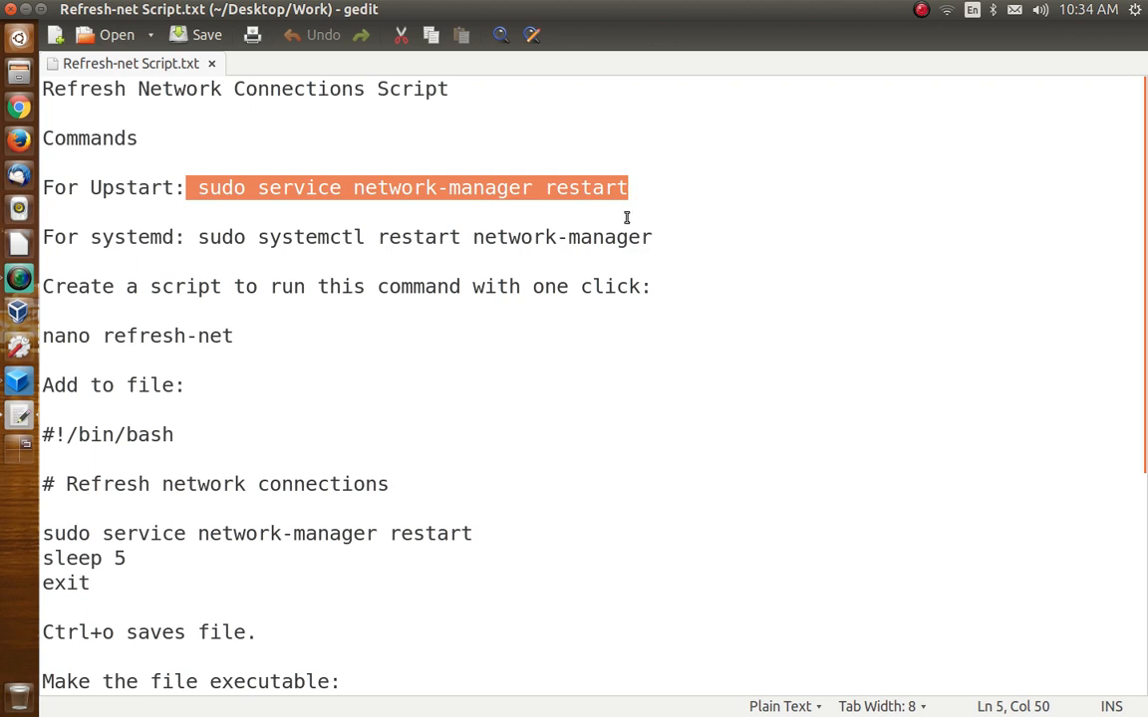
{"action": "left_click", "coordinate": [196, 237]}
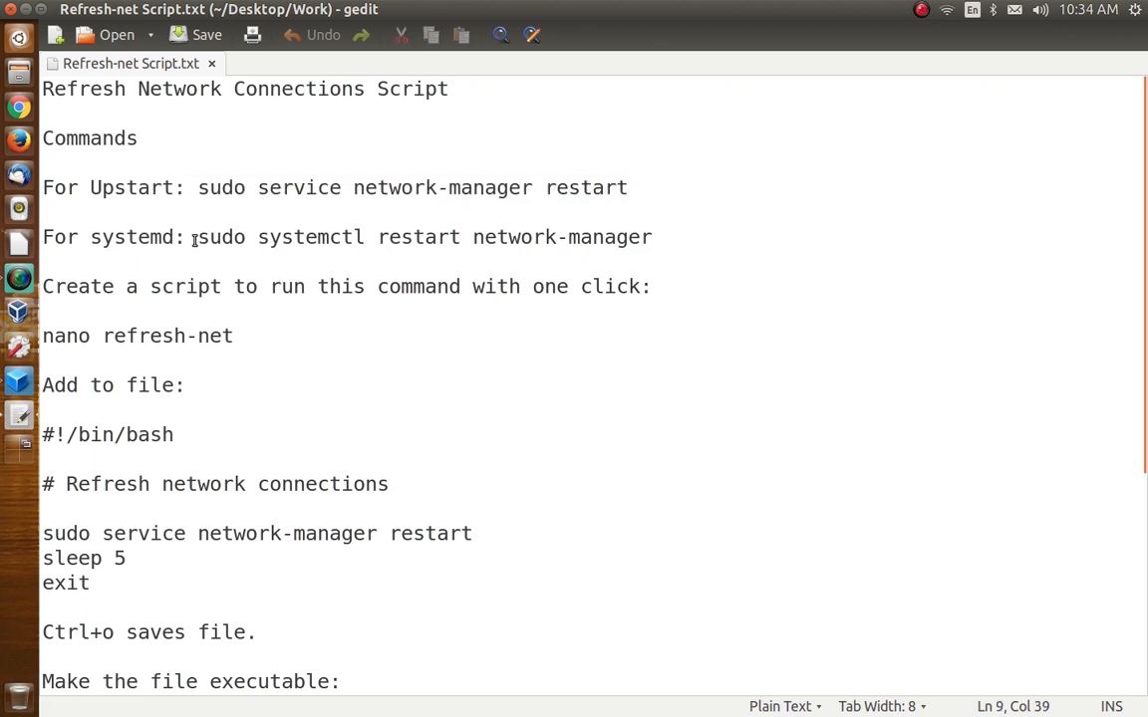
{"action": "left_click_drag", "start_coordinate": [199, 237], "coordinate": [646, 237]}
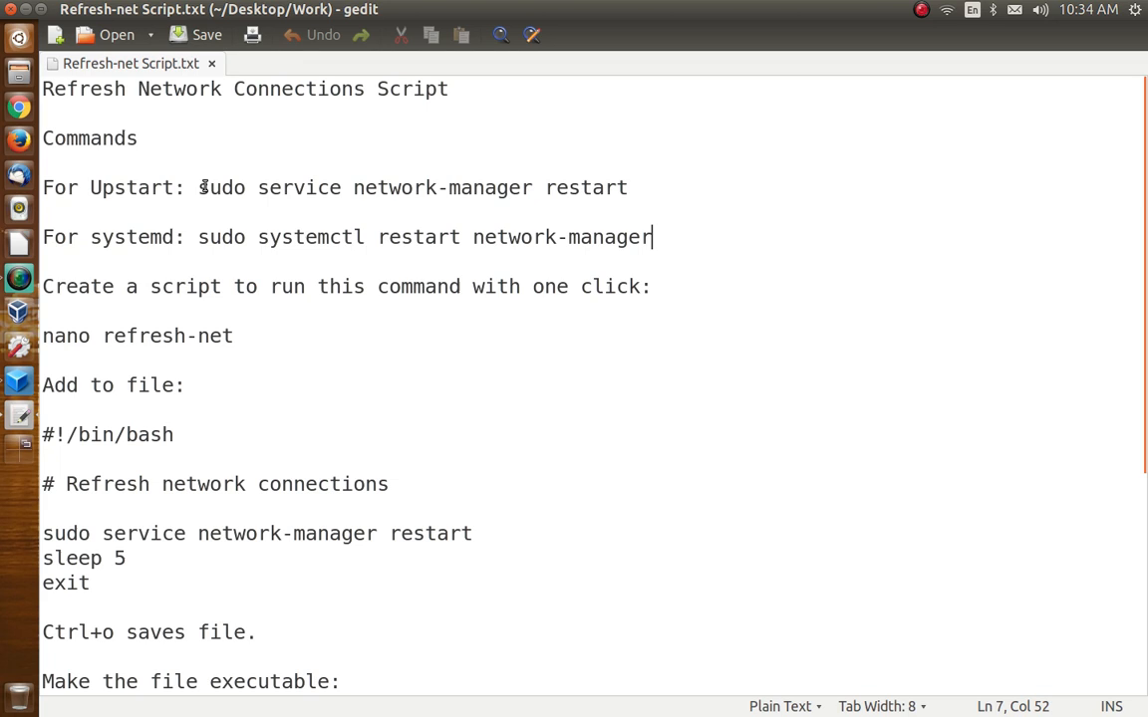
{"action": "left_click_drag", "start_coordinate": [199, 188], "coordinate": [618, 187]}
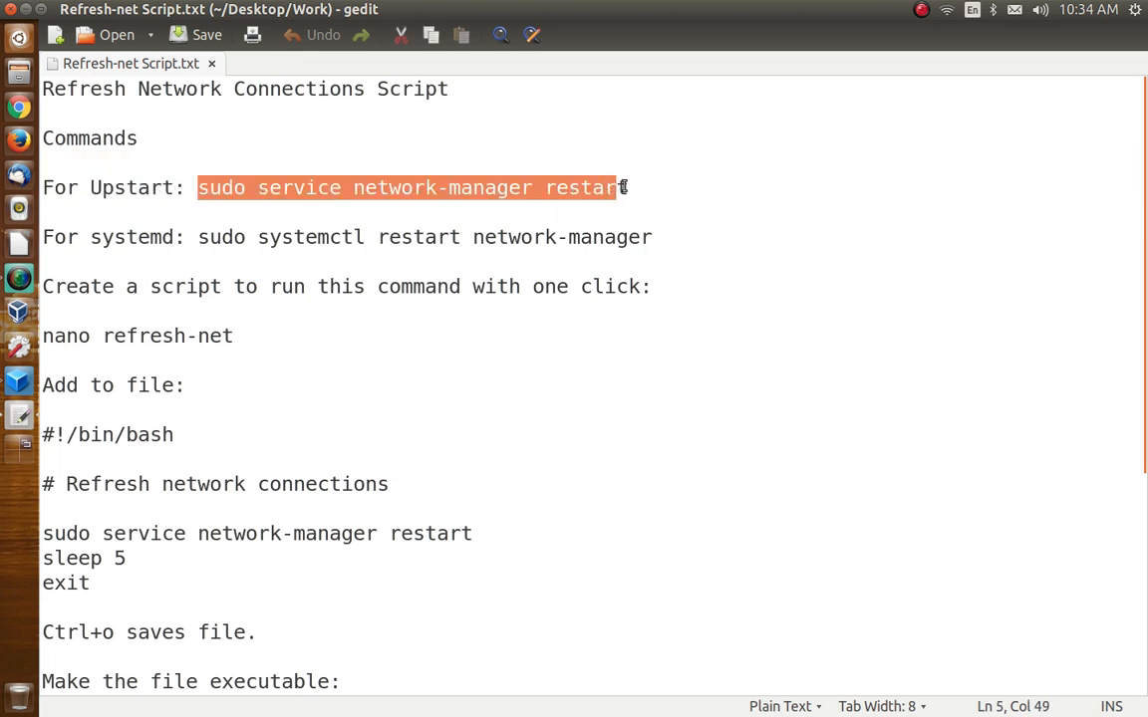
{"action": "right_click", "coordinate": [618, 188]}
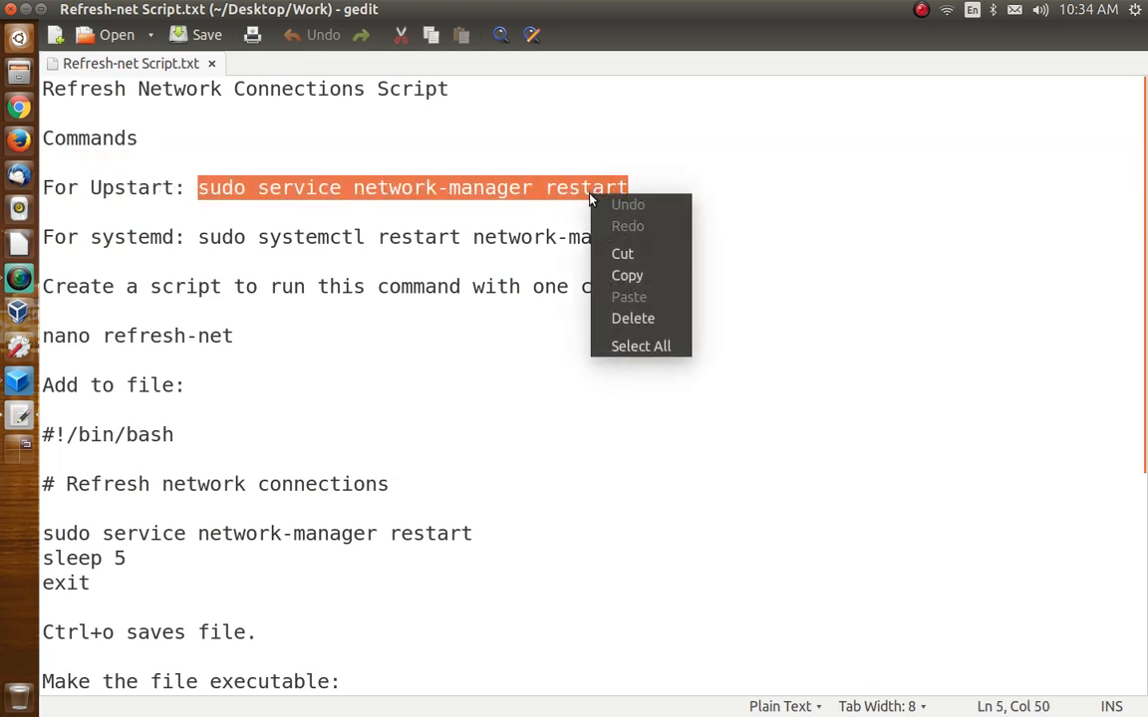
{"action": "left_click", "coordinate": [875, 100]}
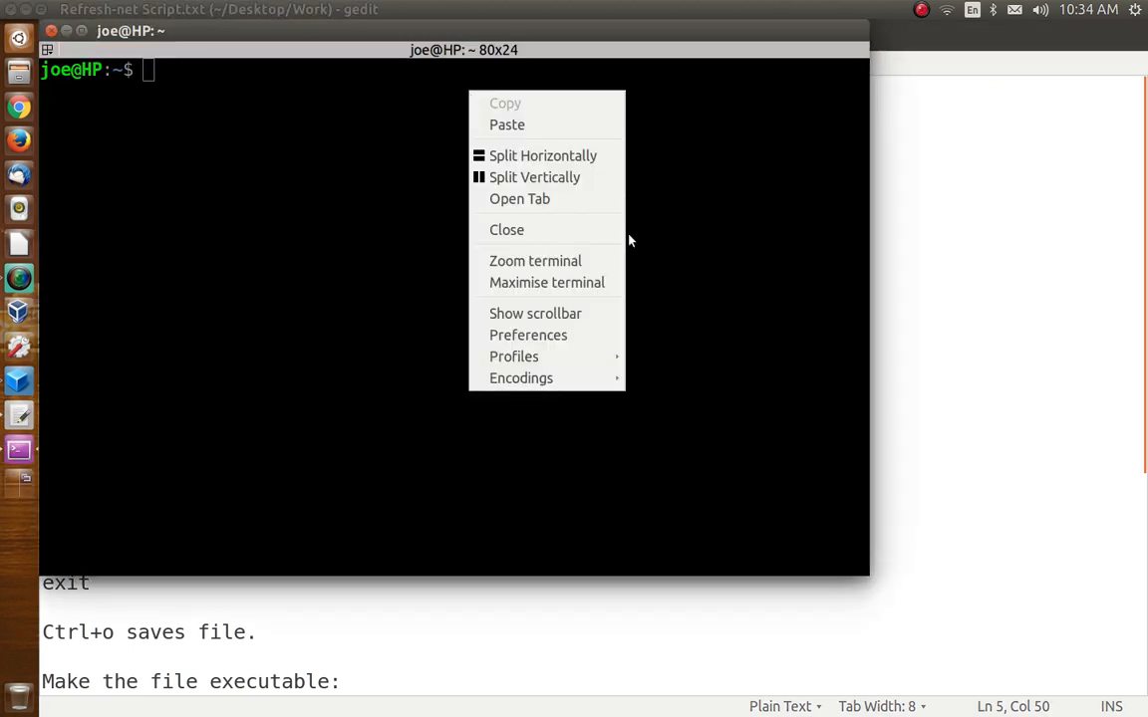
{"action": "mouse_move", "coordinate": [574, 124]}
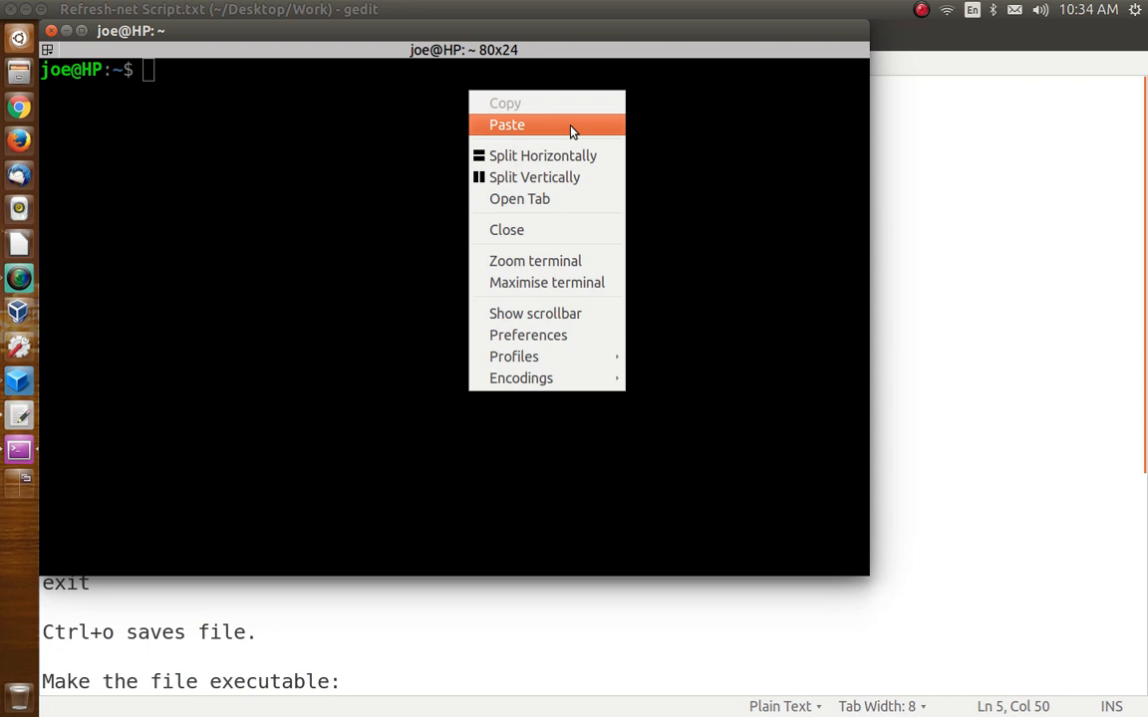
Paste and run the network-manager restart command, entering the sudo password
{"action": "left_click", "coordinate": [506, 124]}
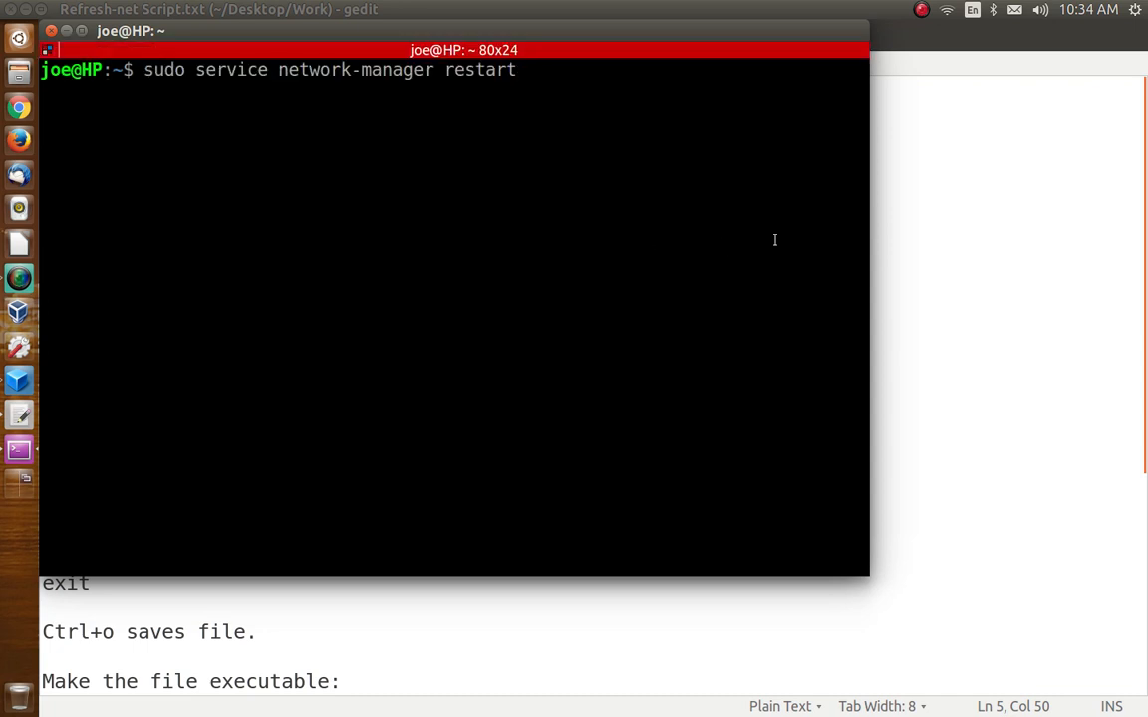
{"action": "key", "text": "Return"}
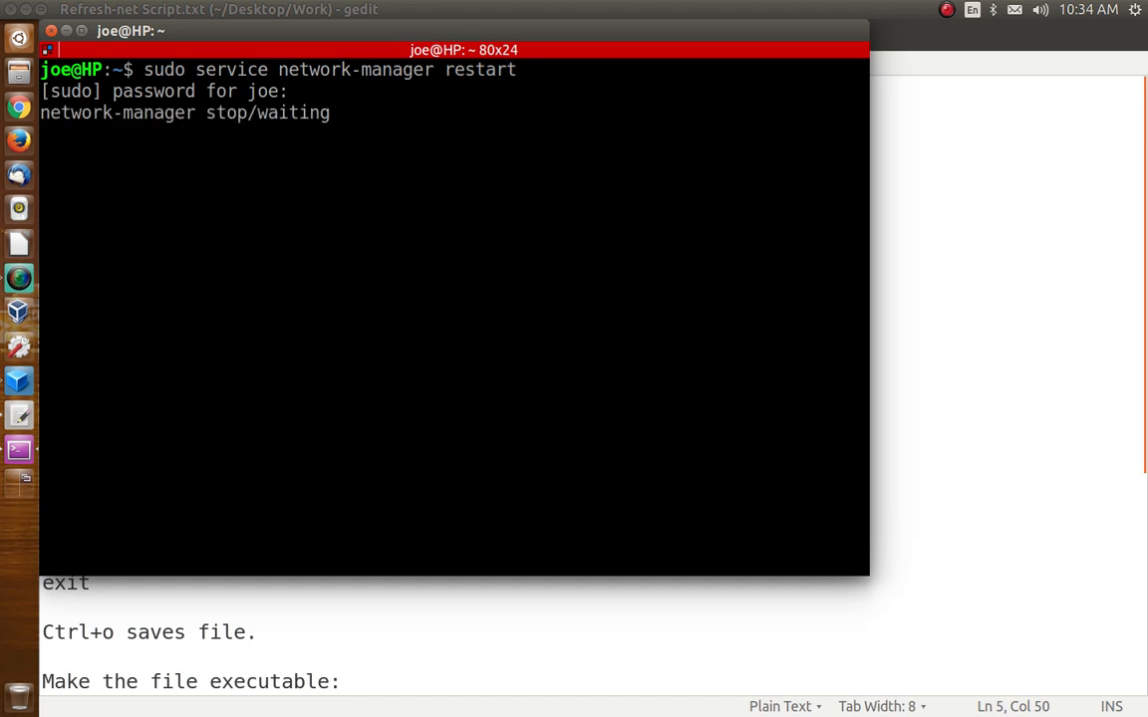
{"action": "key", "text": "Return"}
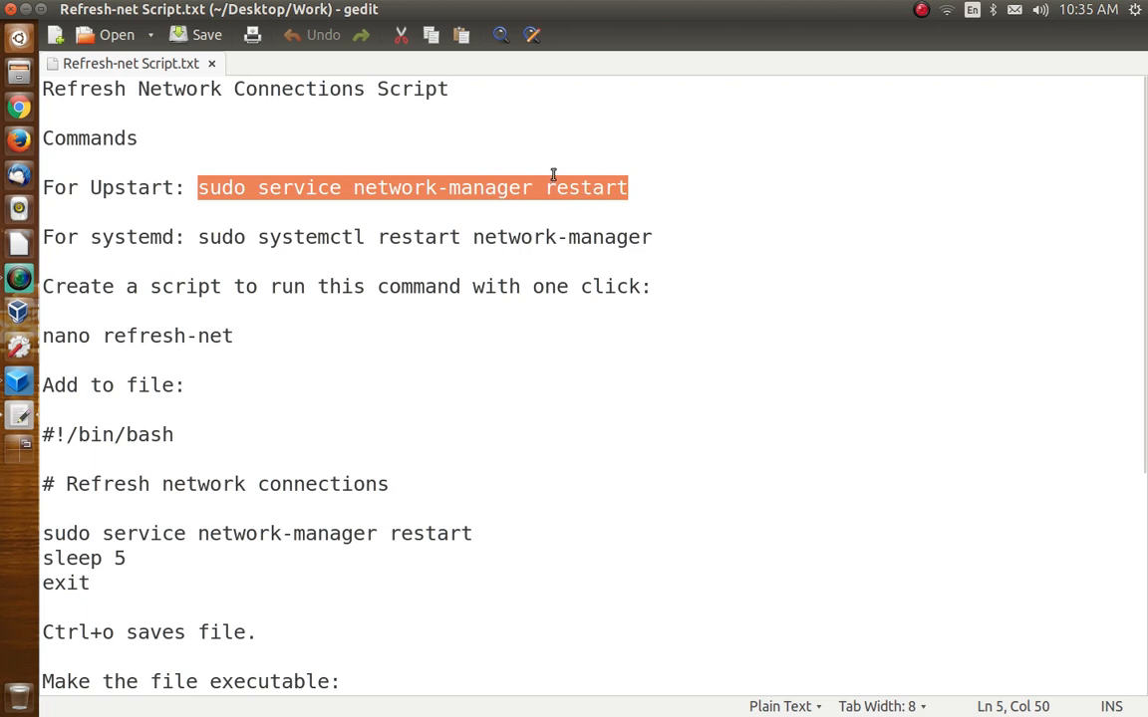
{"action": "mouse_move", "coordinate": [414, 331]}
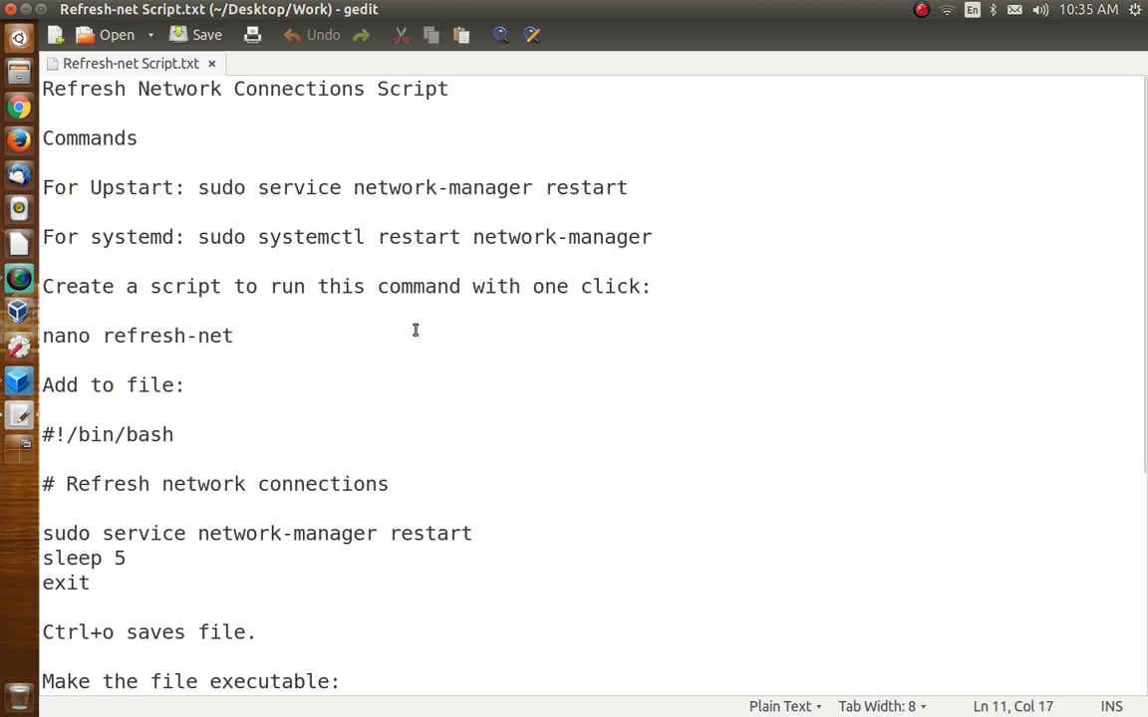
{"action": "left_click", "coordinate": [233, 335]}
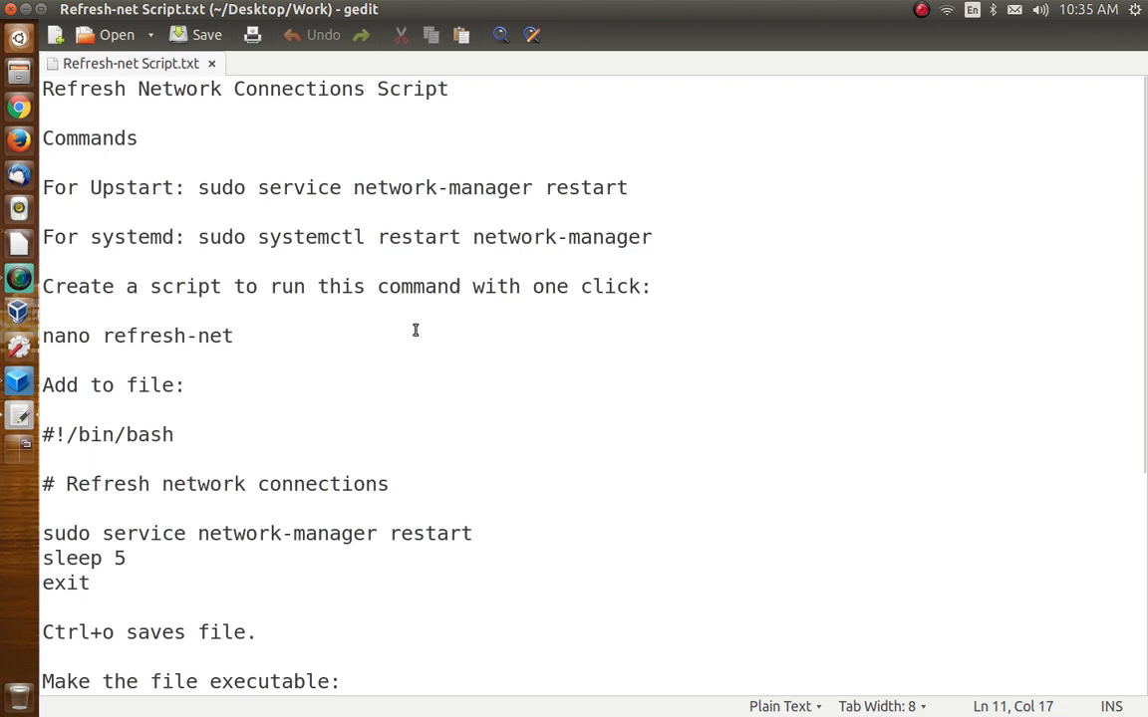
{"action": "left_click", "coordinate": [233, 335]}
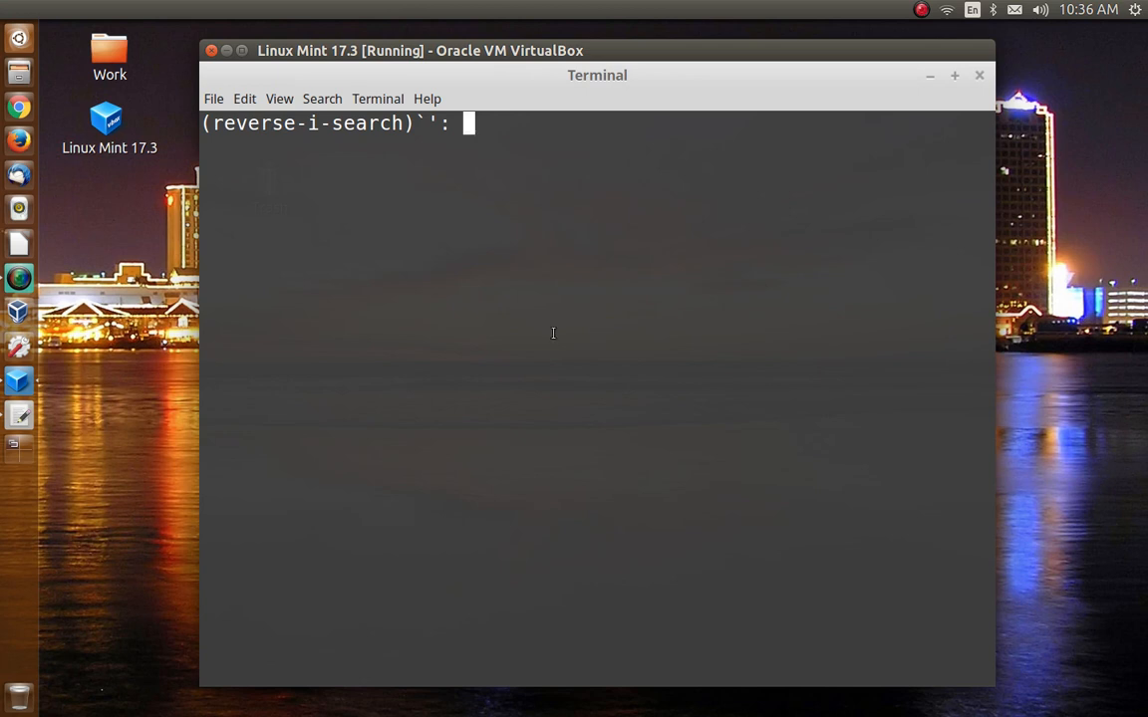
Cancel the reverse history search with Ctrl+C and select 'nano refresh-net' in the notes
{"action": "key", "text": "ctrl+c"}
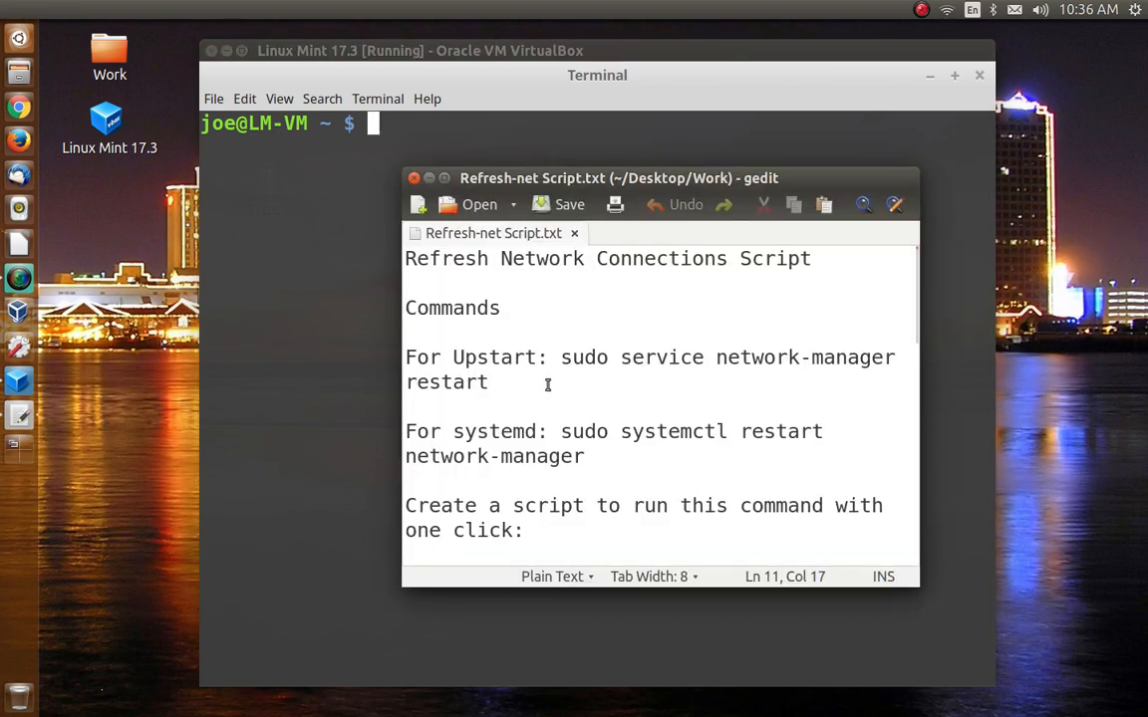
{"action": "scroll", "scroll_direction": "down", "scroll_amount": 3}
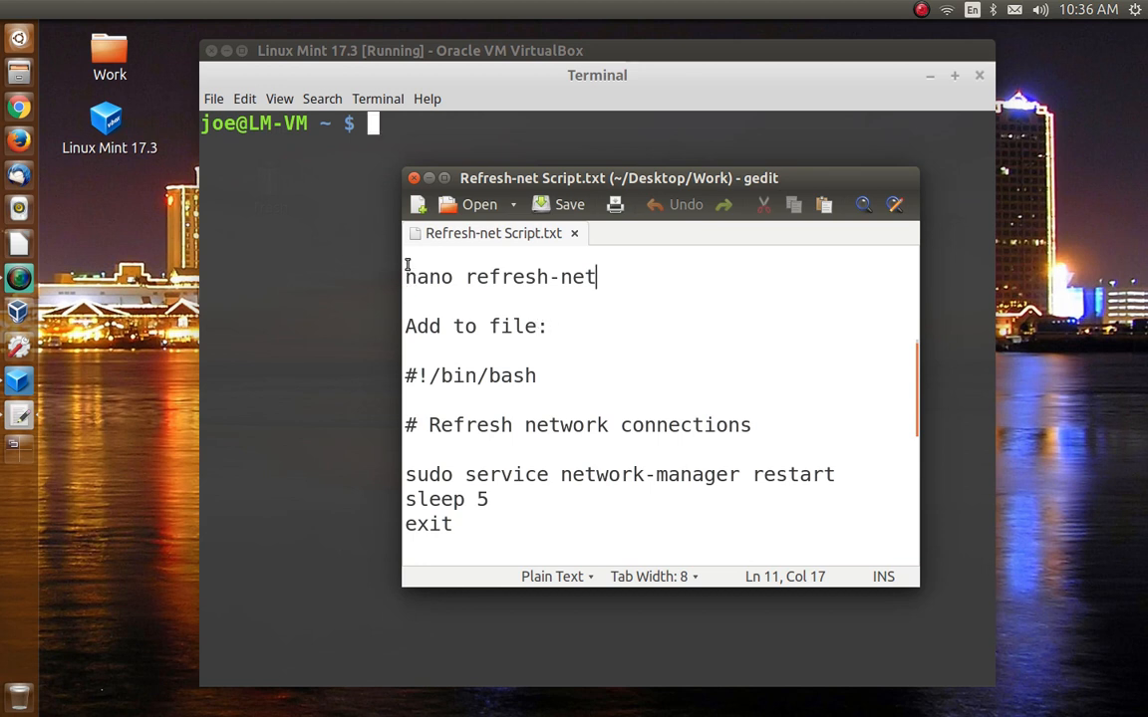
{"action": "left_click_drag", "start_coordinate": [405, 276], "coordinate": [596, 277]}
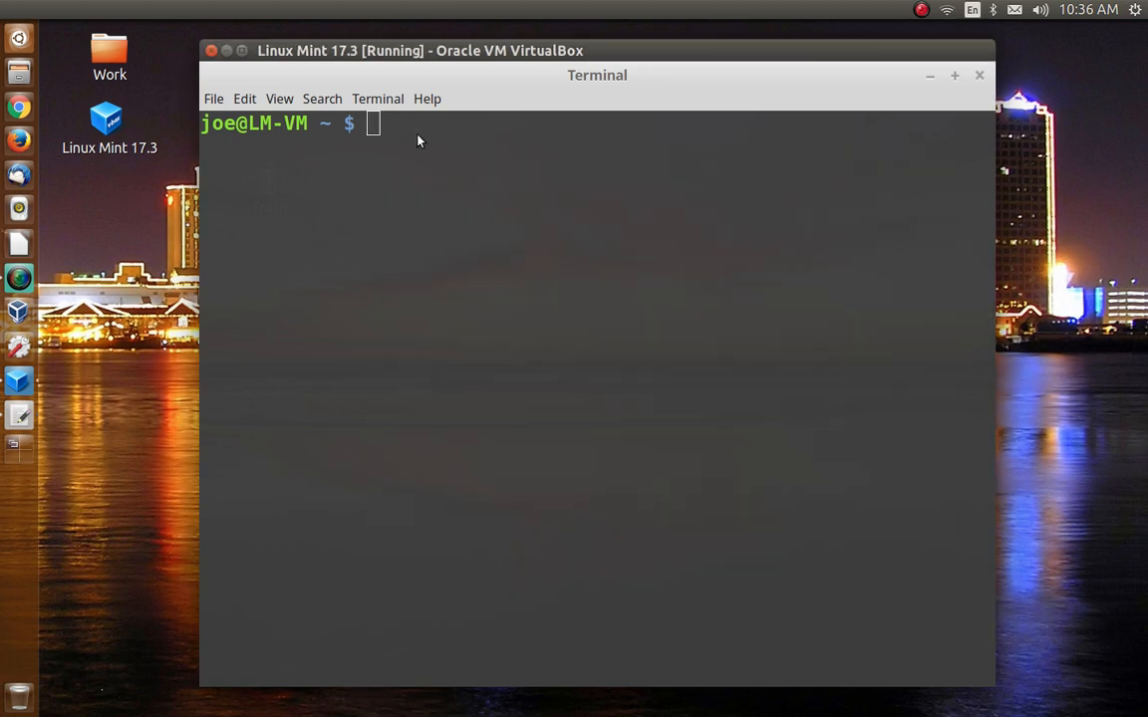
Paste 'nano refresh-net' into the Mint terminal and select the script lines from #!/bin/bash to exit
{"action": "right_click", "coordinate": [418, 140]}
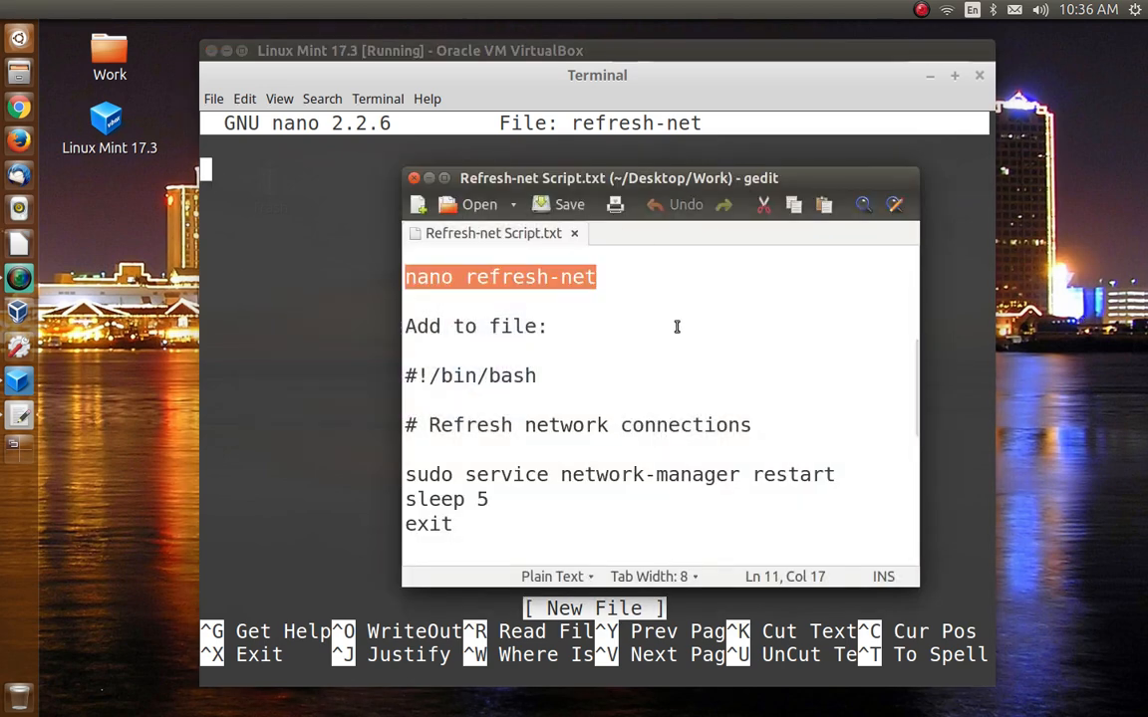
{"action": "scroll", "scroll_direction": "down", "scroll_amount": 3}
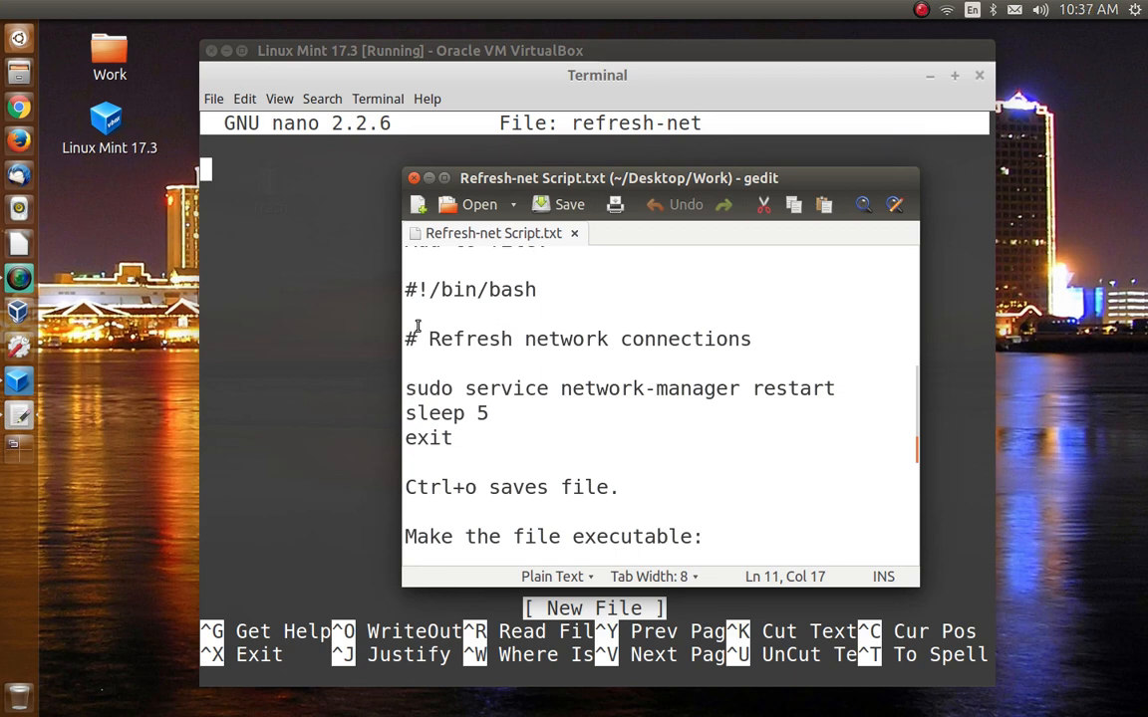
{"action": "left_click_drag", "start_coordinate": [406, 289], "coordinate": [486, 412]}
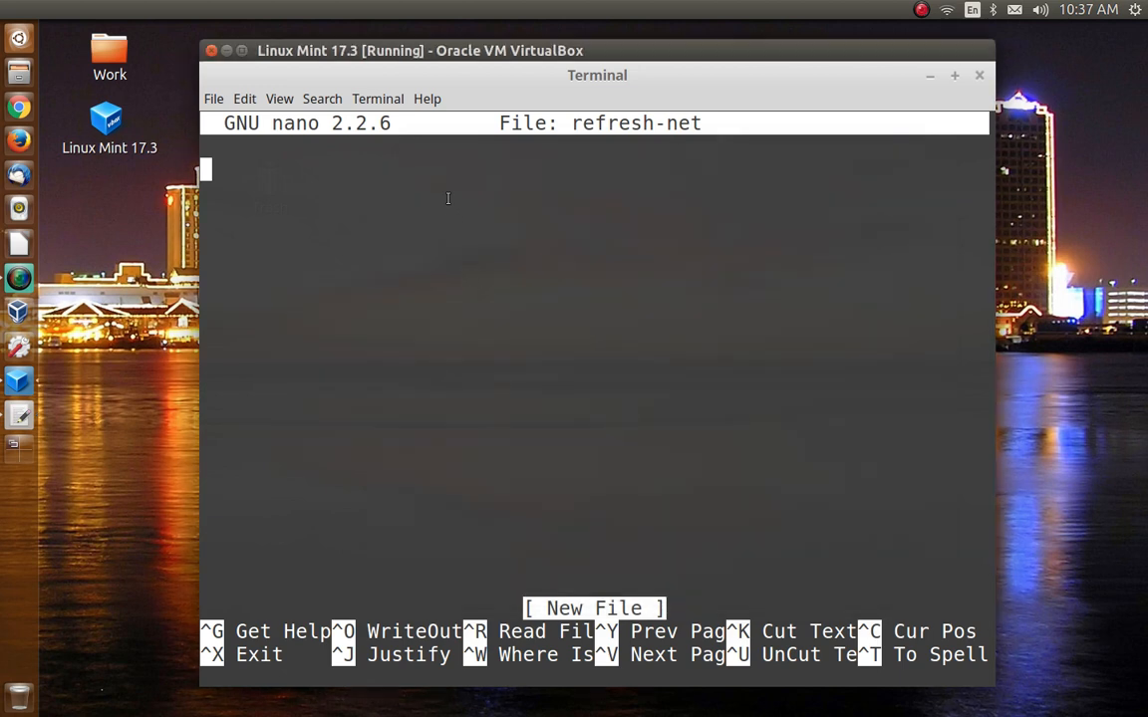
Paste the network-manager restart, sleep 5 and exit script into nano
{"action": "right_click", "coordinate": [447, 197]}
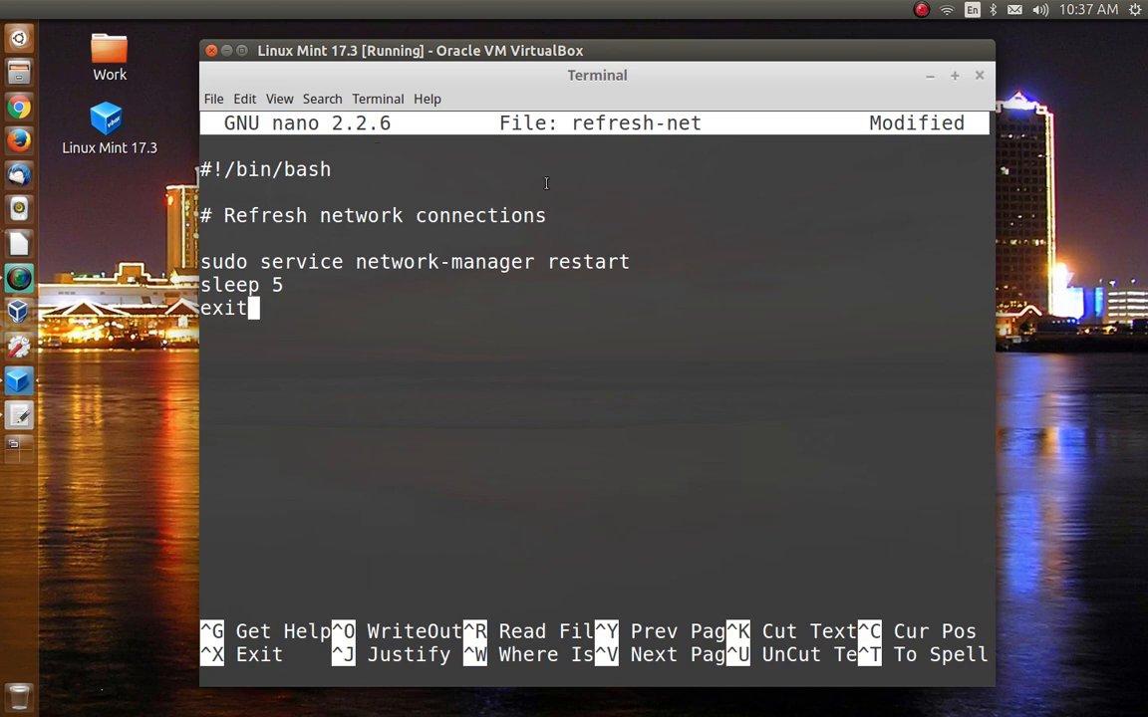
{"action": "mouse_move", "coordinate": [382, 331]}
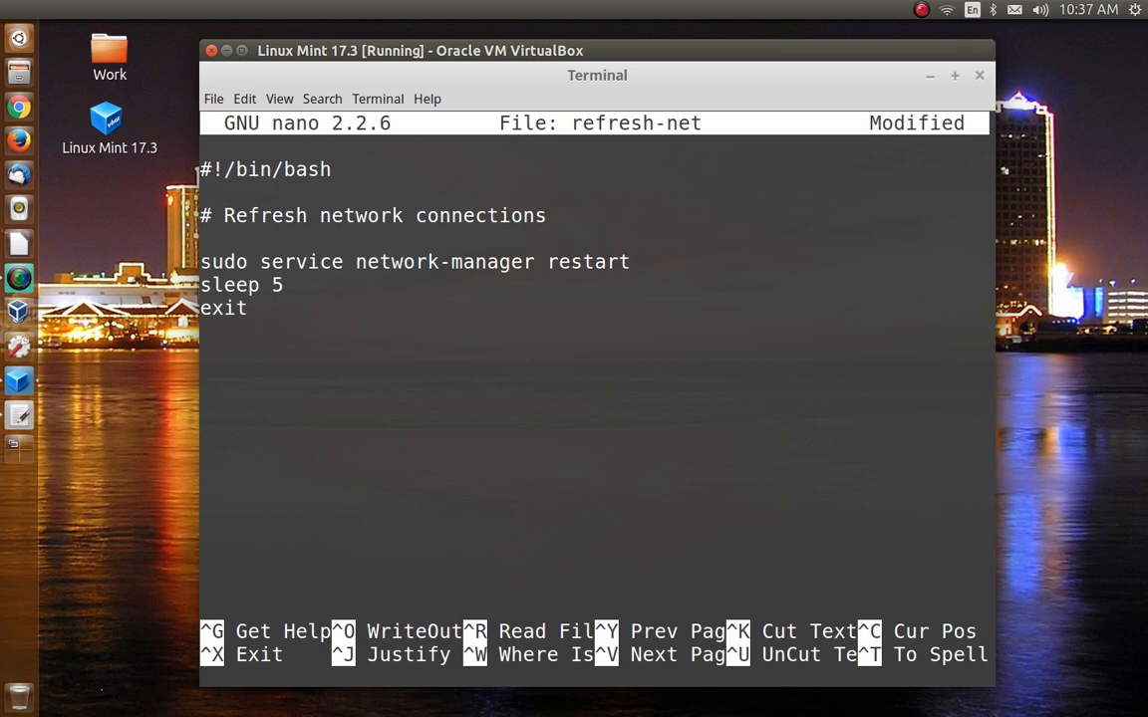
{"action": "left_click", "coordinate": [251, 168]}
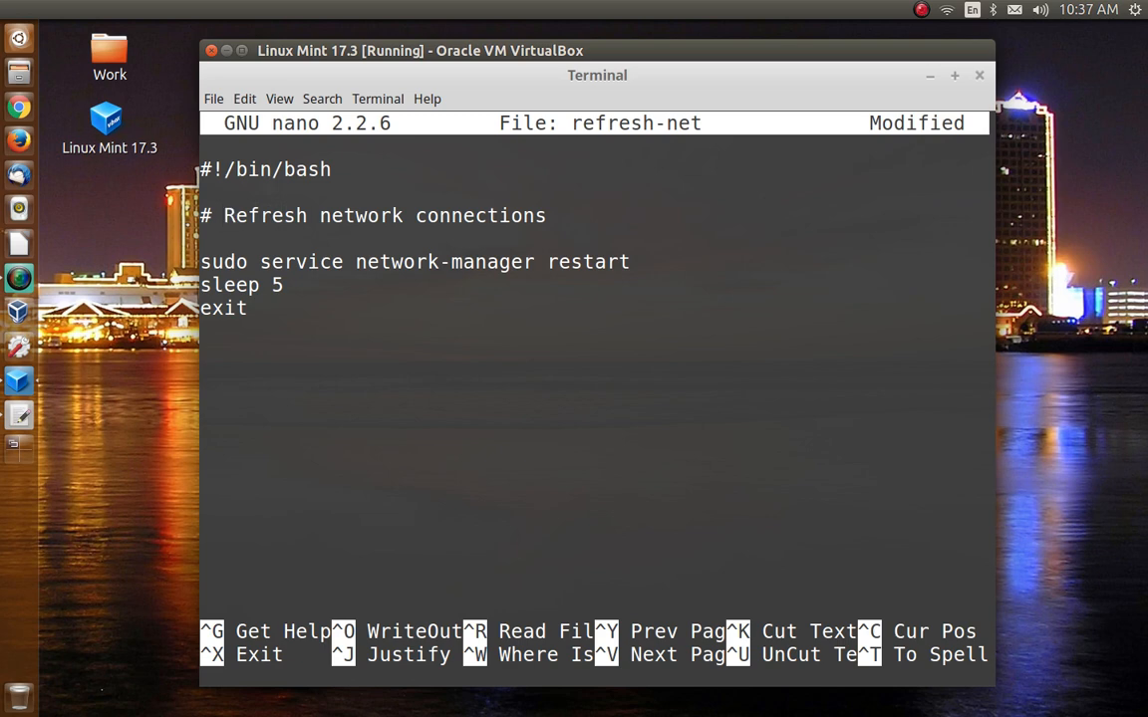
{"action": "left_click", "coordinate": [231, 261]}
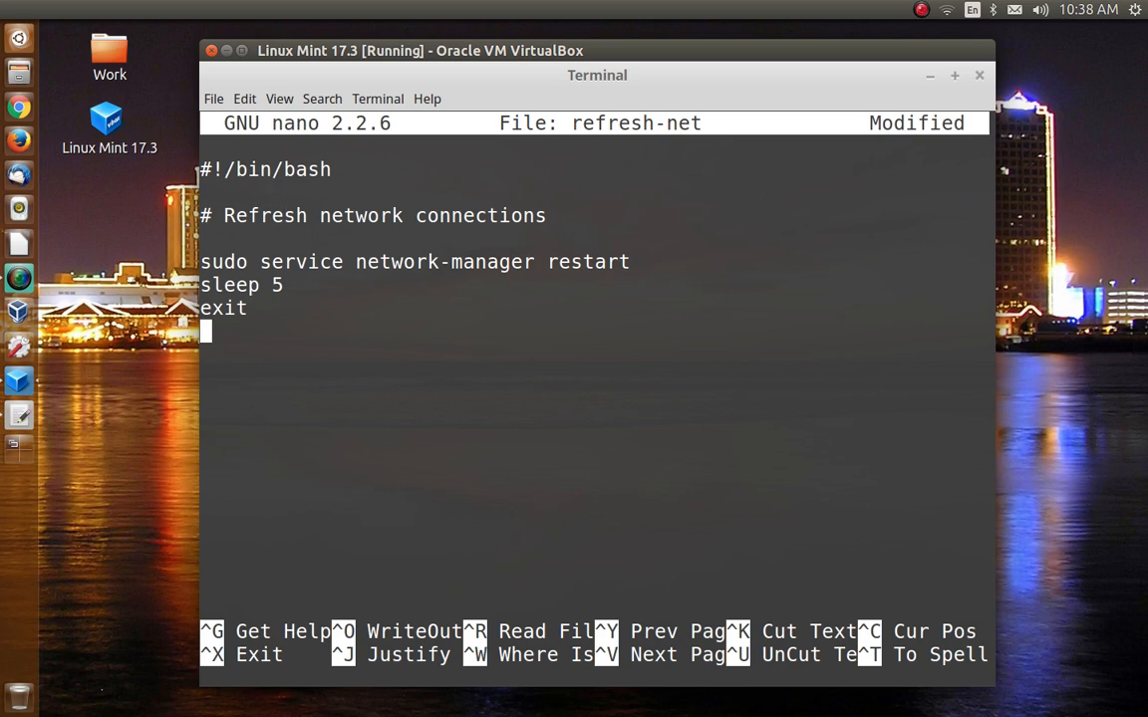
Write the script out as refresh-net (7 lines) and exit nano to the prompt
{"action": "key", "text": "ctrl+o"}
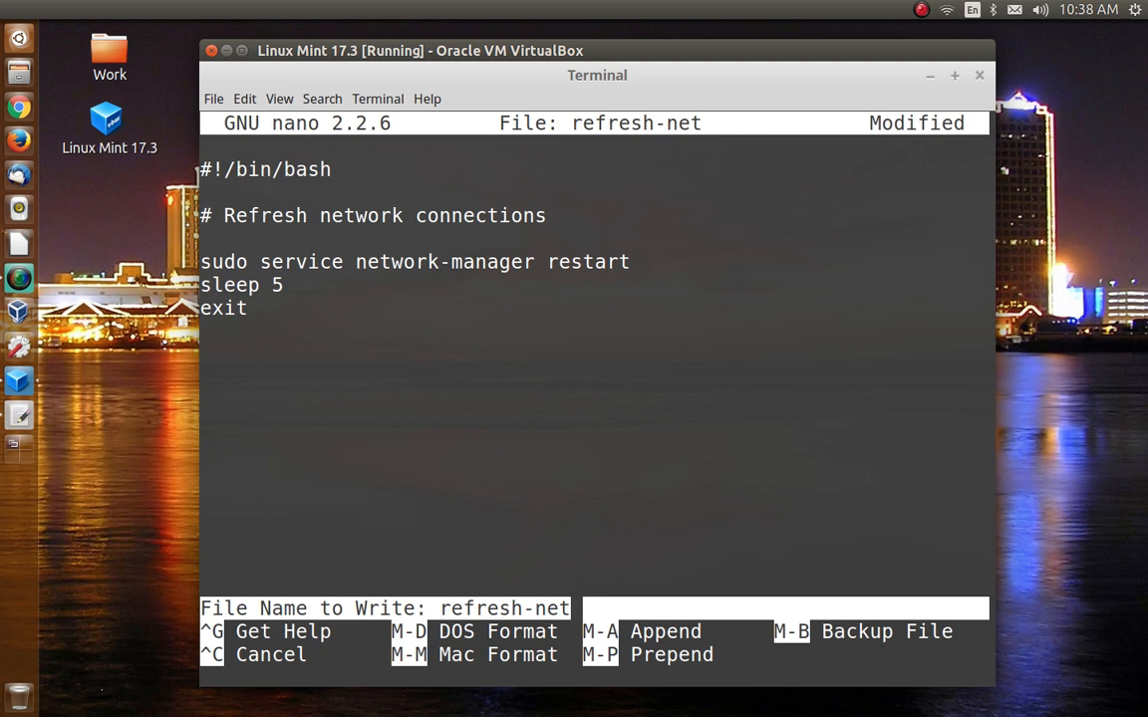
{"action": "key", "text": "Enter"}
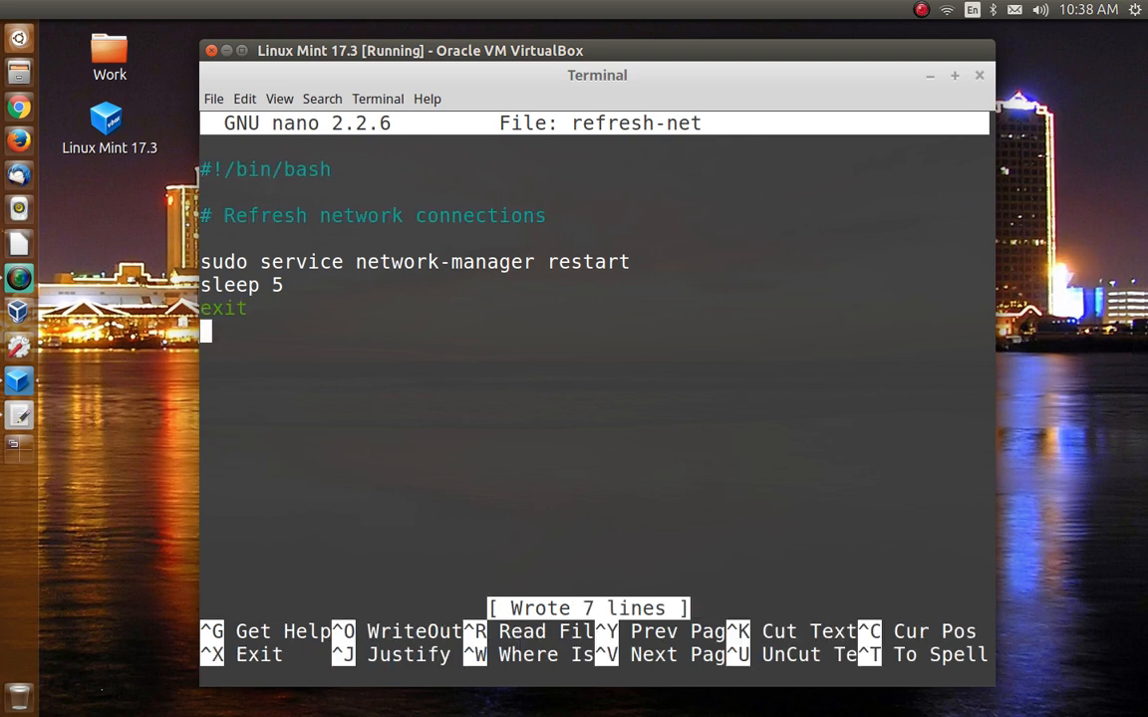
{"action": "key", "text": "ctrl+x"}
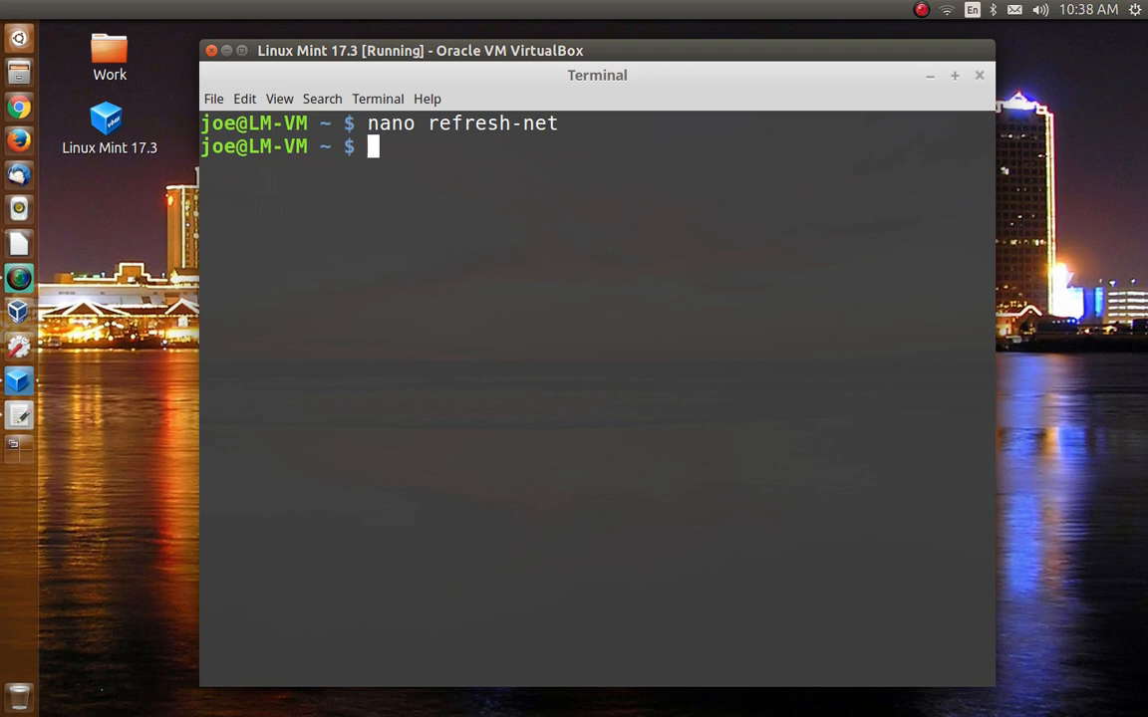
Run 'chmod +x refresh-net' to make the script executable
{"action": "type", "text": "ch"}
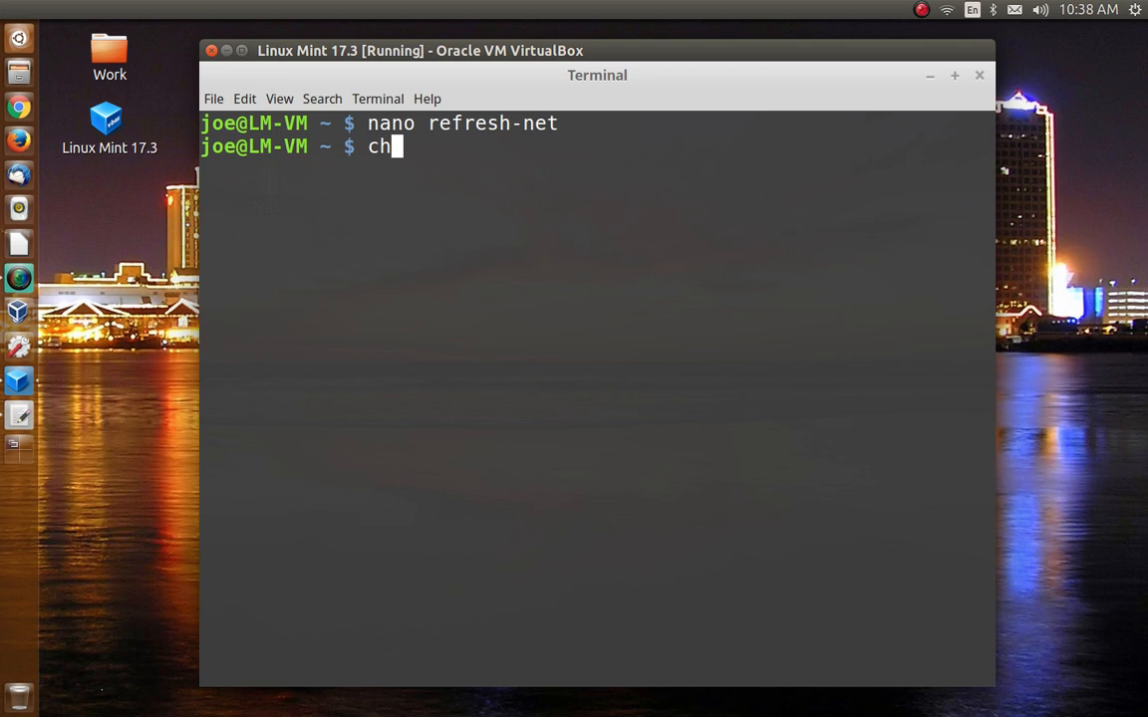
{"action": "type", "text": "mod"}
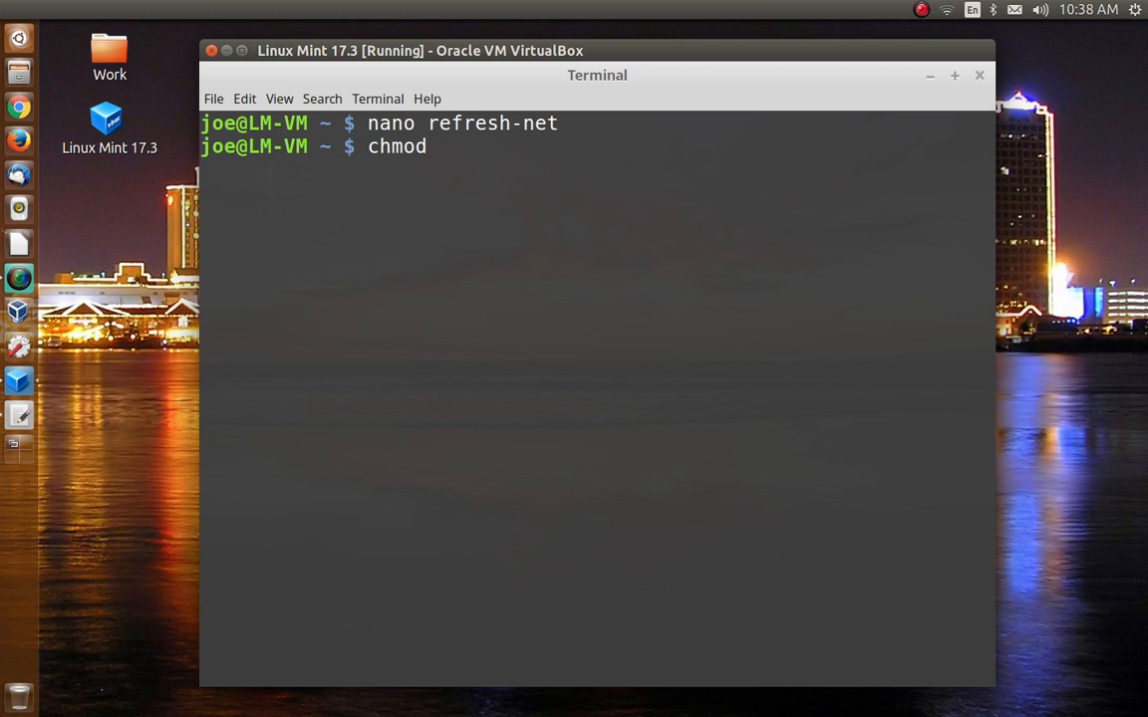
{"action": "type", "text": "+x"}
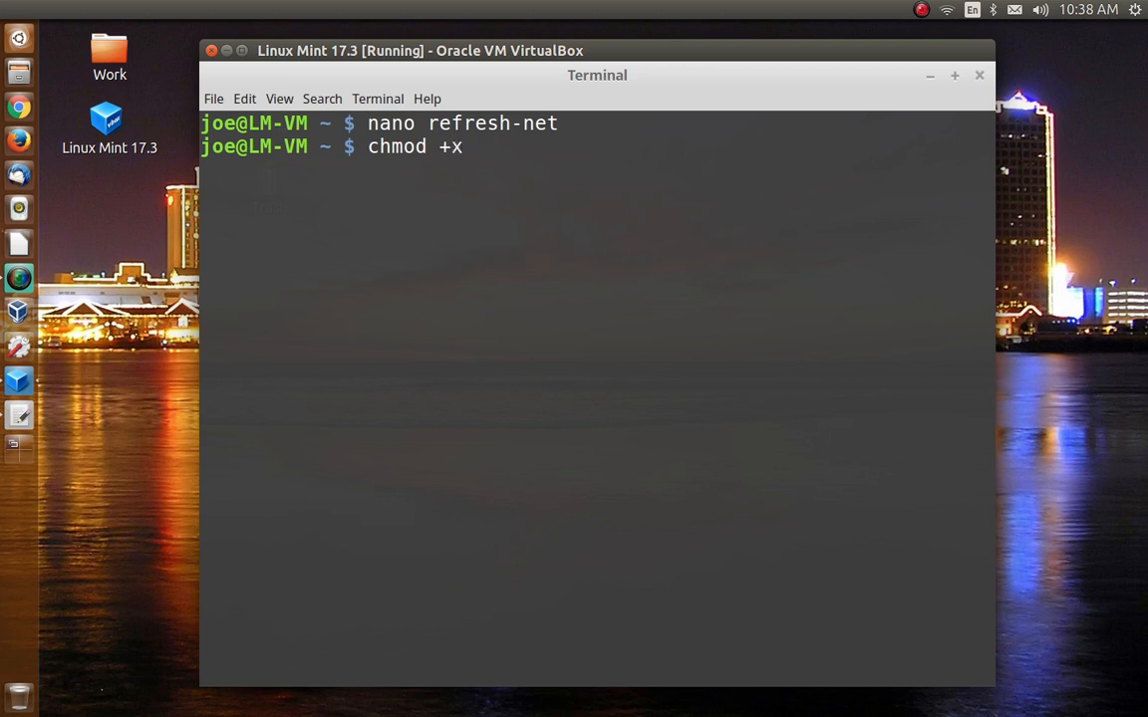
{"action": "type", "text": "refresh-net"}
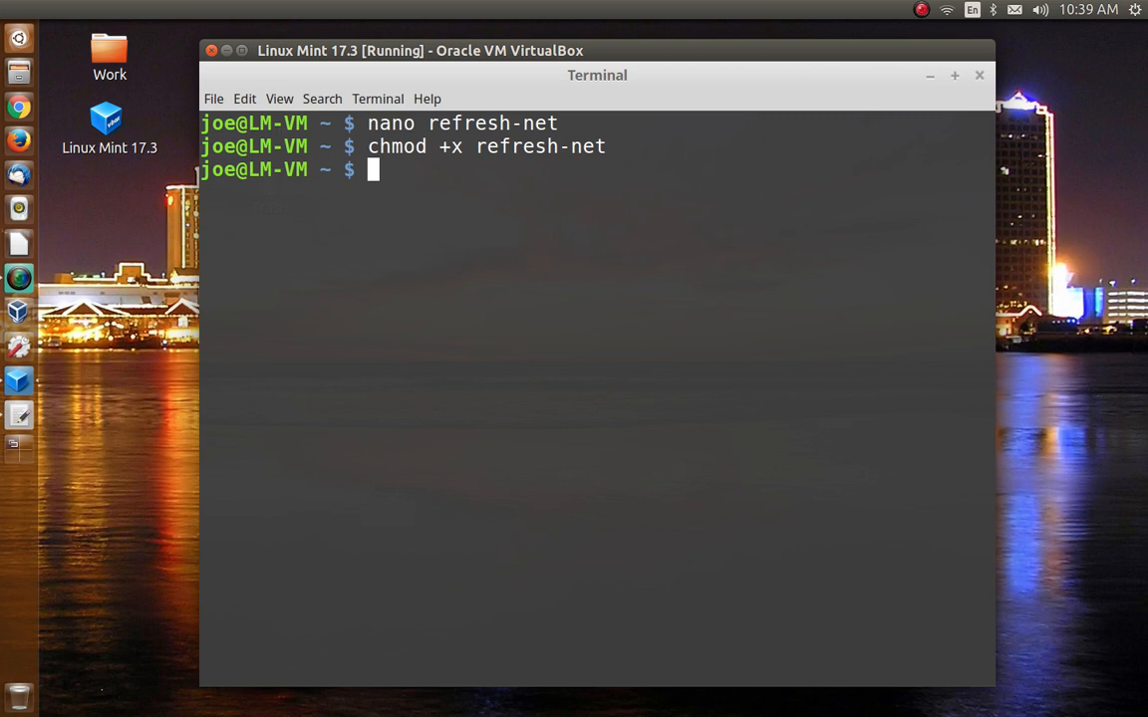
Run './refresh-net' with the sudo password so network-manager stops and restarts
{"action": "type", "text": "./"}
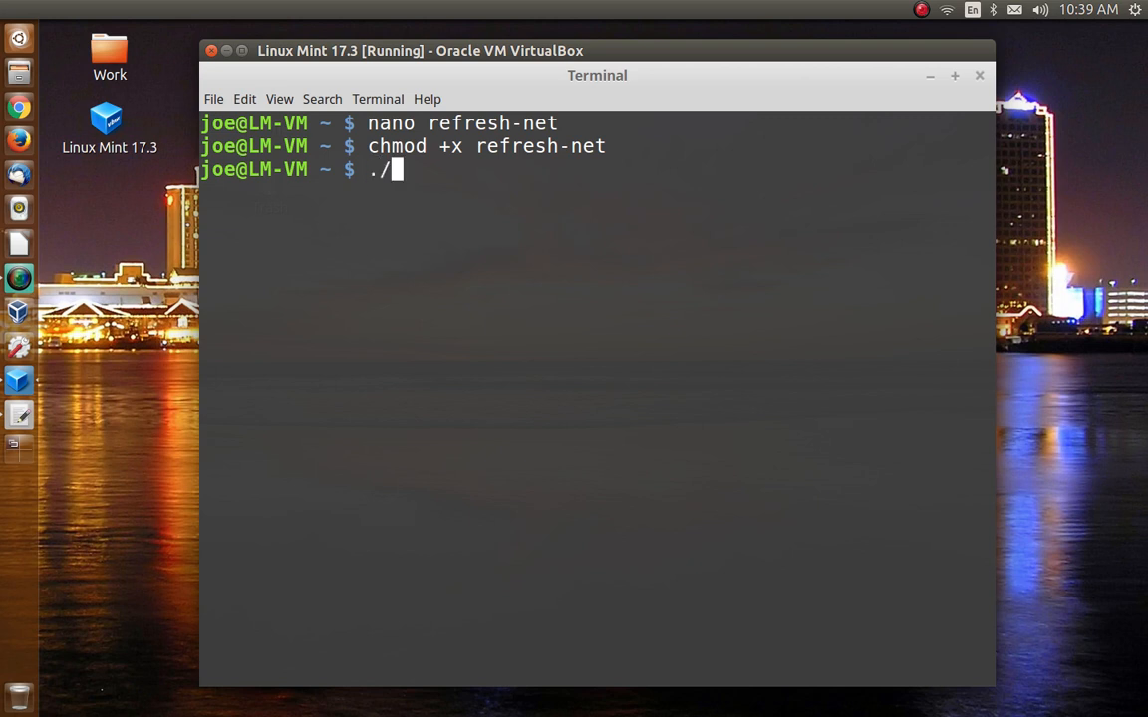
{"action": "type", "text": "r"}
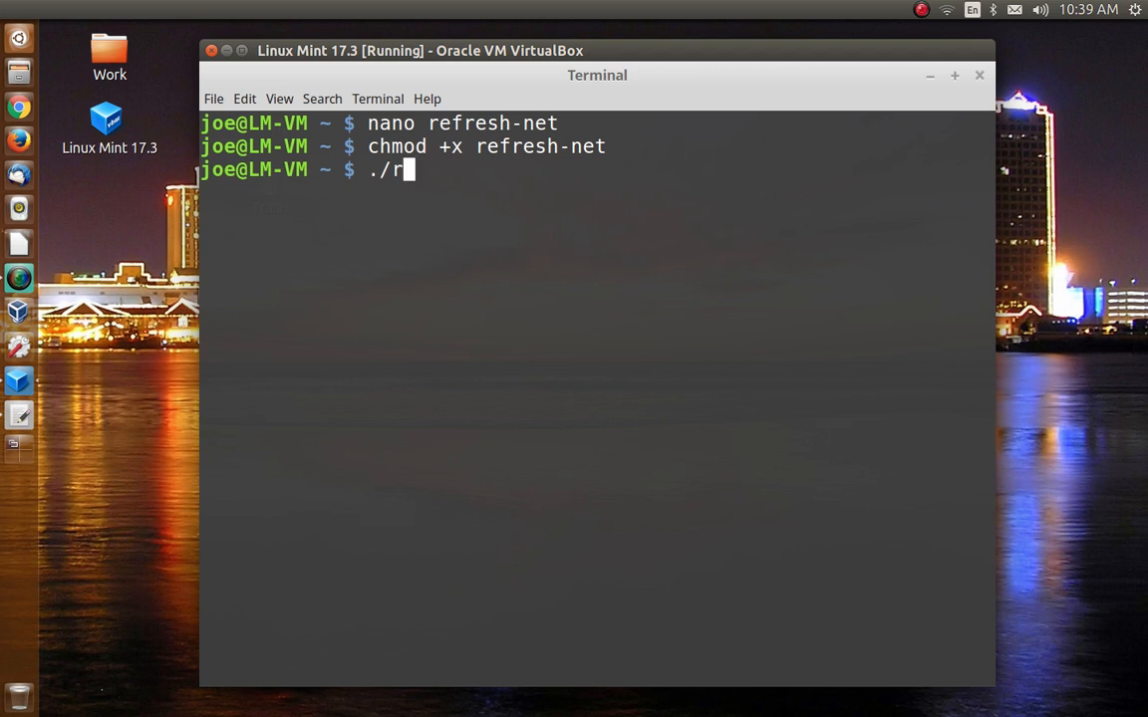
{"action": "type", "text": "efresh-net"}
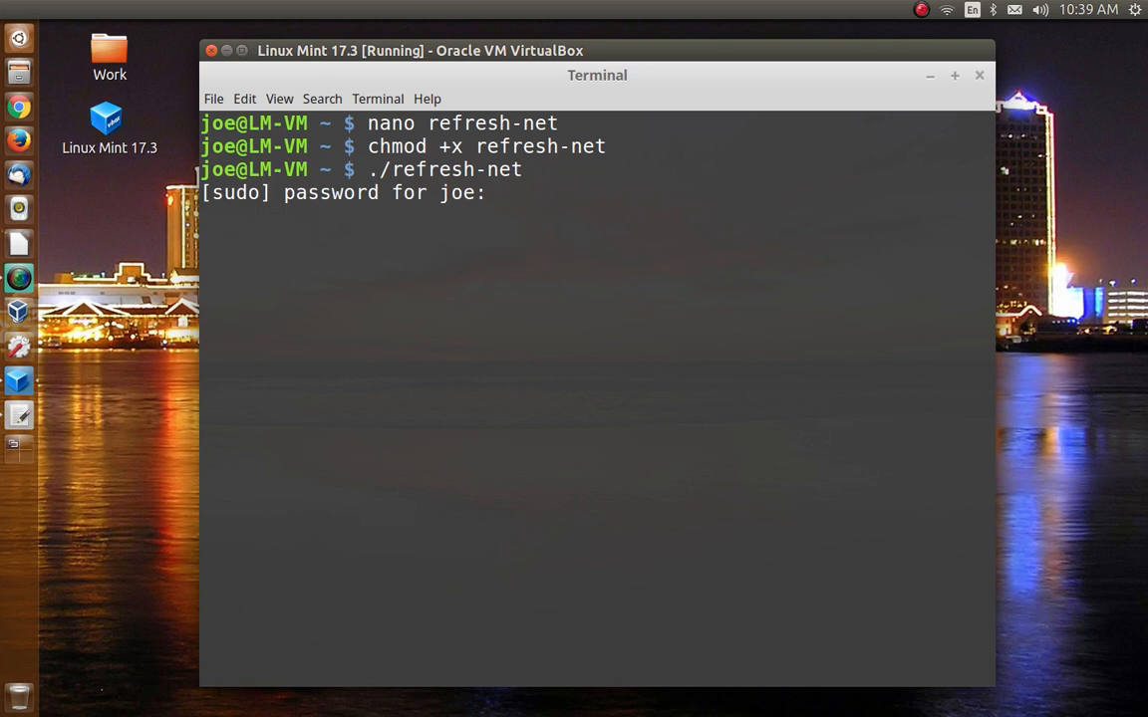
{"action": "key", "text": "Return"}
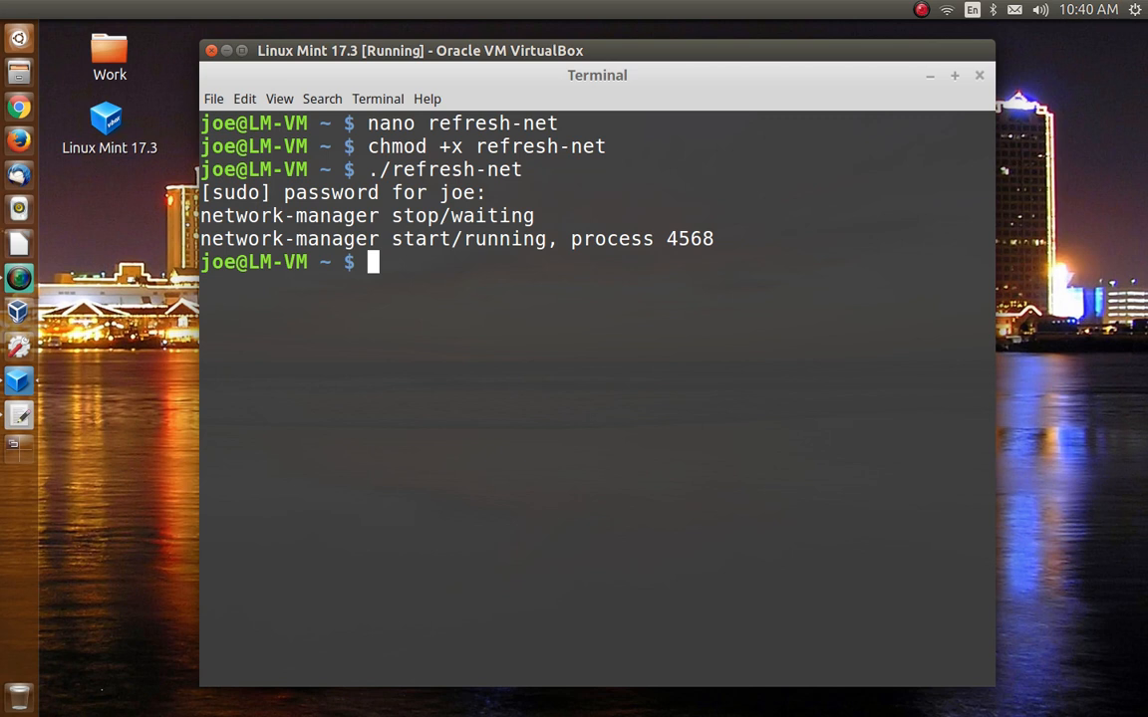
{"action": "type", "text": "sudo"}
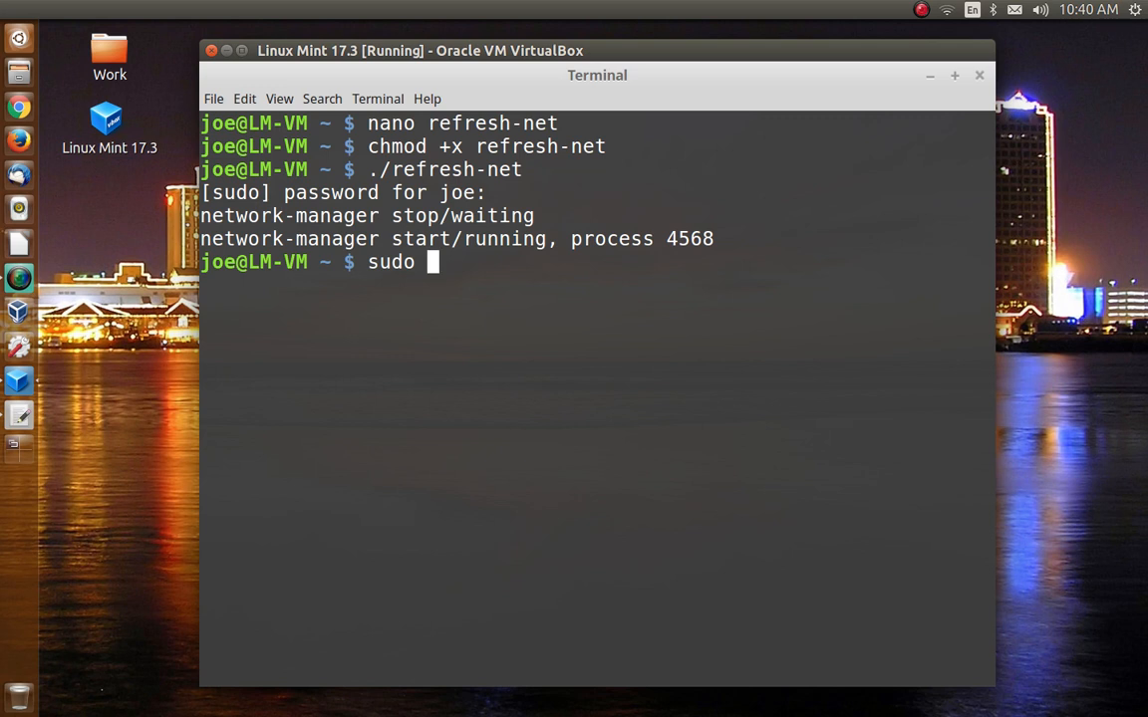
Move the script into /bin with 'sudo mv refresh-net /bin/'
{"action": "type", "text": "mv"}
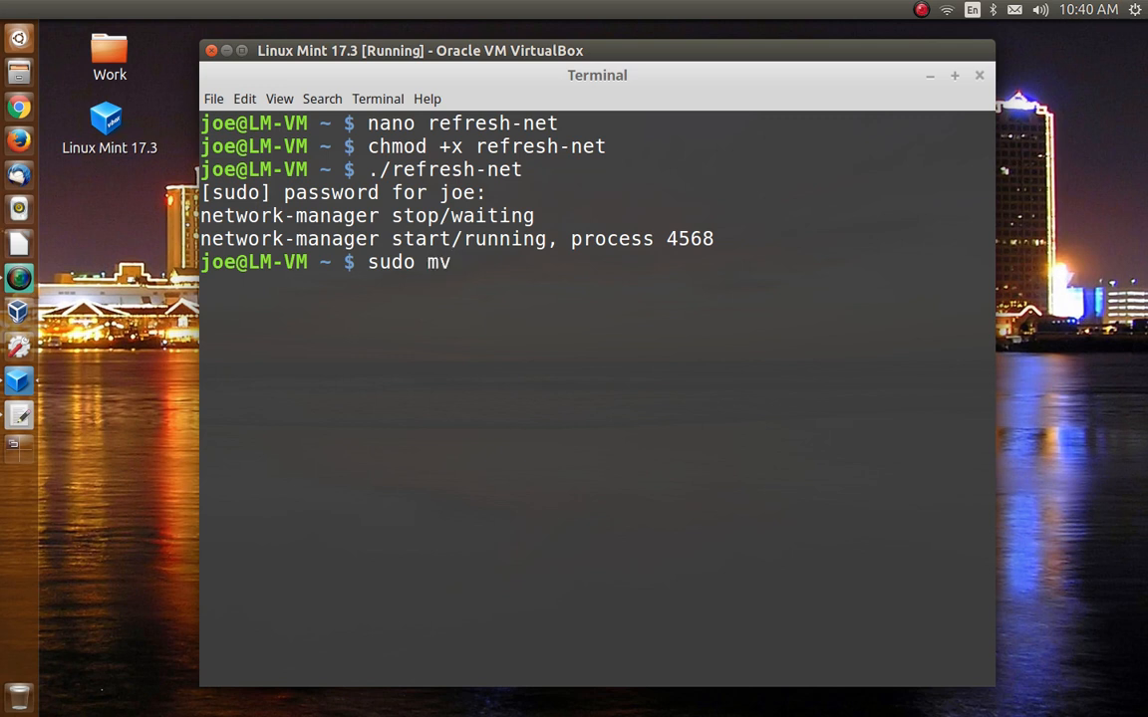
{"action": "type", "text": "refresh-net"}
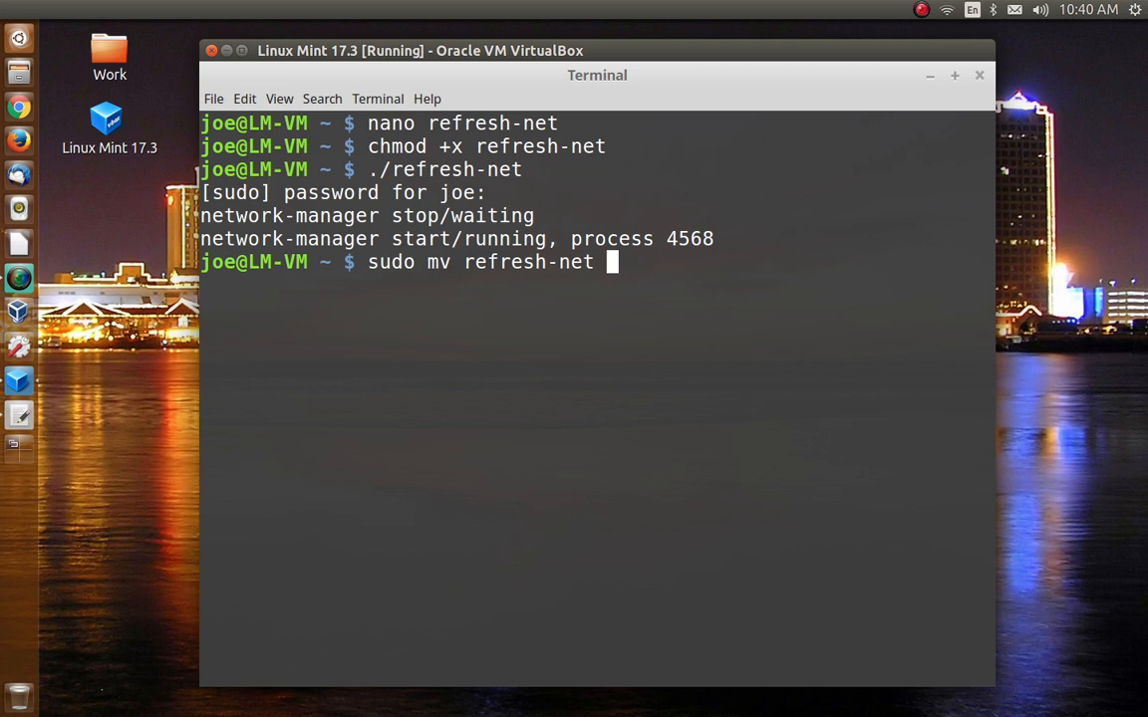
{"action": "type", "text": "/bin"}
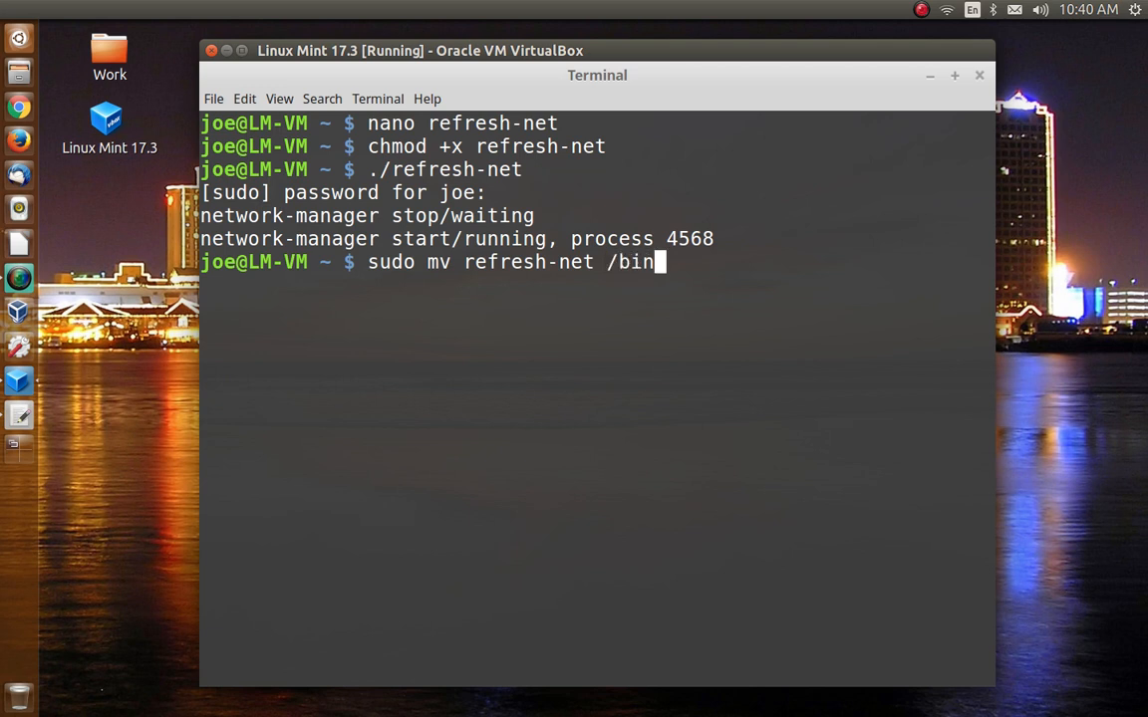
{"action": "type", "text": "/"}
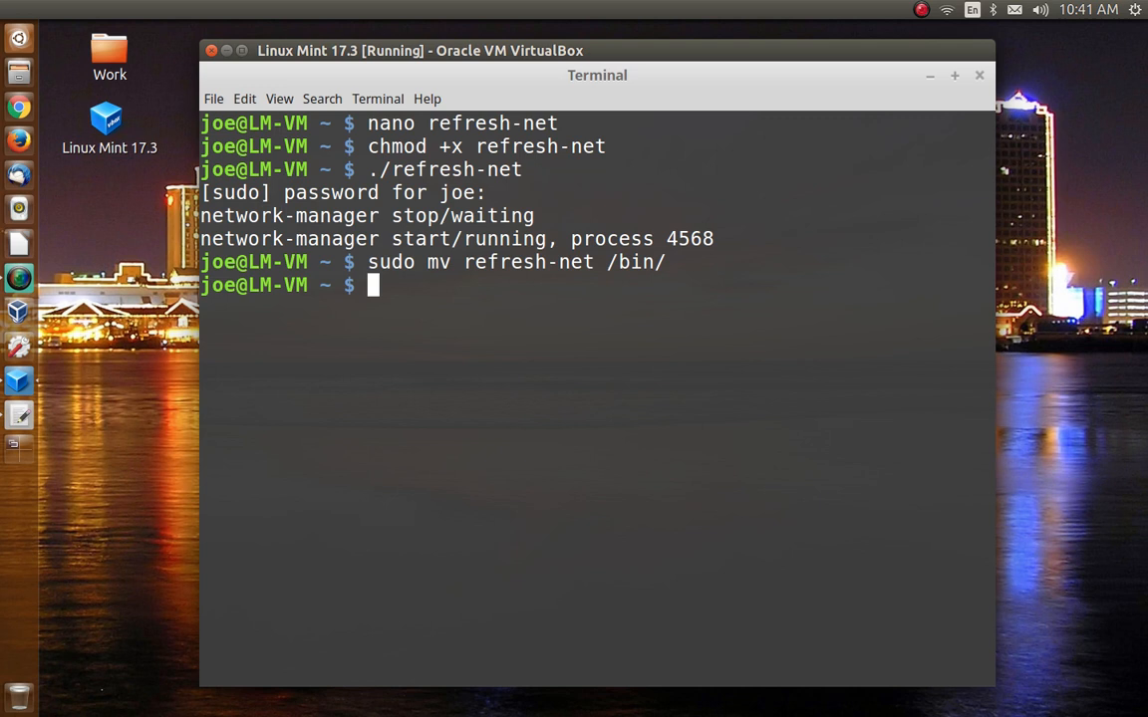
{"action": "type", "text": "ref"}
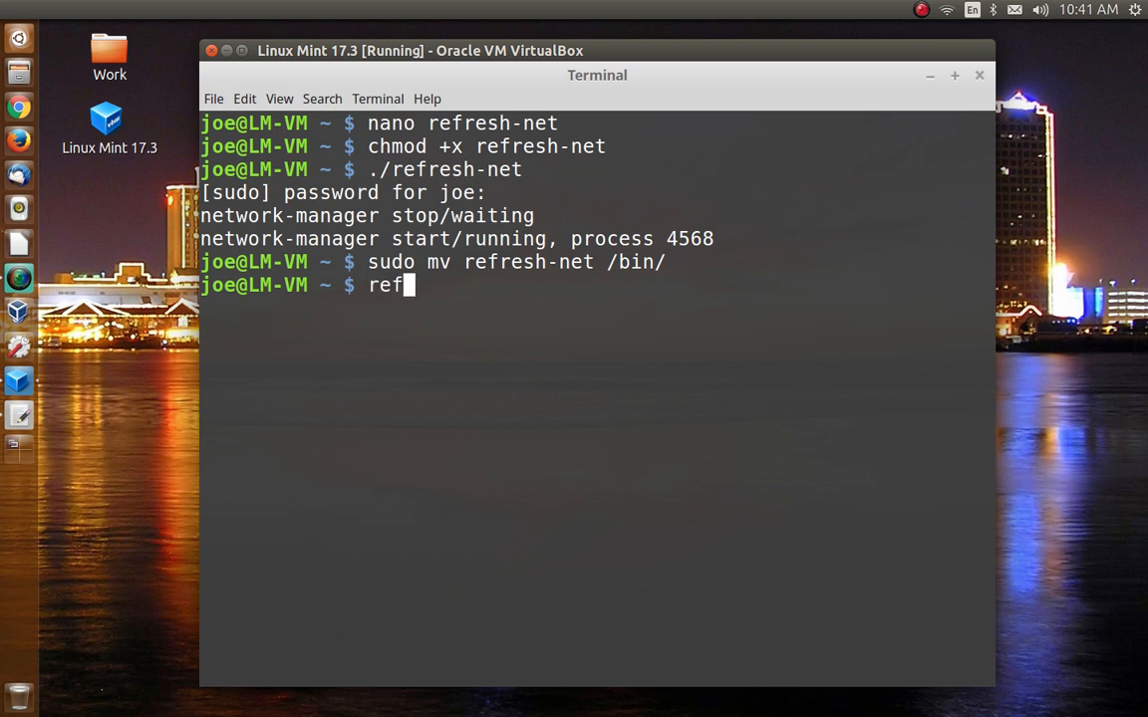
Run 'refresh-net' by name to restart network-manager, dismiss the Connected notice and close the terminal
{"action": "type", "text": "resh-net"}
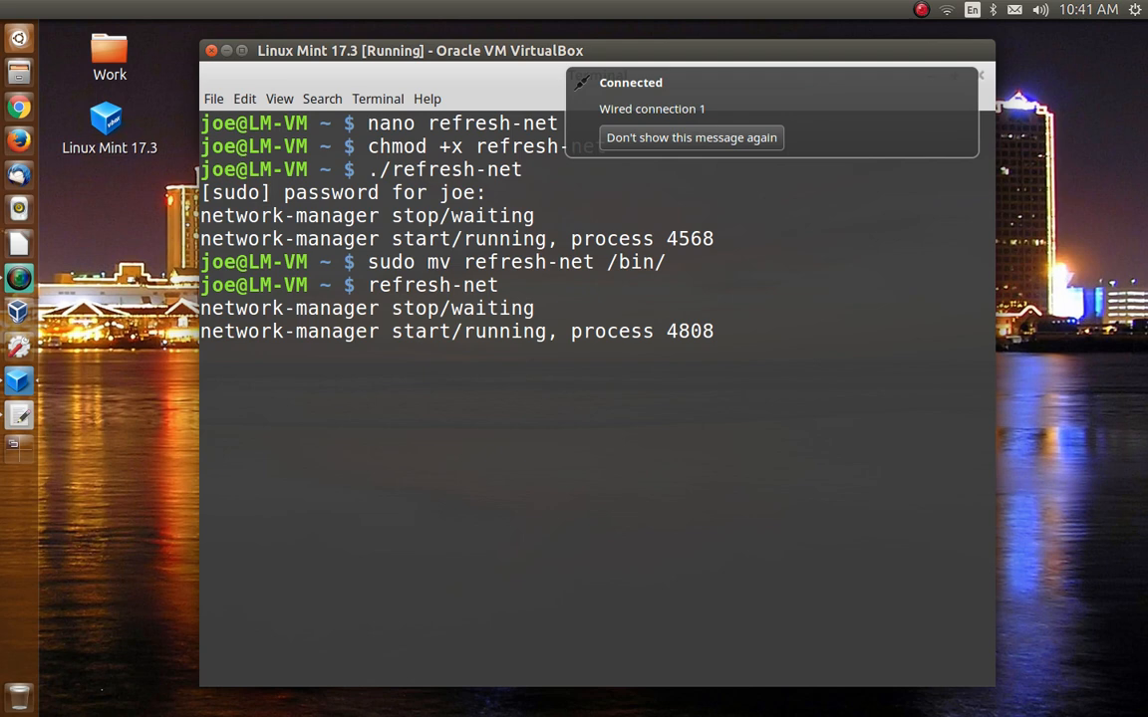
{"action": "left_click", "coordinate": [690, 137]}
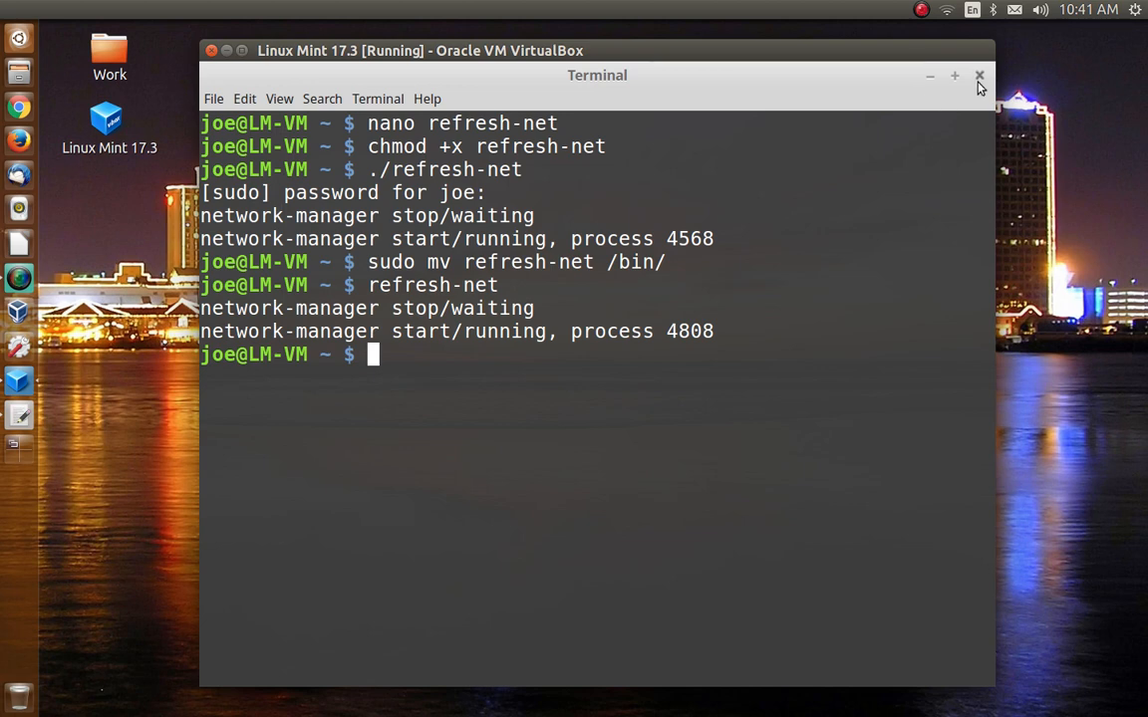
{"action": "mouse_move", "coordinate": [980, 88]}
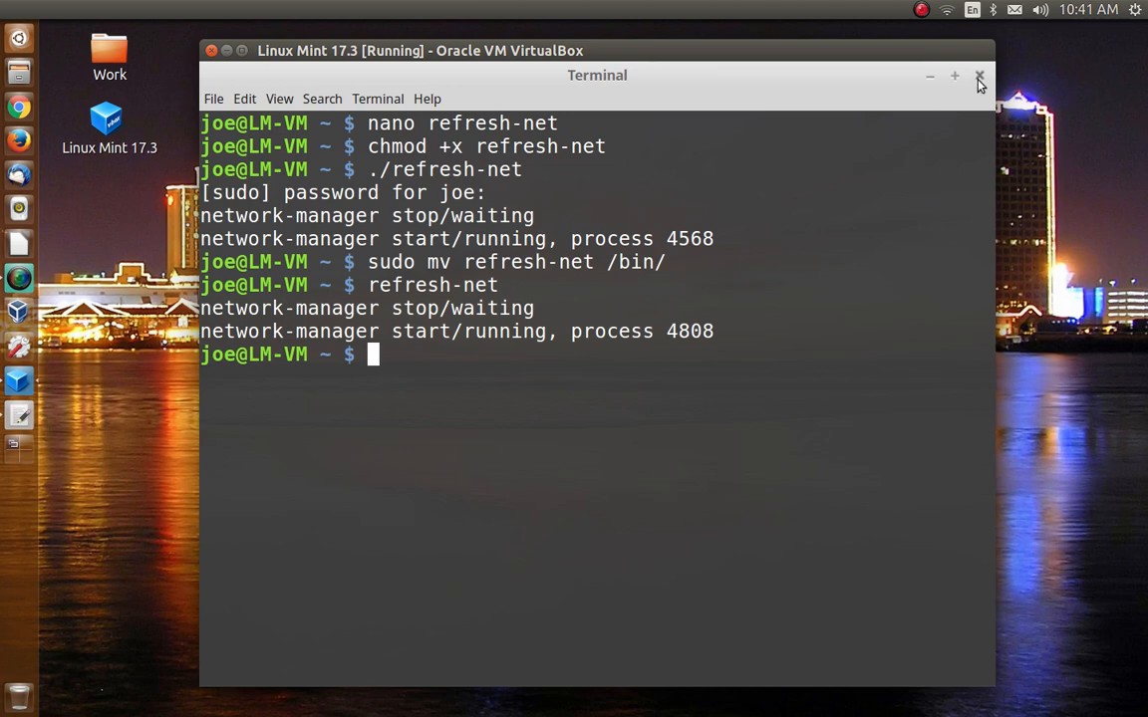
{"action": "left_click", "coordinate": [978, 78]}
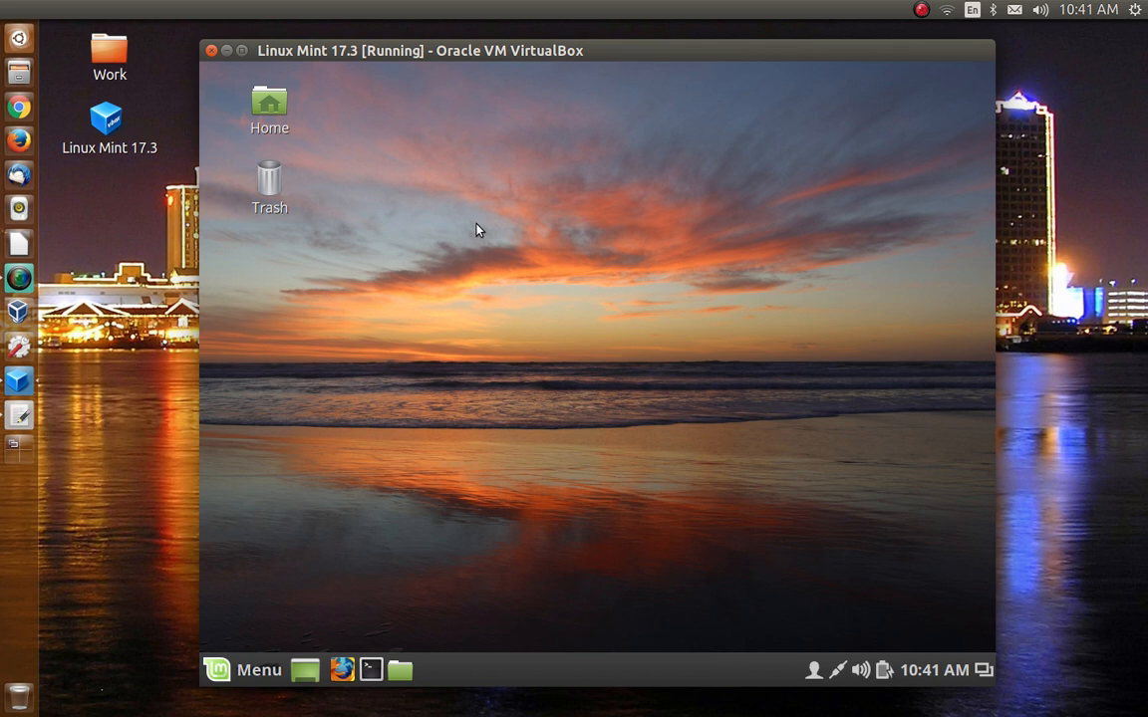
{"action": "mouse_move", "coordinate": [576, 6]}
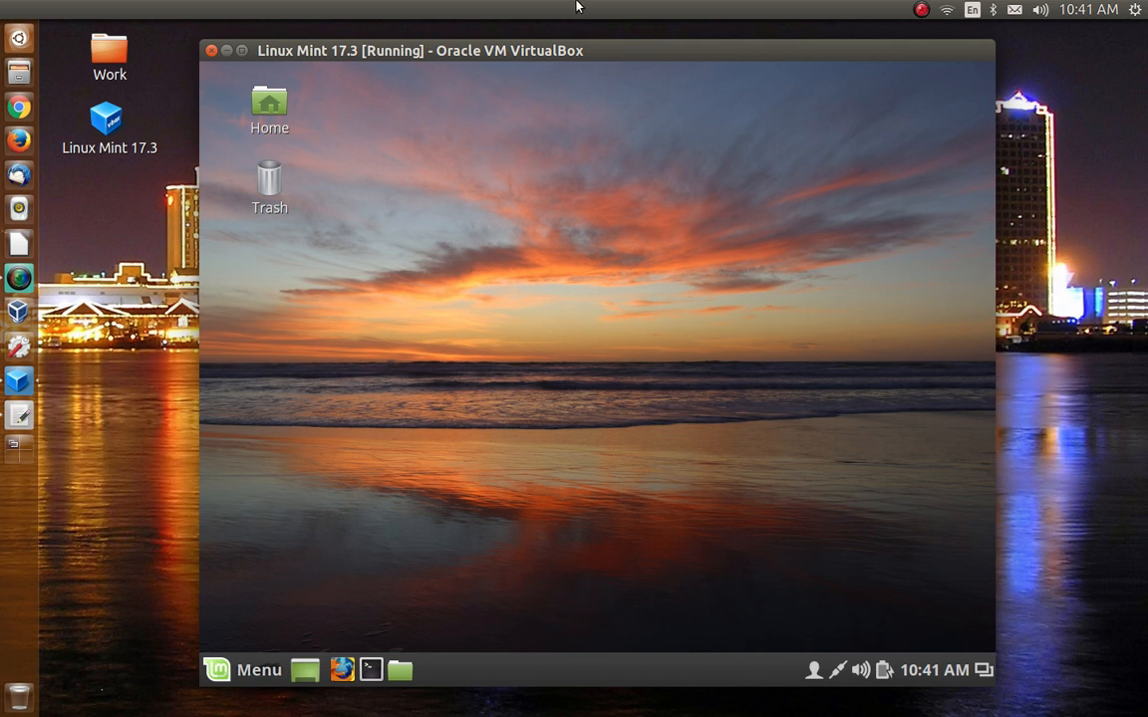
{"action": "mouse_move", "coordinate": [486, 168]}
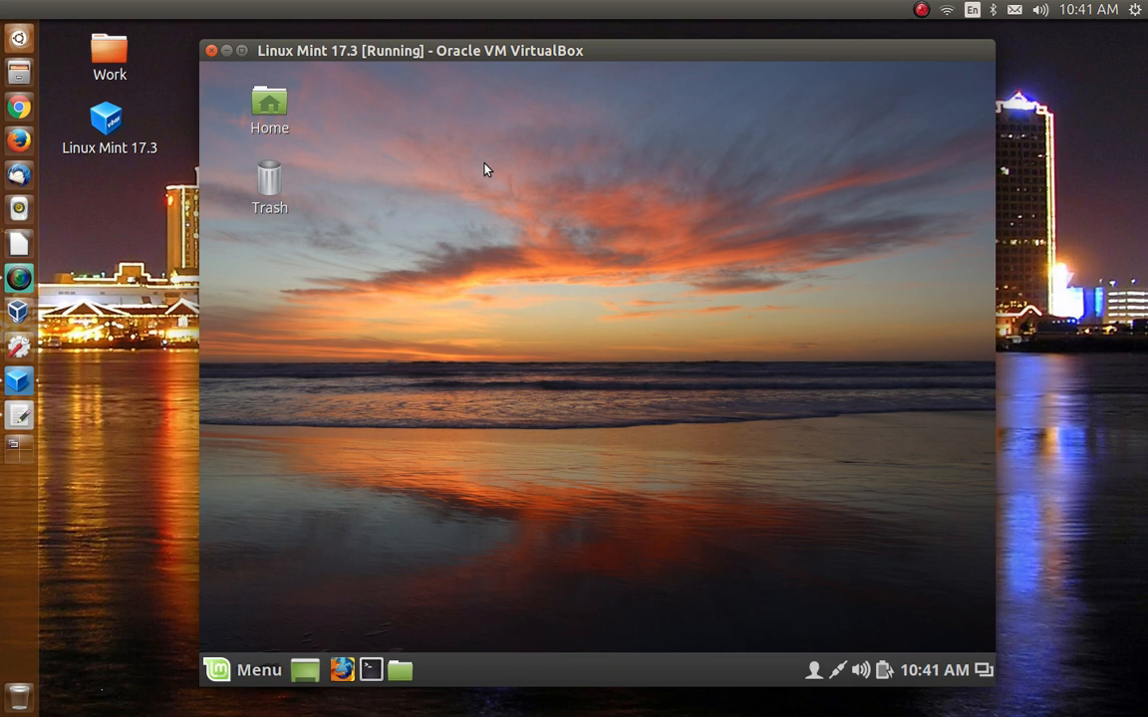
{"action": "mouse_move", "coordinate": [488, 117]}
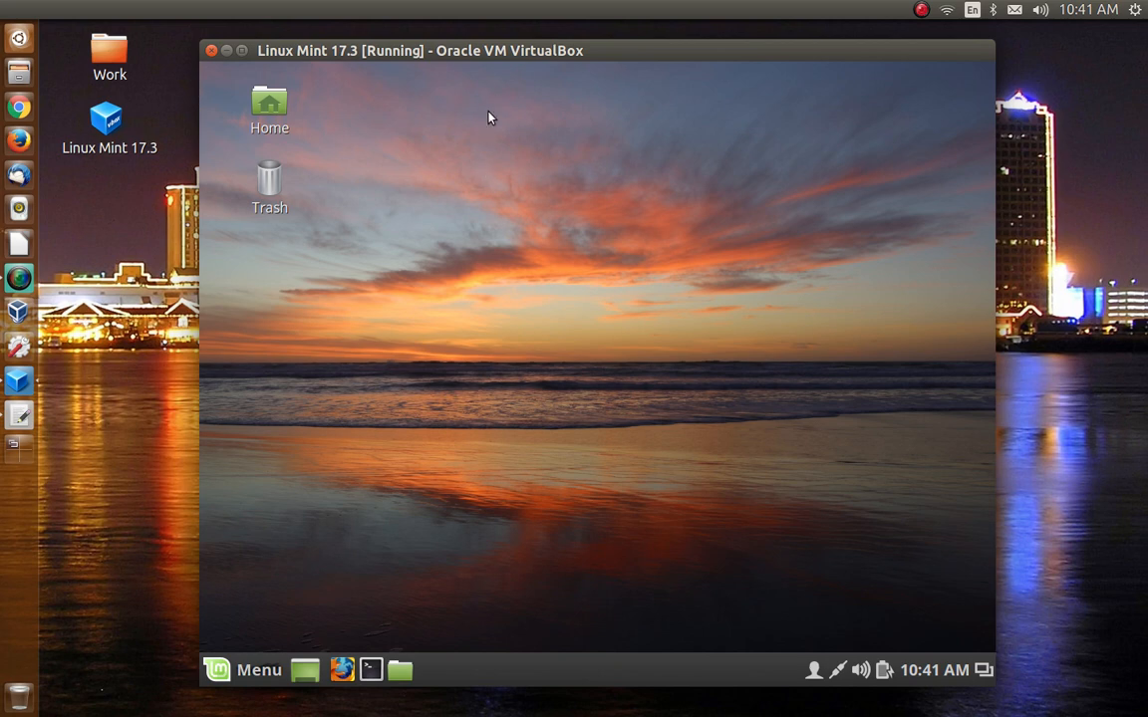
Create a new desktop launcher and name it Net Refresh
{"action": "right_click", "coordinate": [488, 118]}
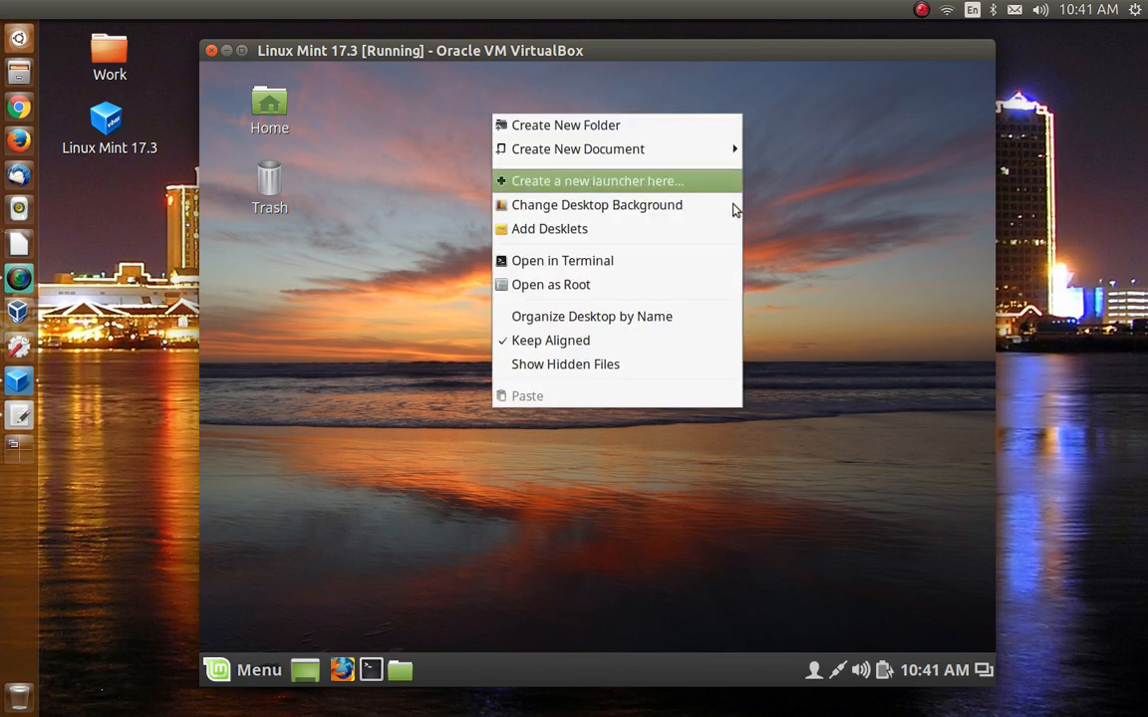
{"action": "mouse_move", "coordinate": [674, 315]}
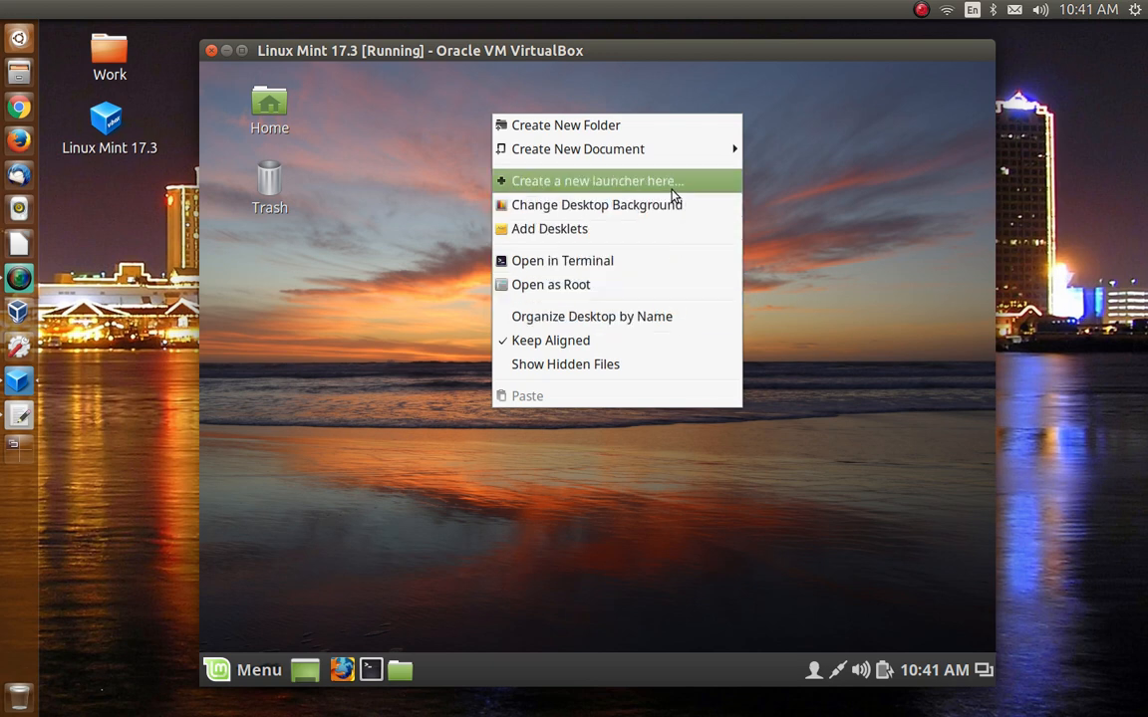
{"action": "left_click", "coordinate": [596, 179]}
{"action": "type", "text": "Net Re"}
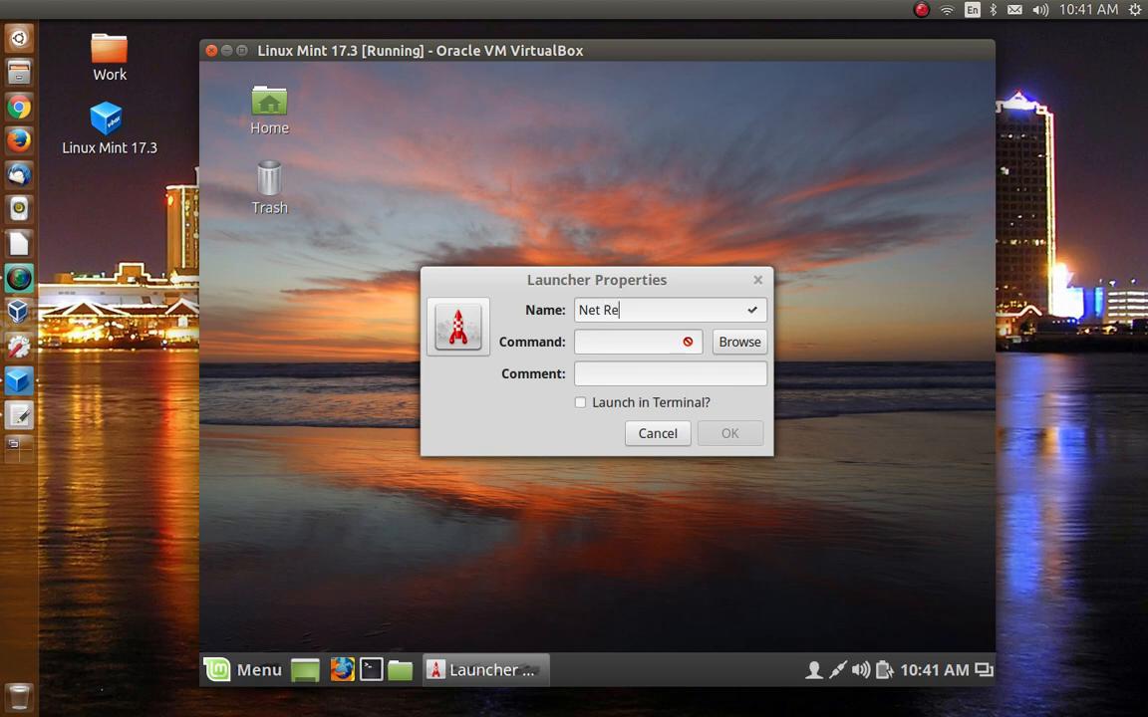
{"action": "type", "text": "fresh"}
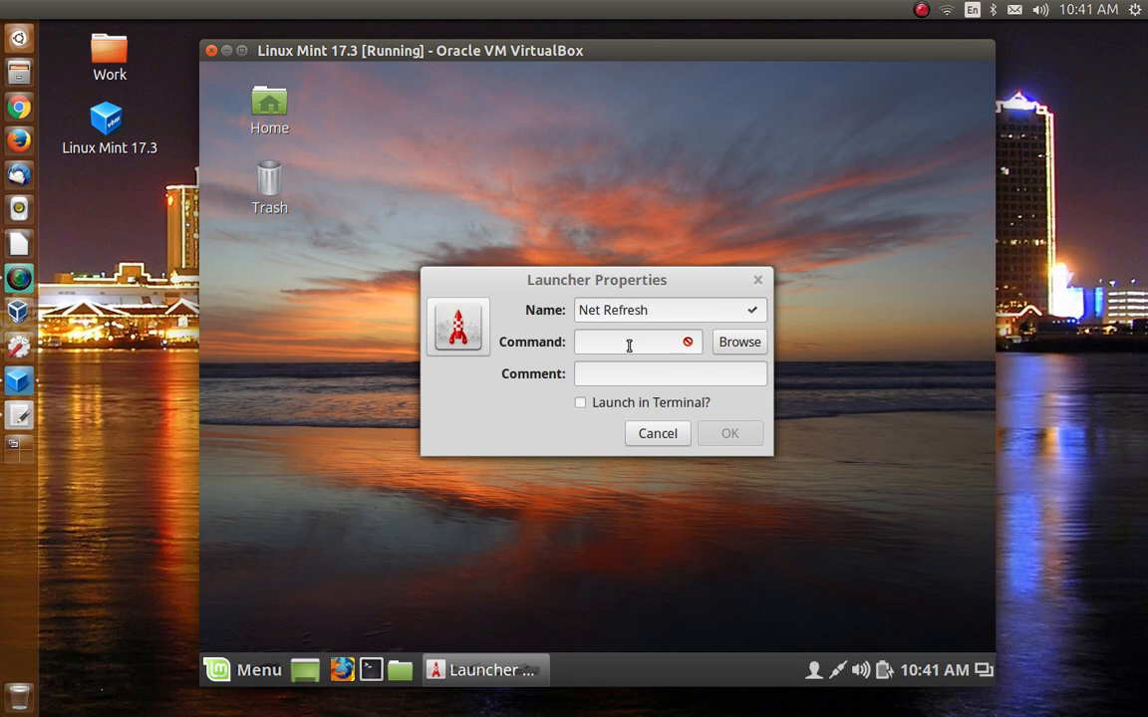
Set the launcher's command to refresh-net
{"action": "left_click", "coordinate": [630, 342]}
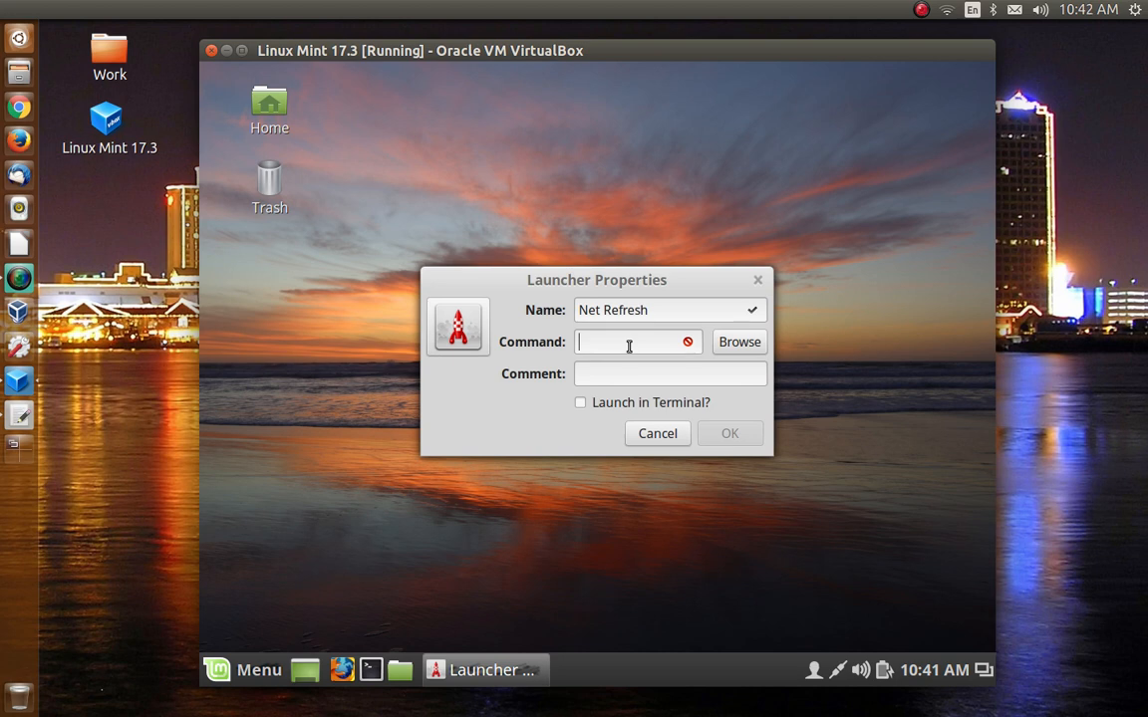
{"action": "type", "text": "re"}
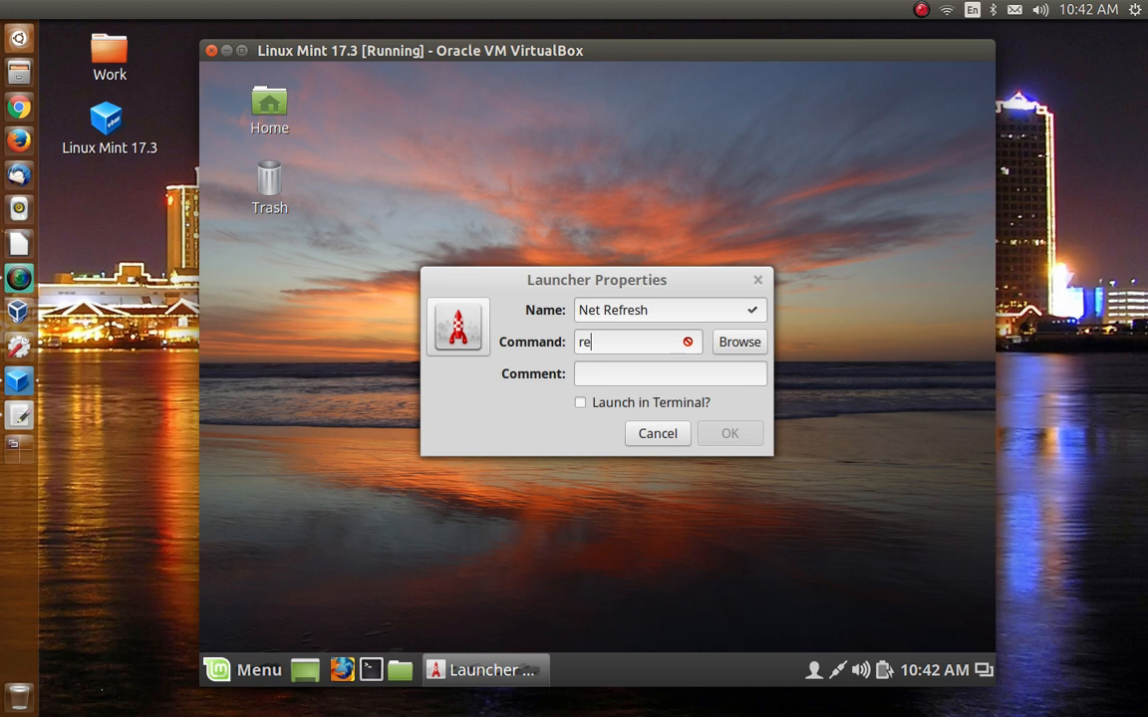
{"action": "type", "text": "fresh-net"}
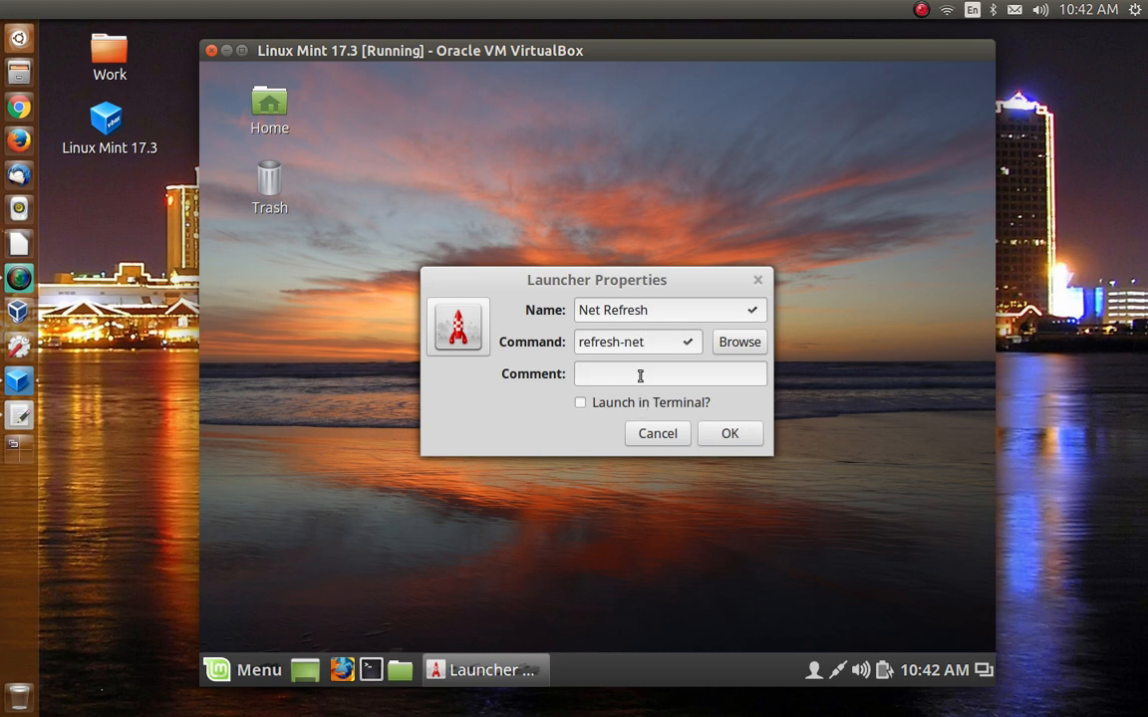
Give the launcher the comment 'Refreshes network connections.'
{"action": "type", "text": "Refreshes"}
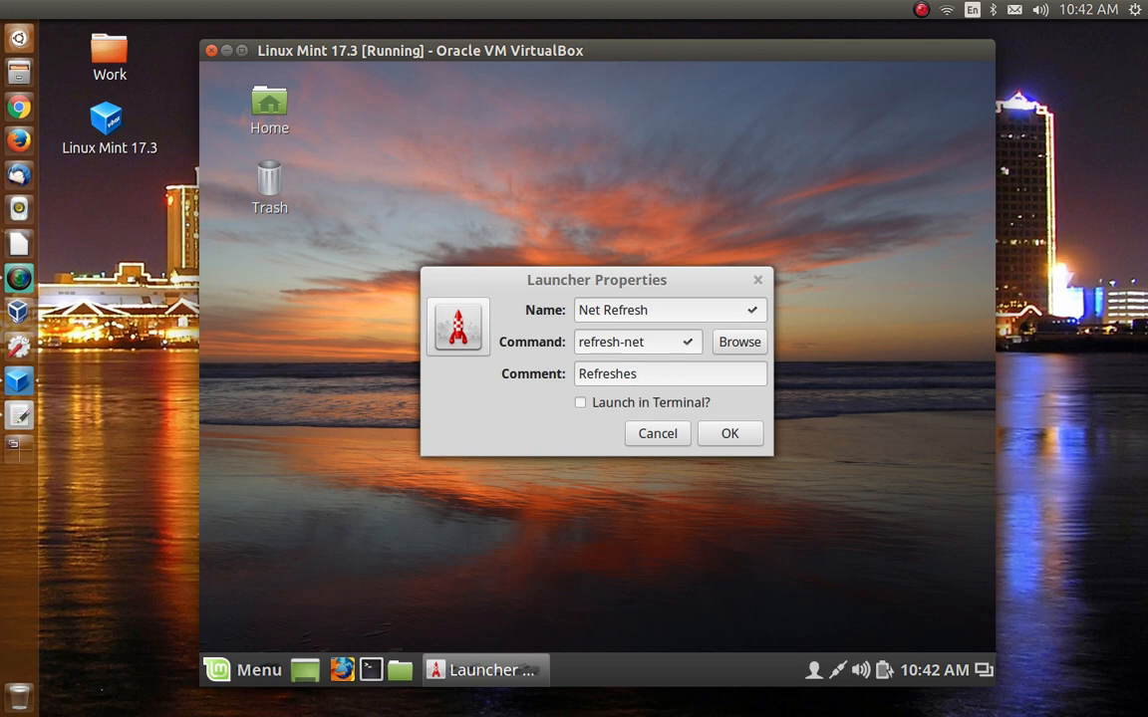
{"action": "left_click", "coordinate": [669, 375]}
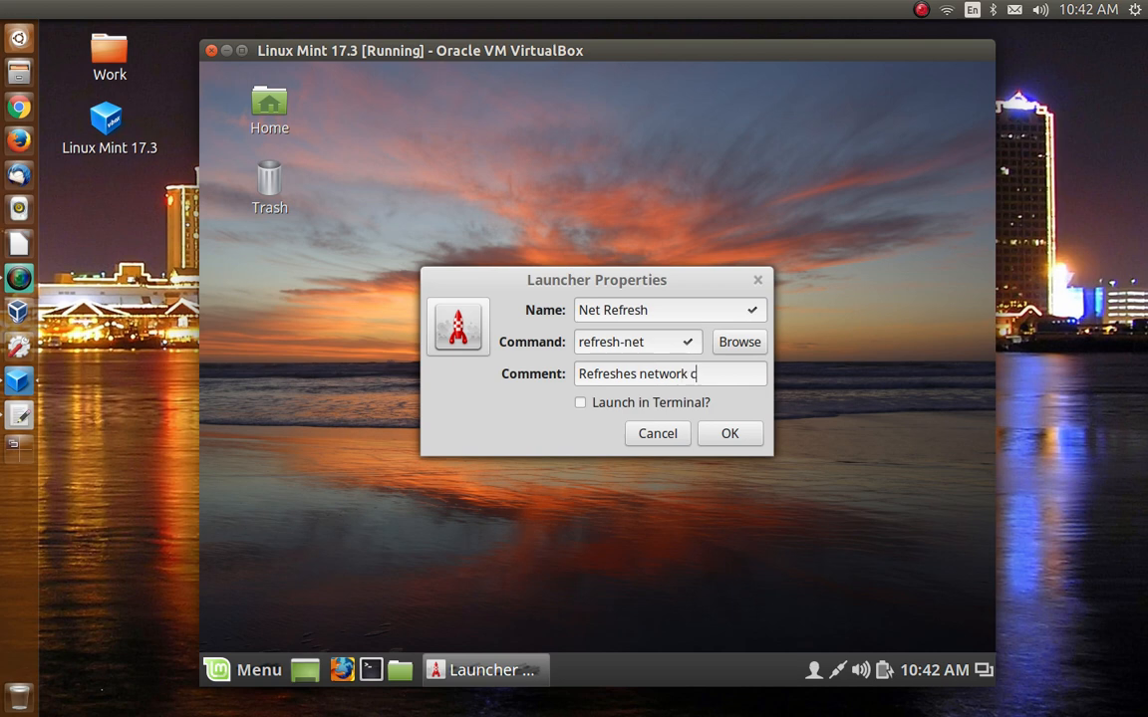
{"action": "type", "text": "onnectio"}
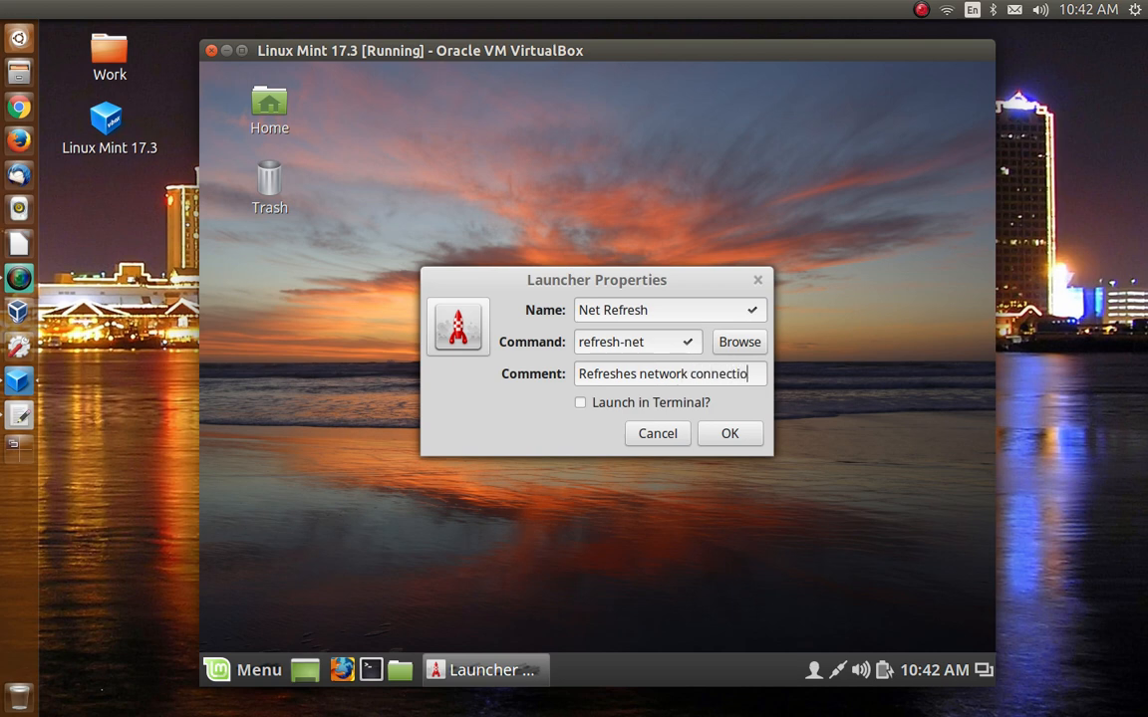
{"action": "type", "text": "ns."}
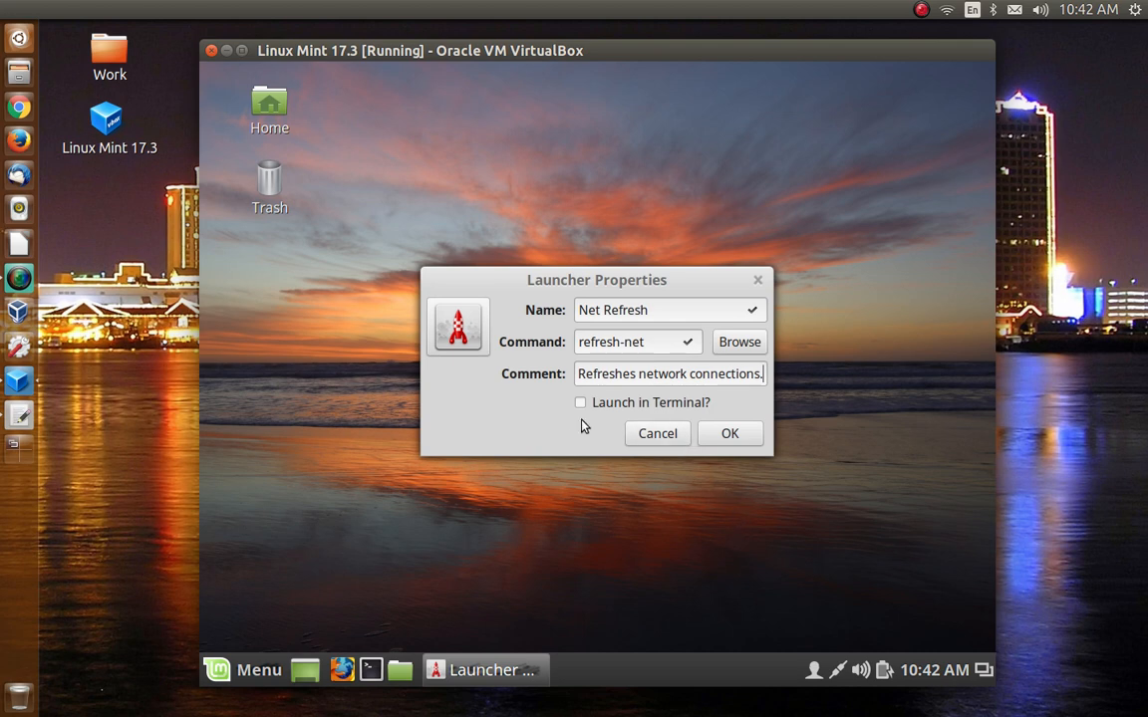
Enable 'Launch in Terminal?' and save the Net Refresh launcher
{"action": "left_click", "coordinate": [580, 403]}
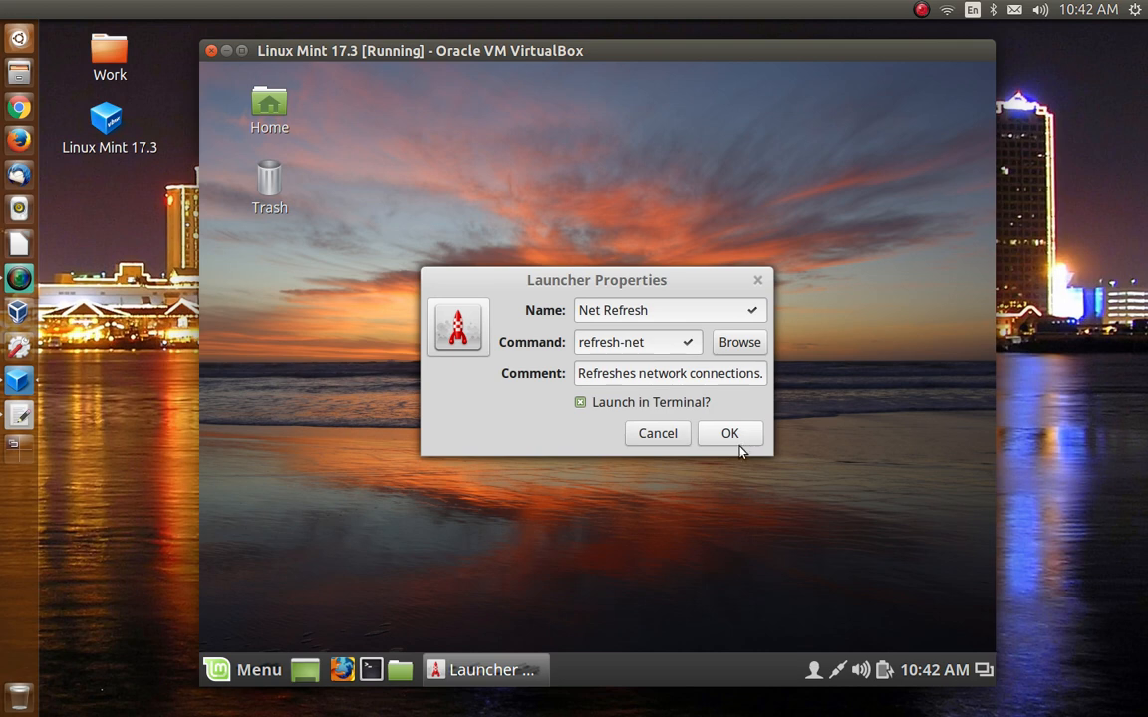
{"action": "mouse_move", "coordinate": [733, 439]}
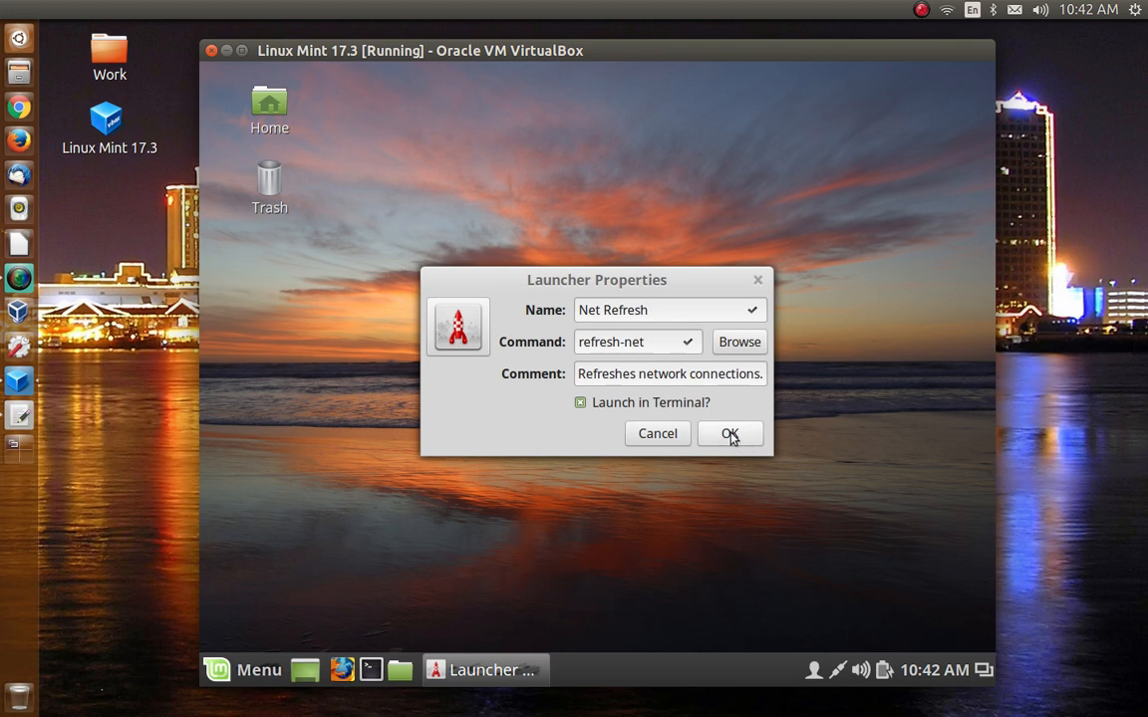
{"action": "left_click", "coordinate": [729, 434]}
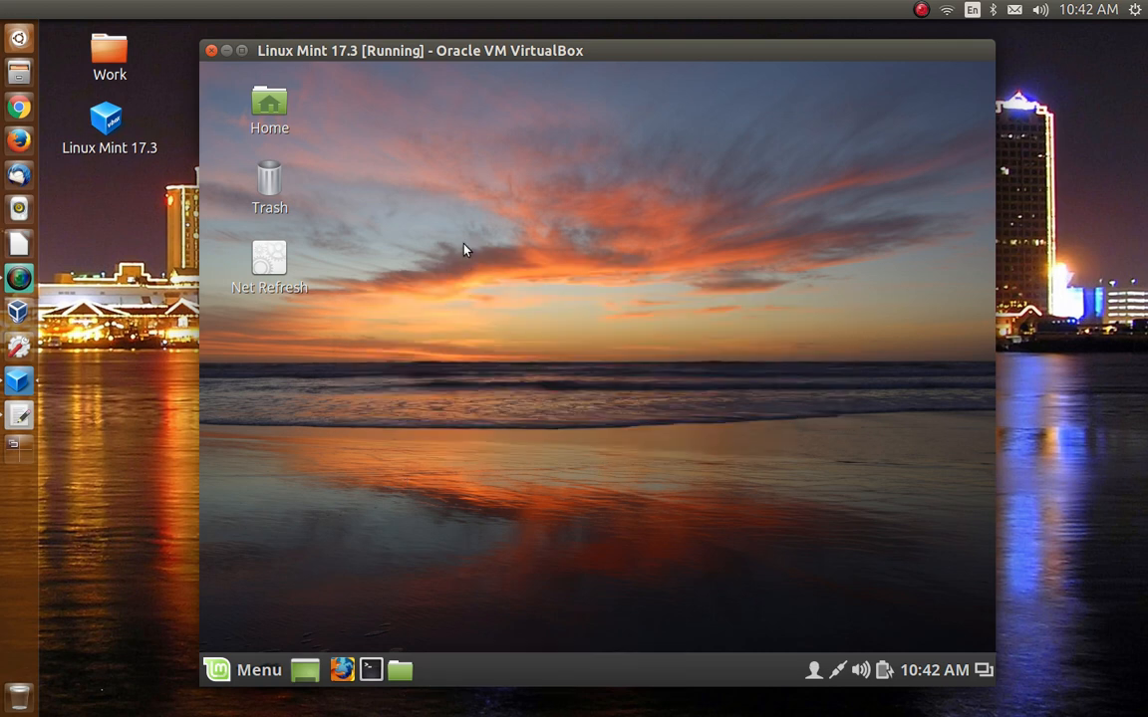
{"action": "mouse_move", "coordinate": [471, 251]}
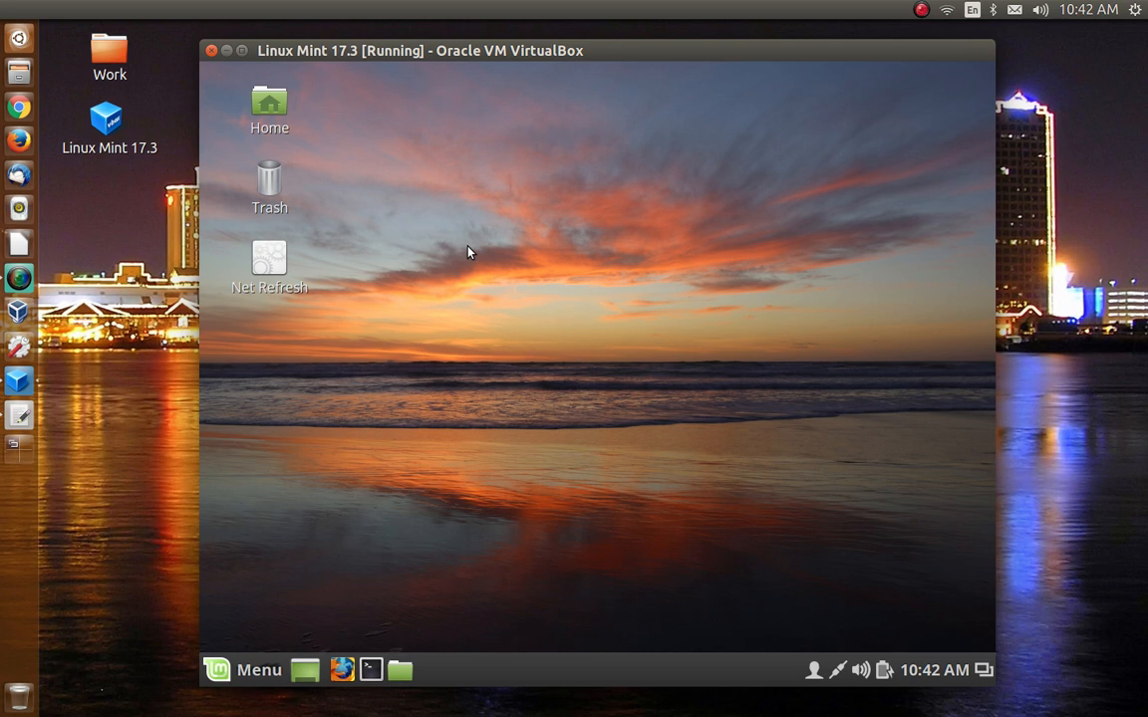
{"action": "mouse_move", "coordinate": [530, 682]}
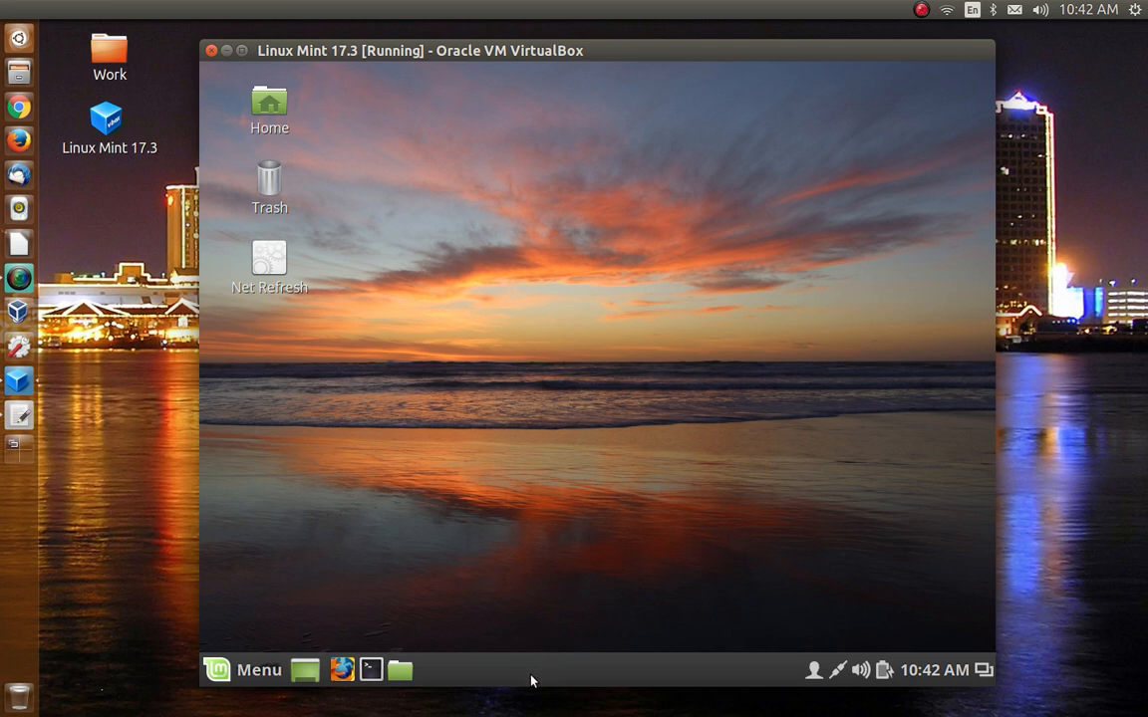
{"action": "mouse_move", "coordinate": [259, 669]}
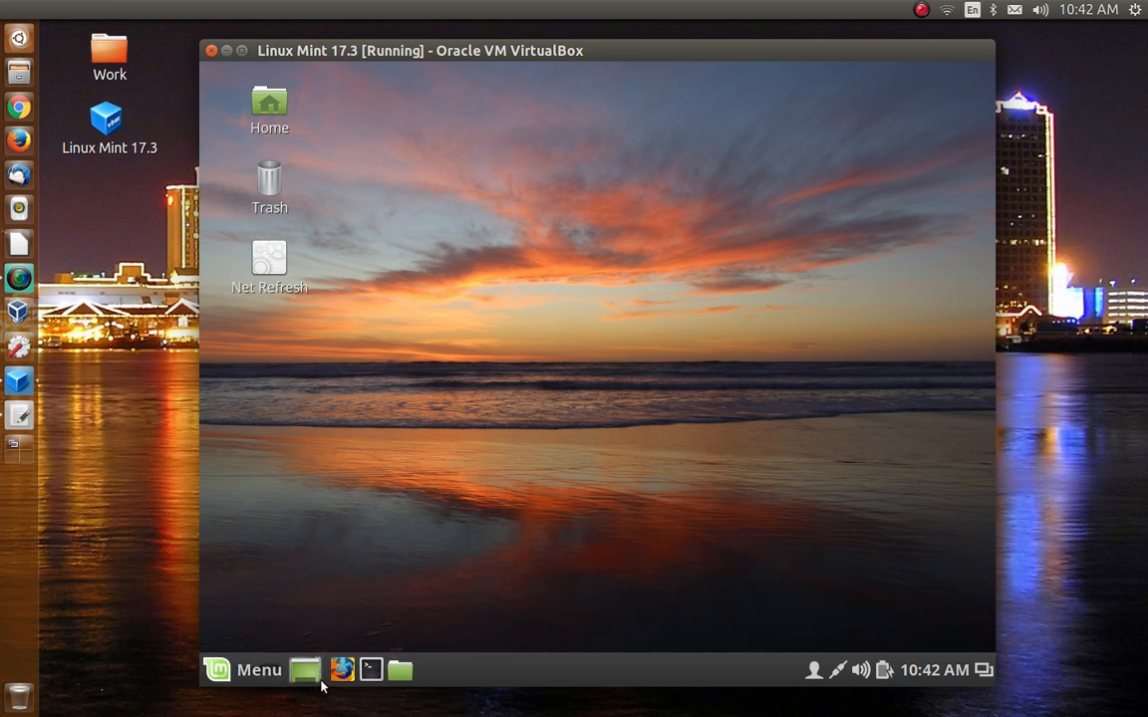
{"action": "mouse_move", "coordinate": [347, 546]}
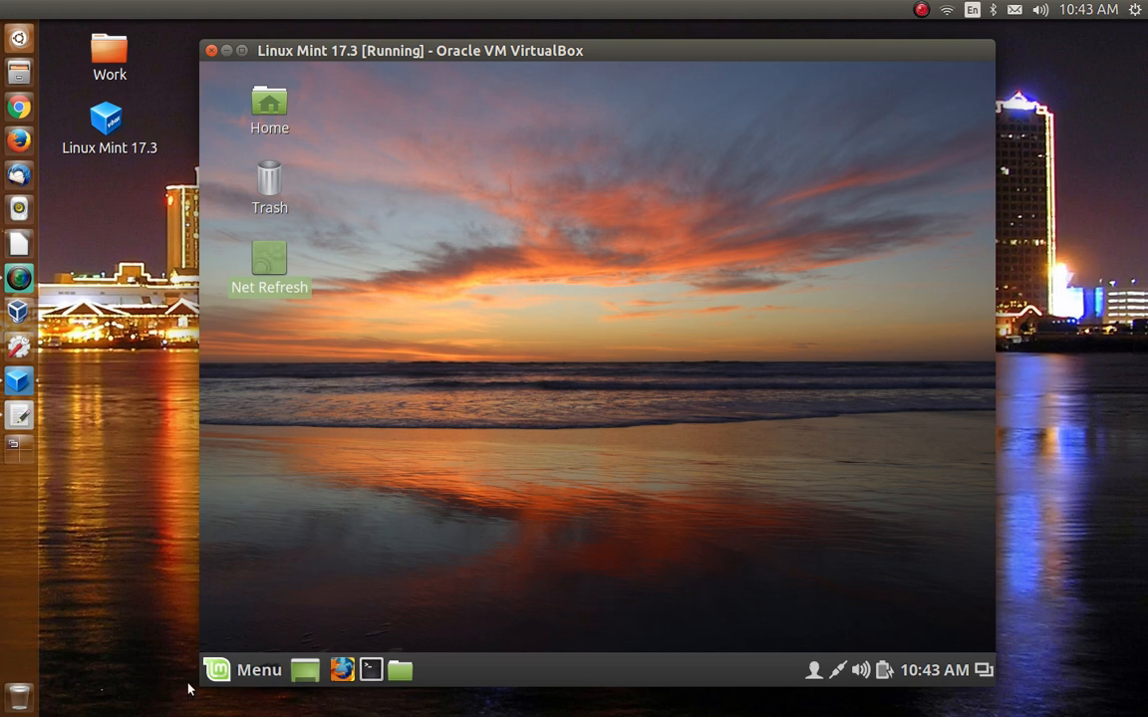
{"action": "left_click", "coordinate": [243, 669]}
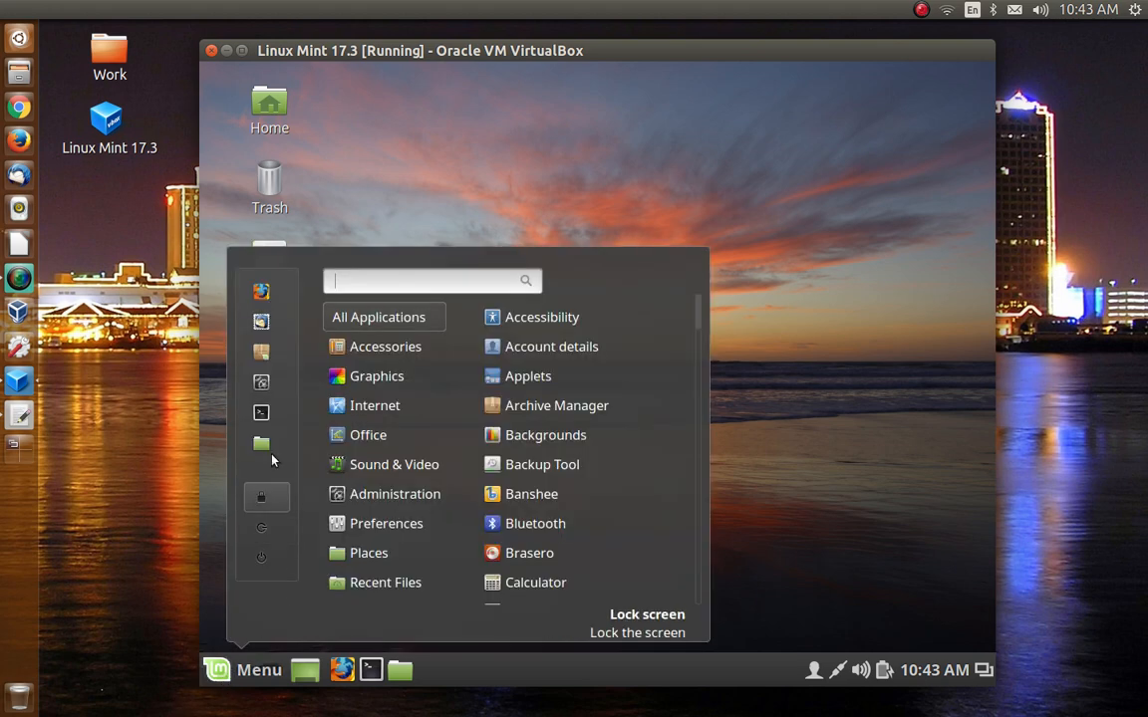
{"action": "mouse_move", "coordinate": [534, 522]}
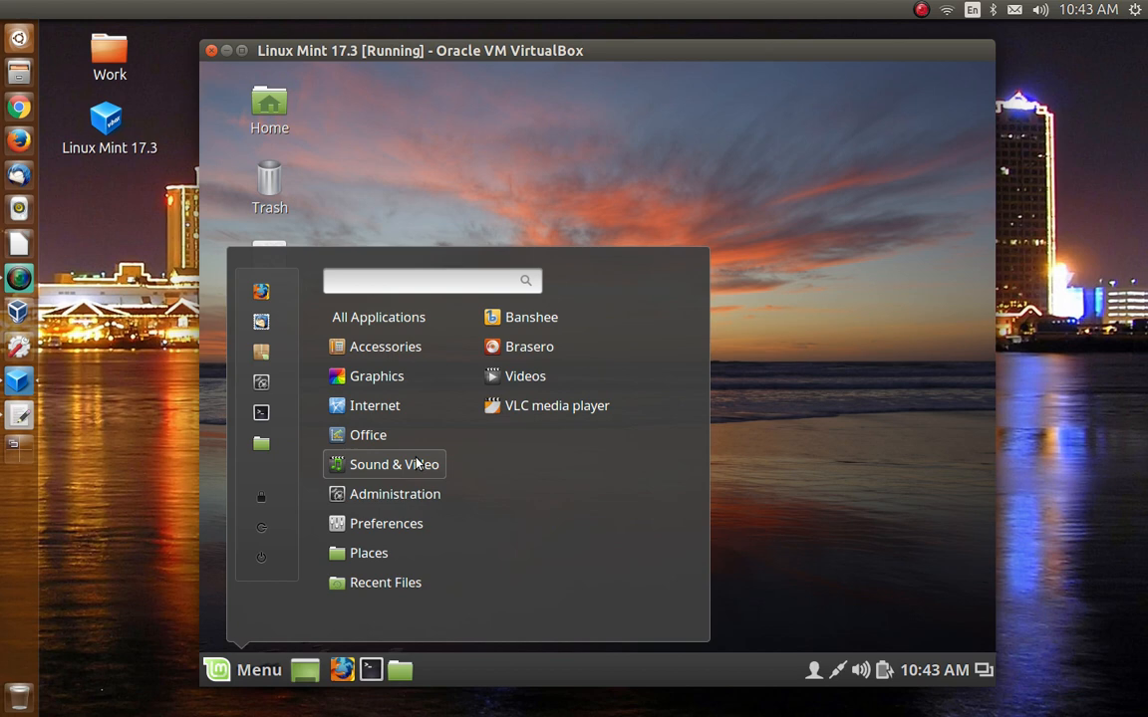
{"action": "mouse_move", "coordinate": [401, 474]}
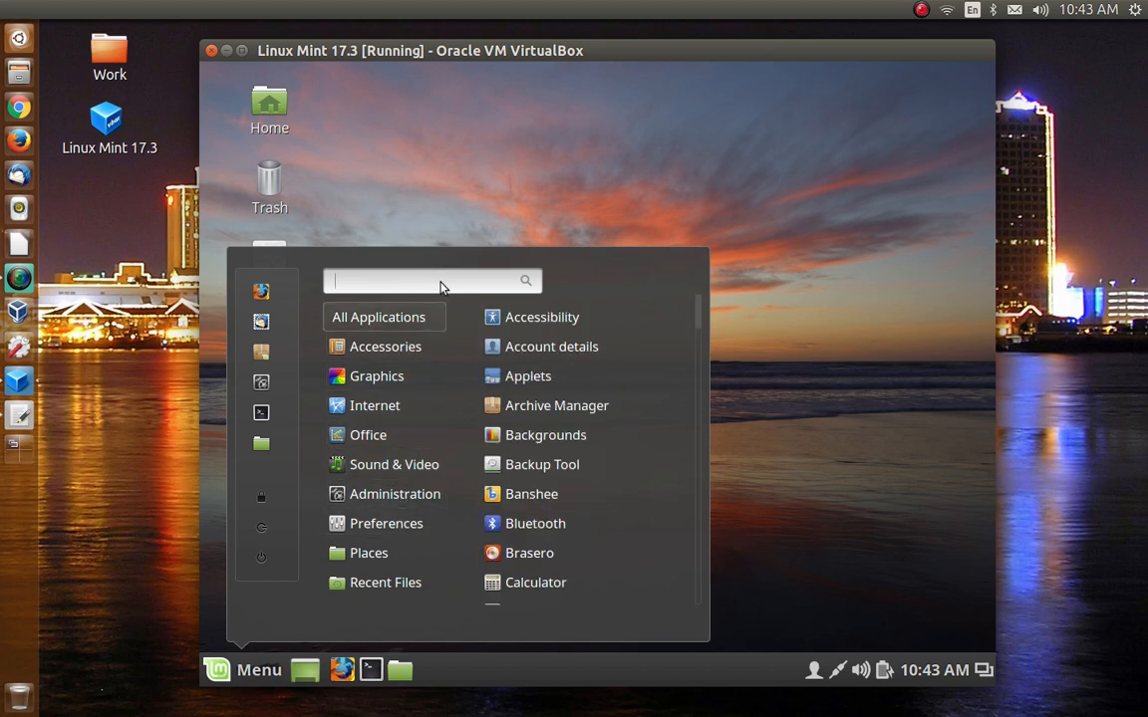
{"action": "type", "text": "net"}
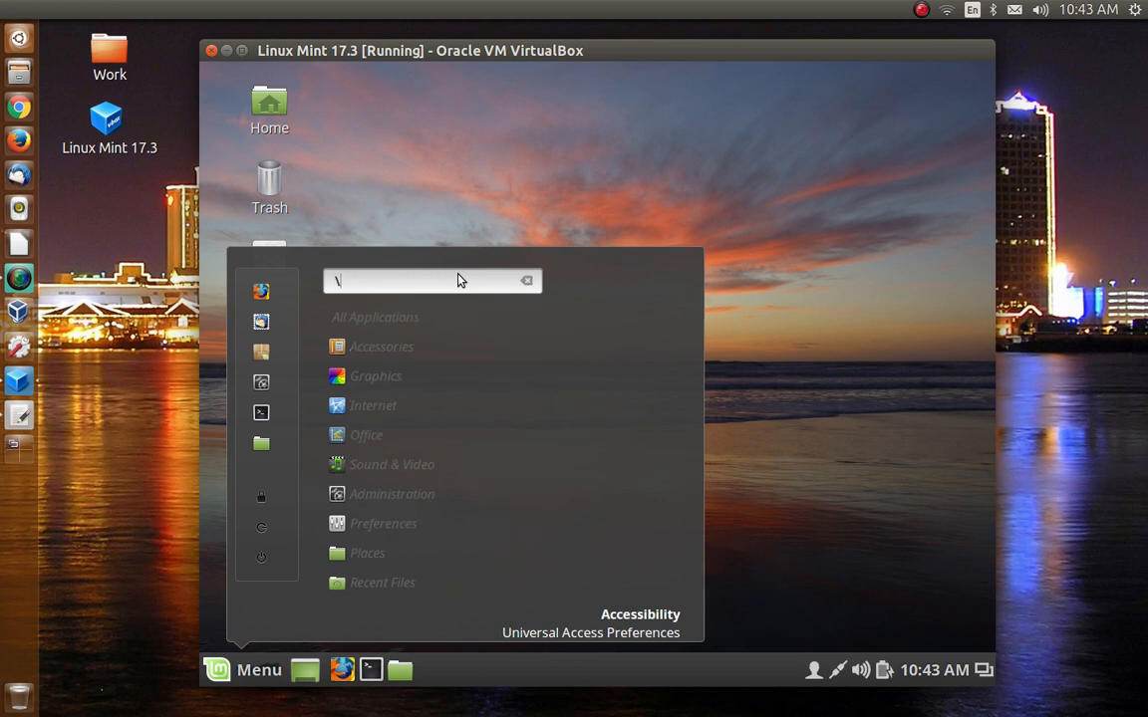
{"action": "mouse_move", "coordinate": [474, 363]}
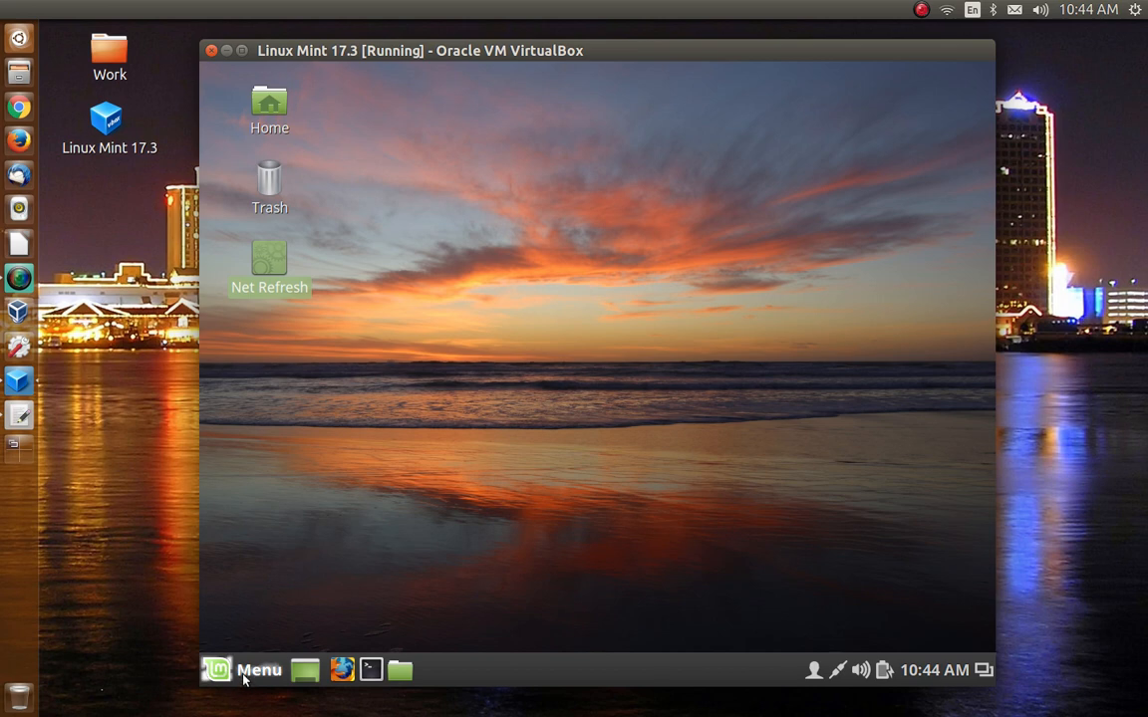
{"action": "left_click", "coordinate": [243, 669]}
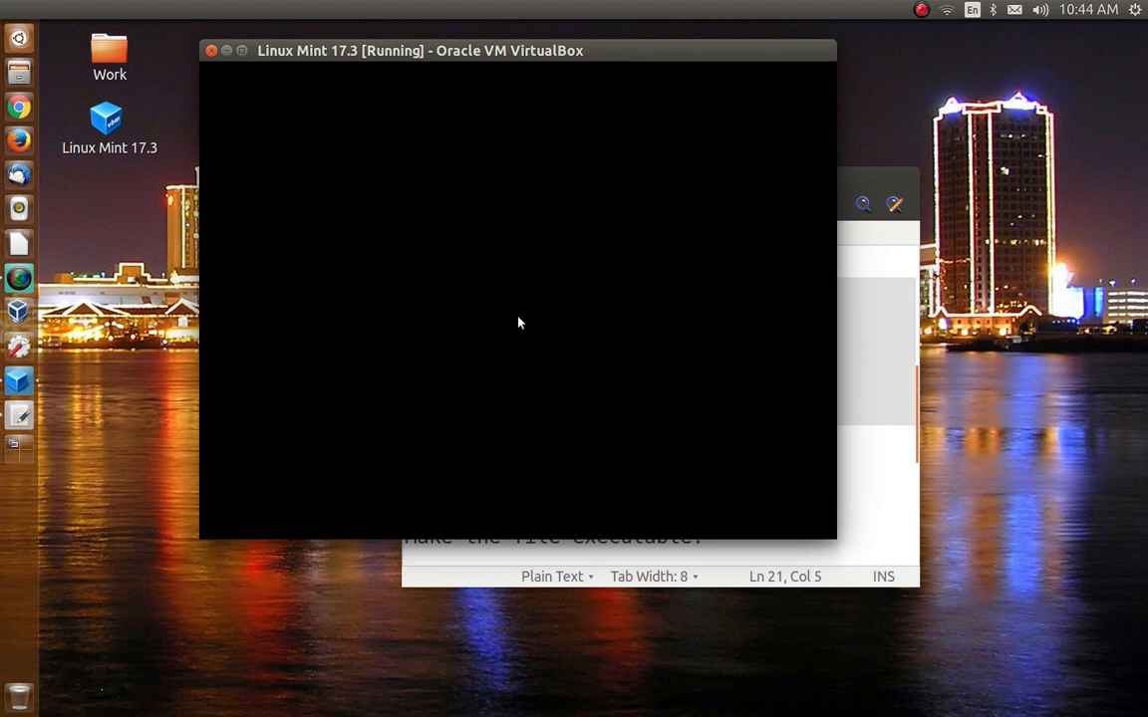
{"action": "mouse_move", "coordinate": [601, 339]}
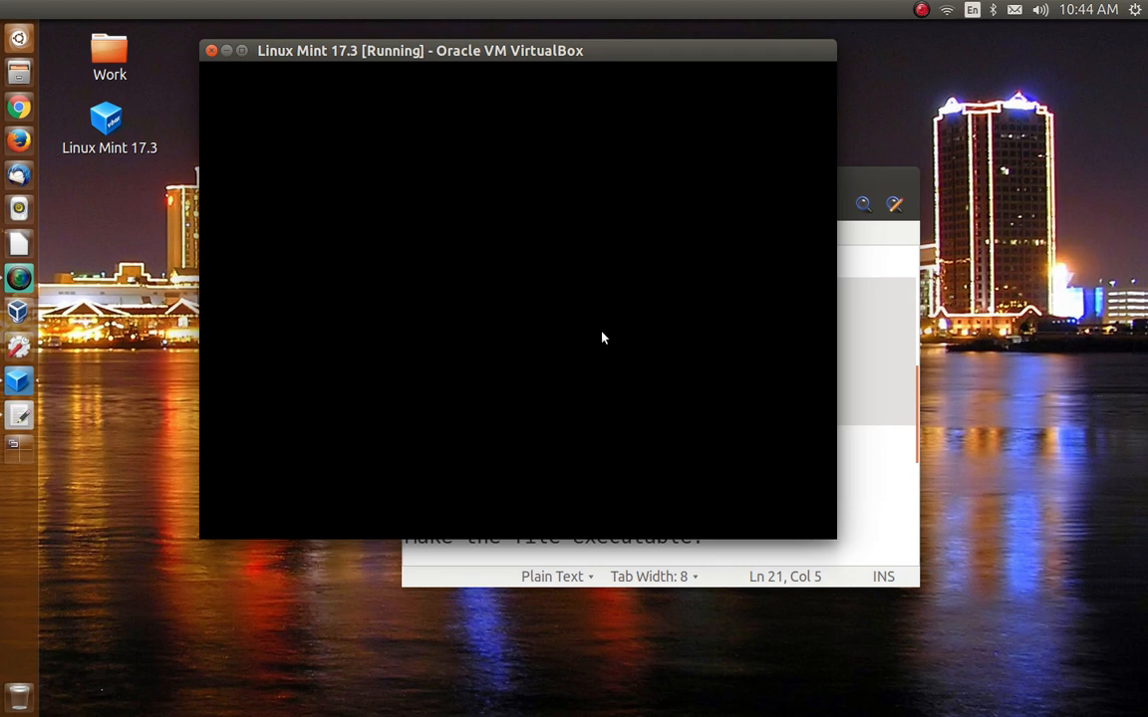
{"action": "mouse_move", "coordinate": [506, 205]}
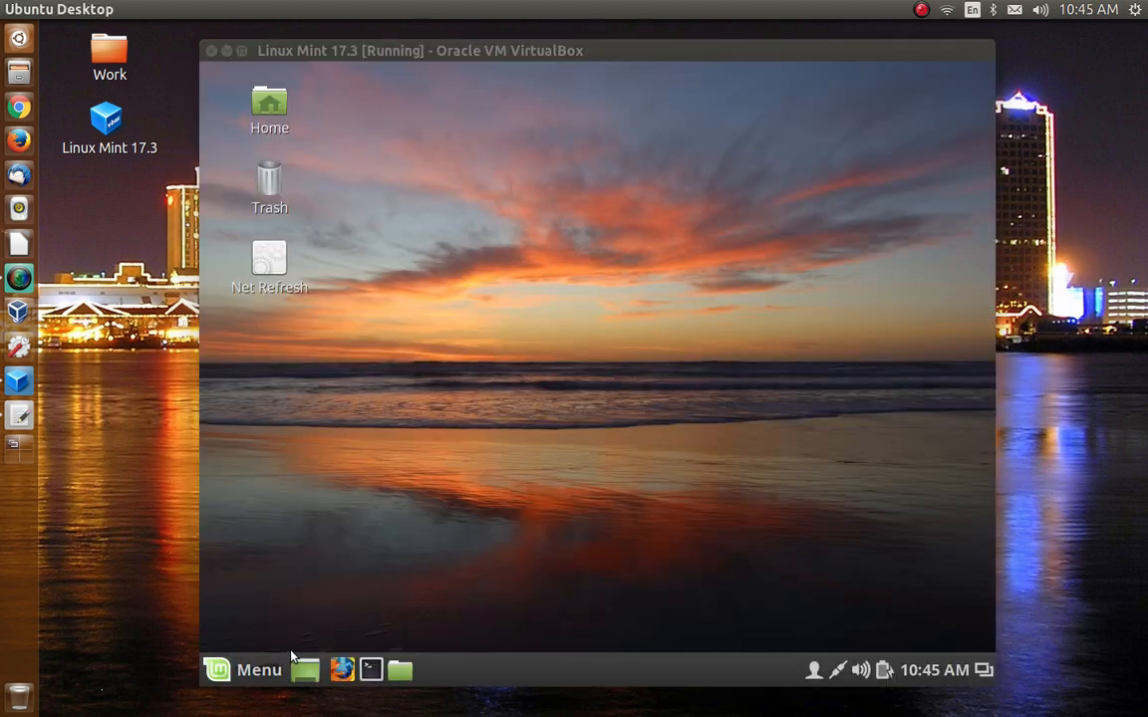
Locate Net Refresh under Other in the Mint menu and add it to the panel
{"action": "left_click", "coordinate": [243, 670]}
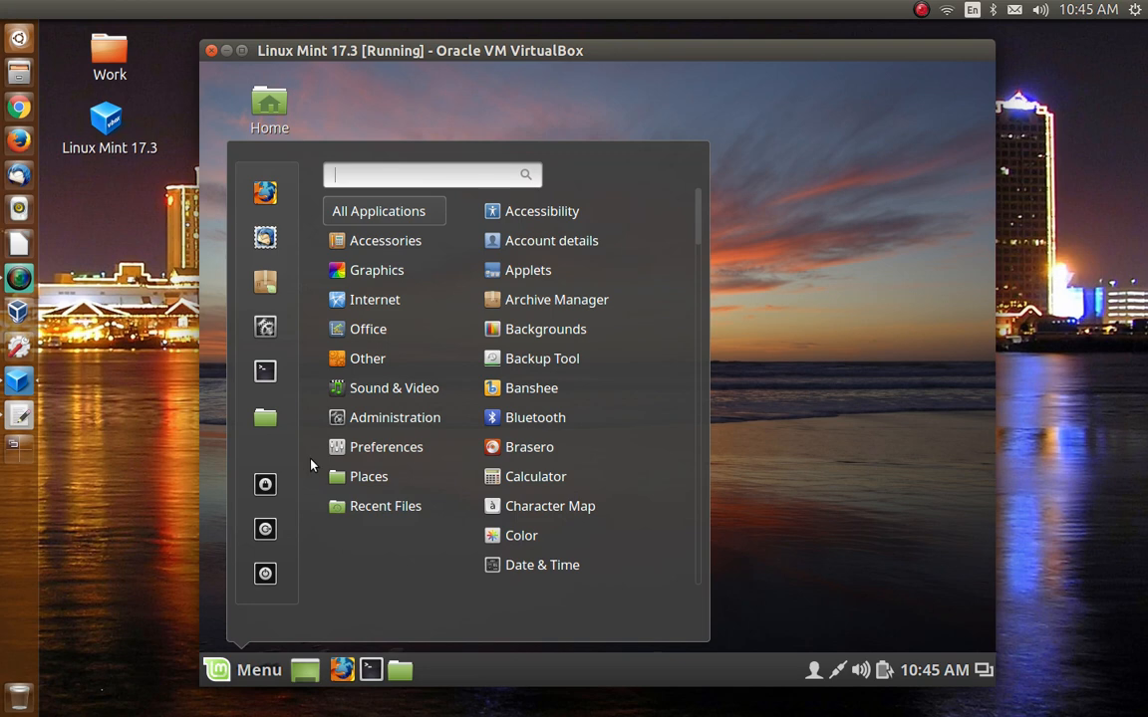
{"action": "left_click", "coordinate": [376, 271]}
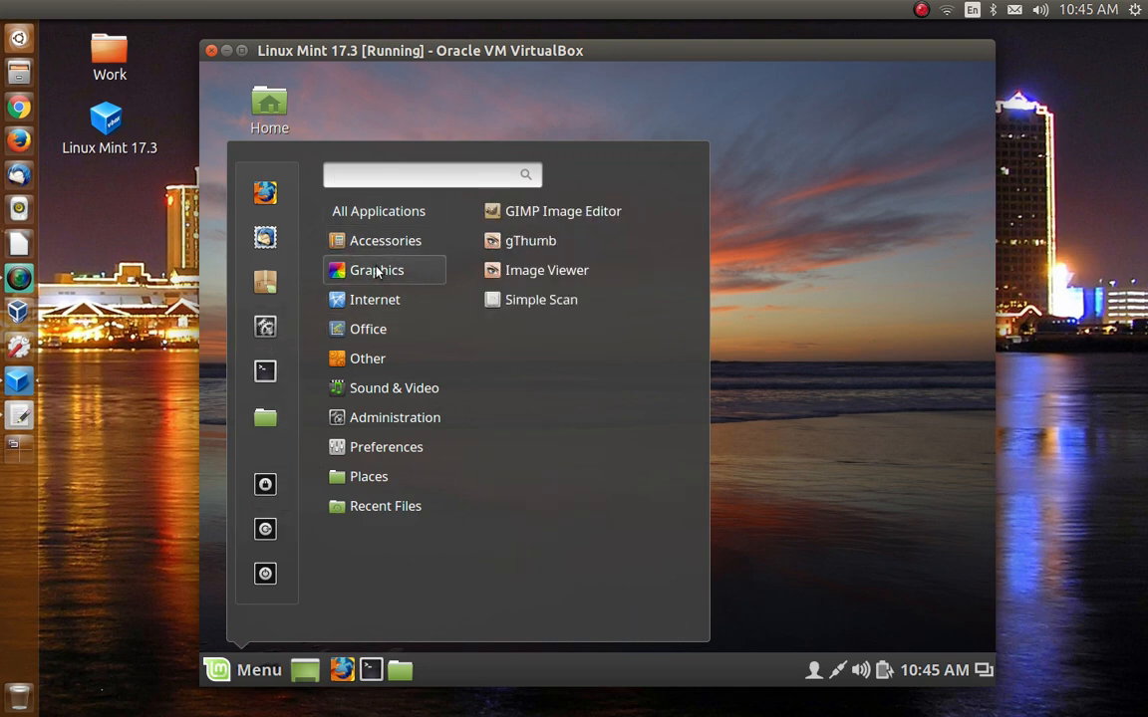
{"action": "mouse_move", "coordinate": [367, 358]}
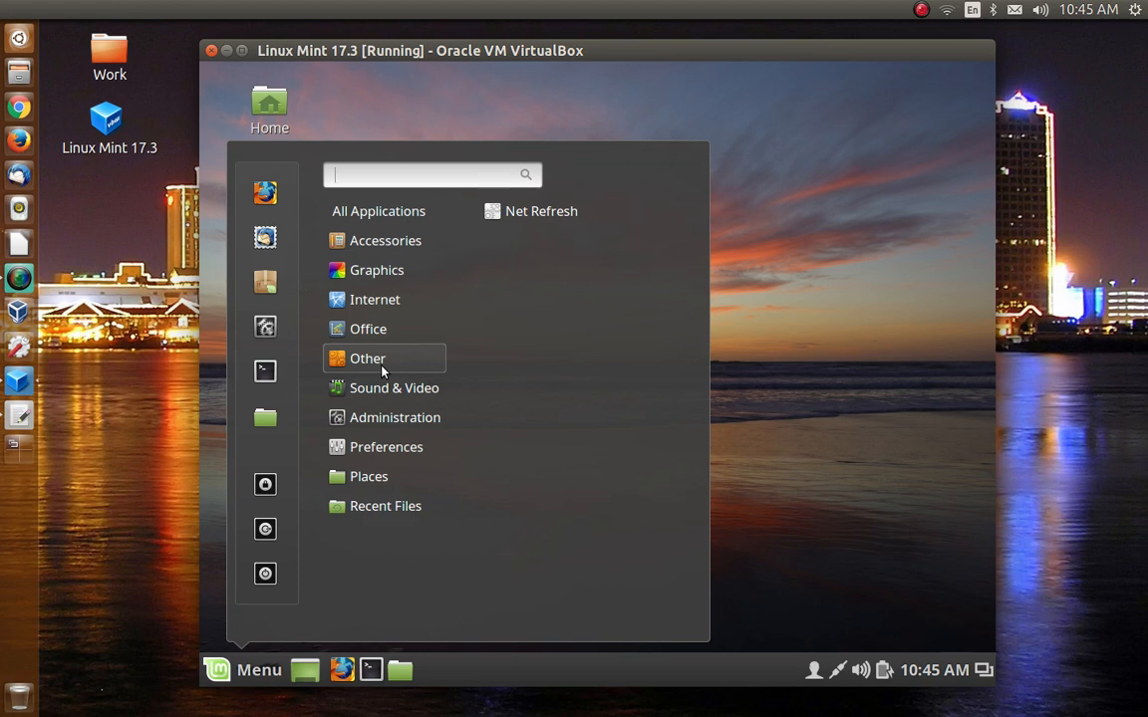
{"action": "right_click", "coordinate": [367, 359]}
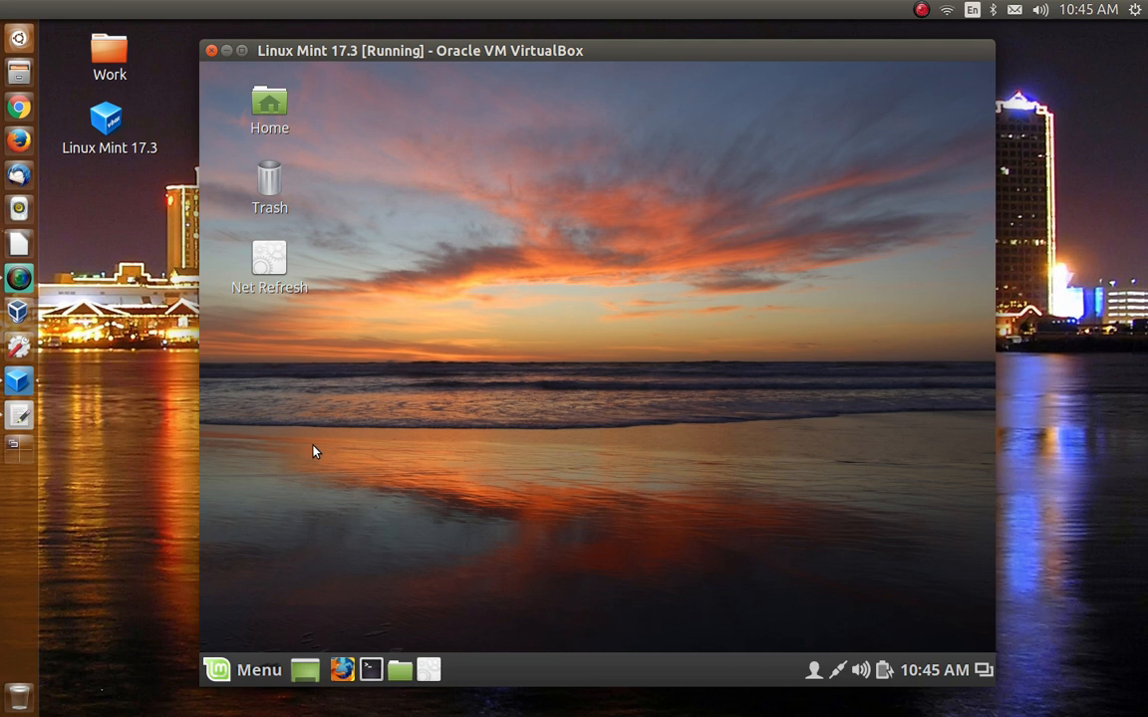
{"action": "mouse_move", "coordinate": [428, 296]}
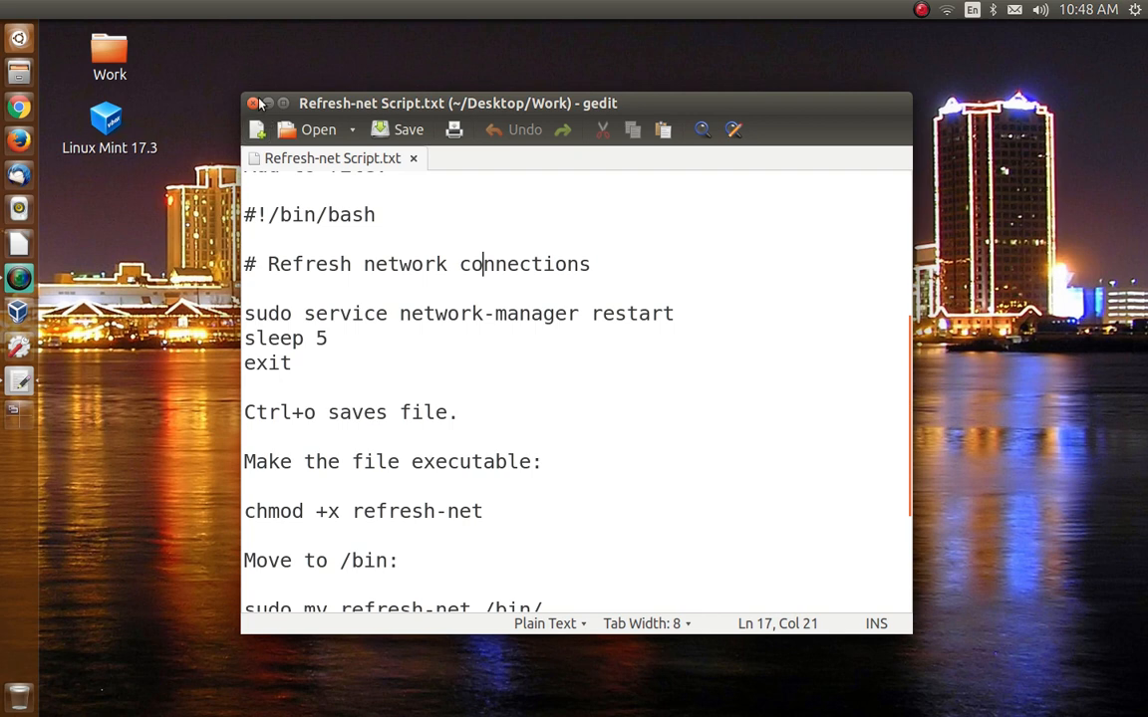
Minimize the gedit notes and launch a new Terminal window
{"action": "left_click", "coordinate": [255, 103]}
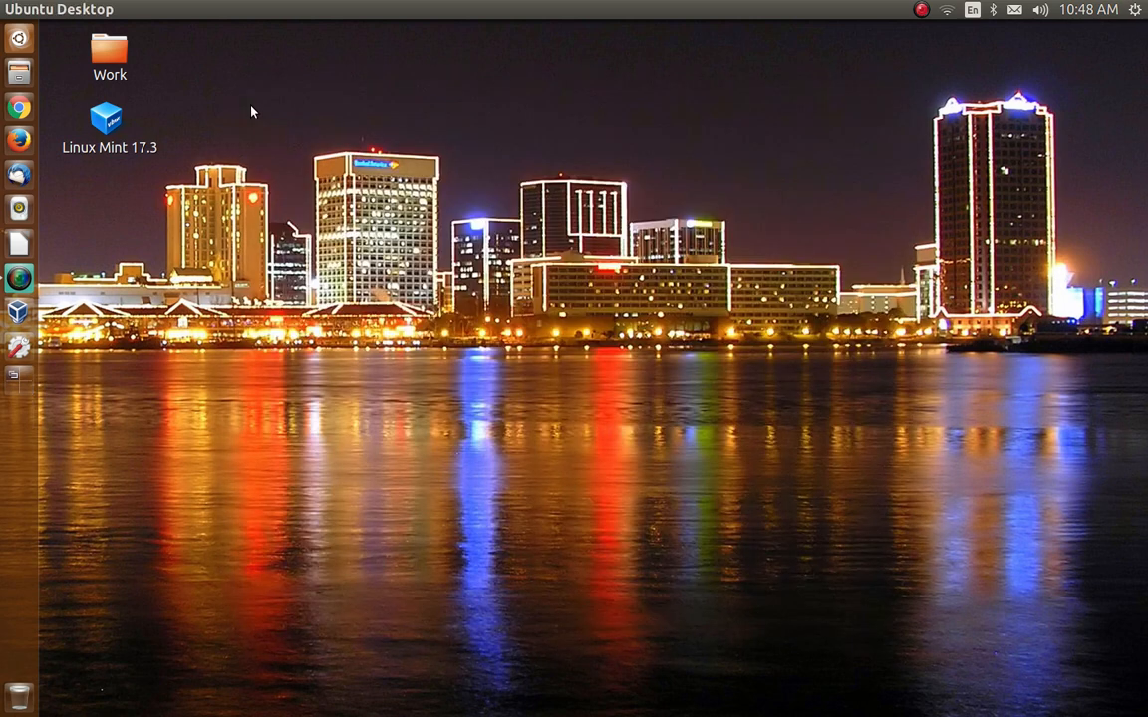
{"action": "mouse_move", "coordinate": [471, 104]}
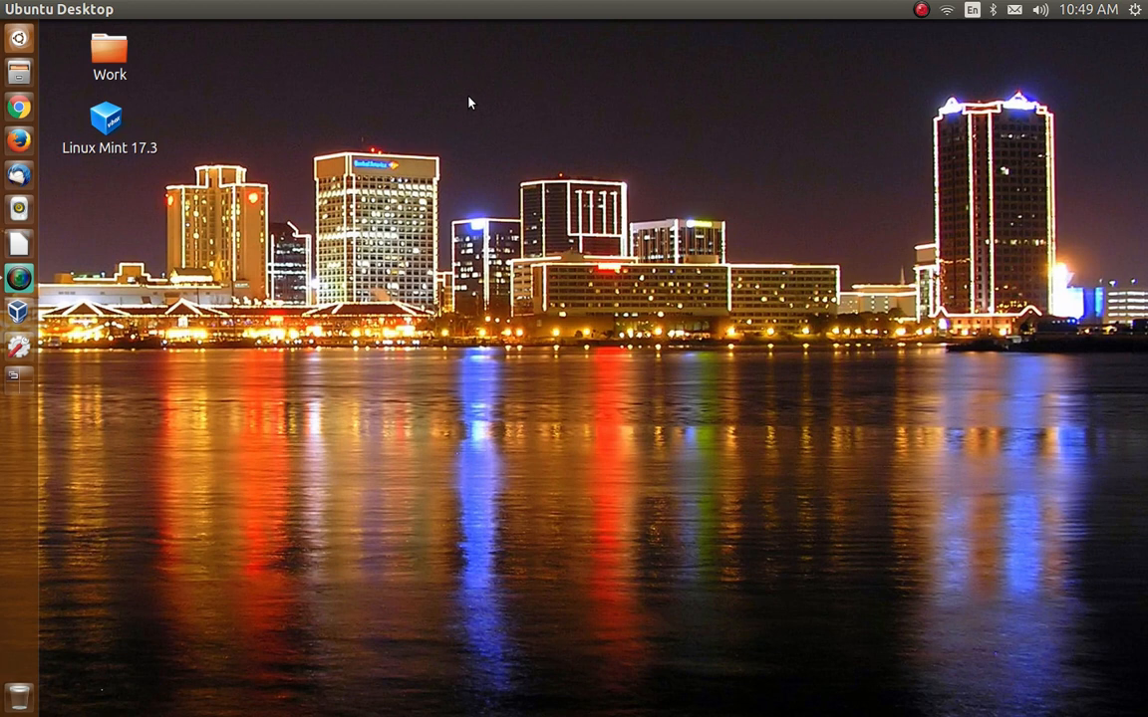
{"action": "left_click", "coordinate": [20, 382]}
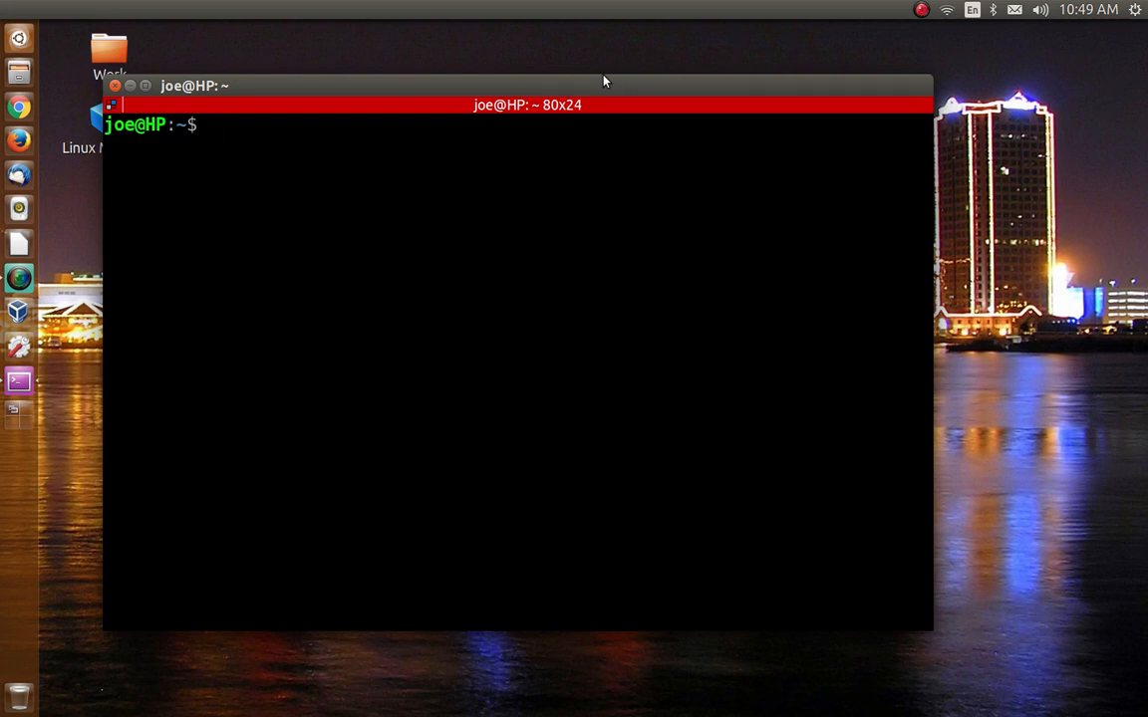
Run uname -r to show the kernel release 3.13.0-96-generic
{"action": "left_click_drag", "start_coordinate": [518, 83], "coordinate": [566, 72]}
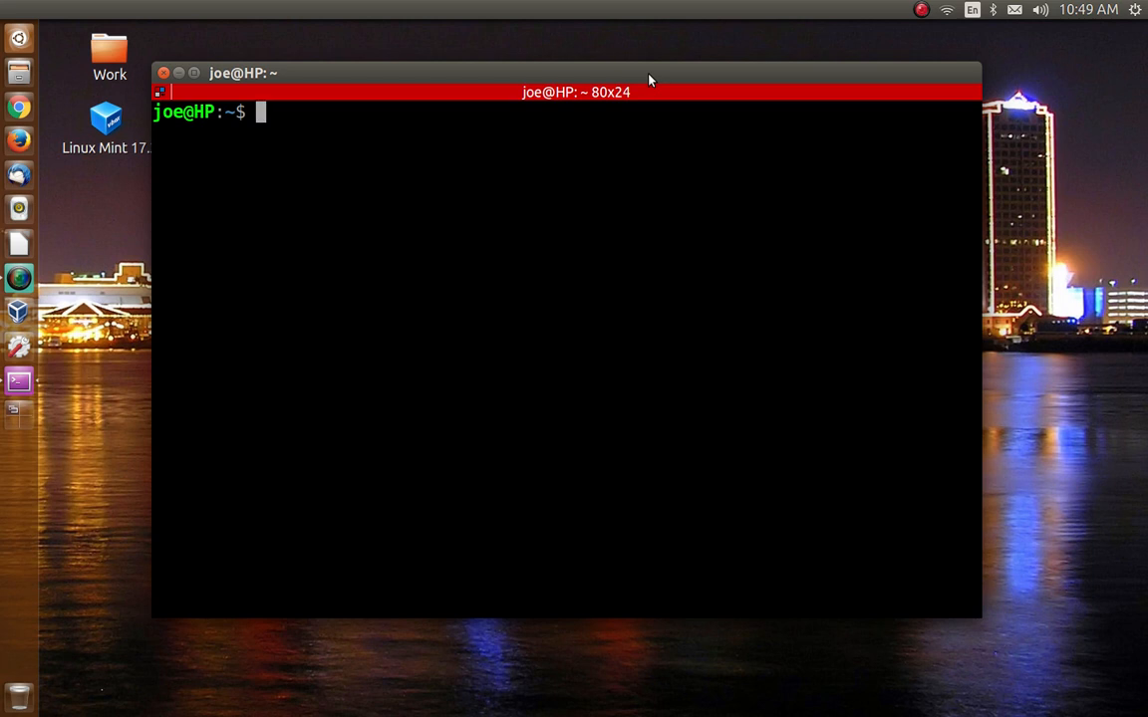
{"action": "mouse_move", "coordinate": [546, 78]}
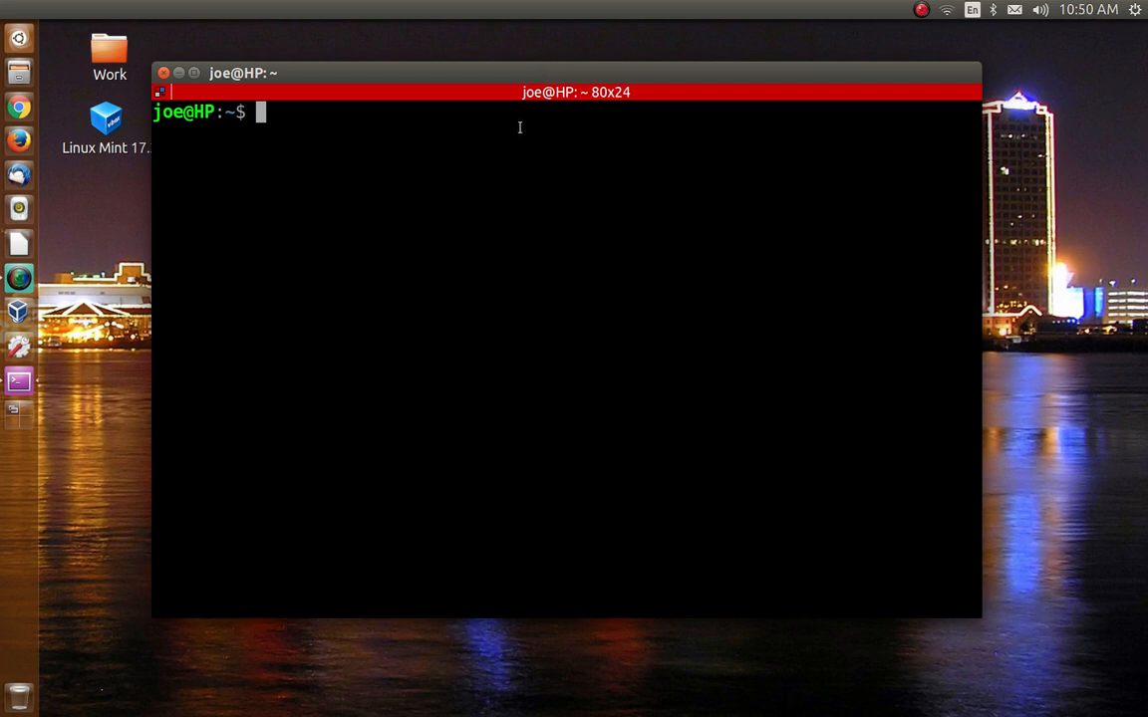
{"action": "type", "text": "una"}
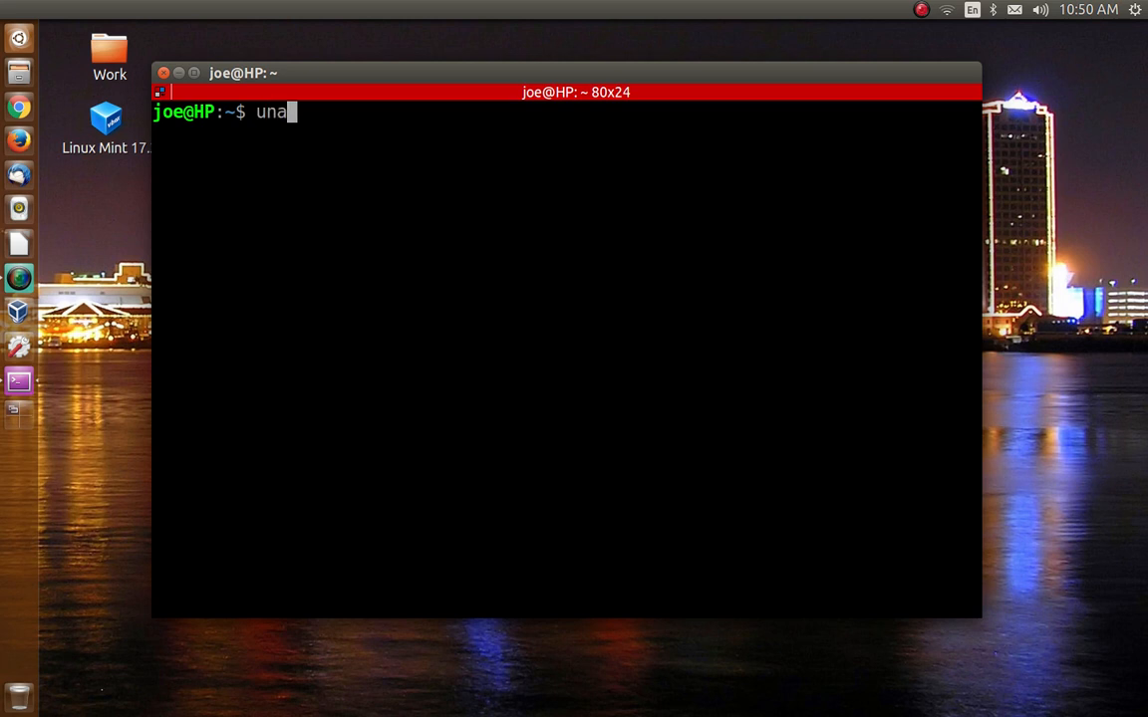
{"action": "type", "text": "me -r"}
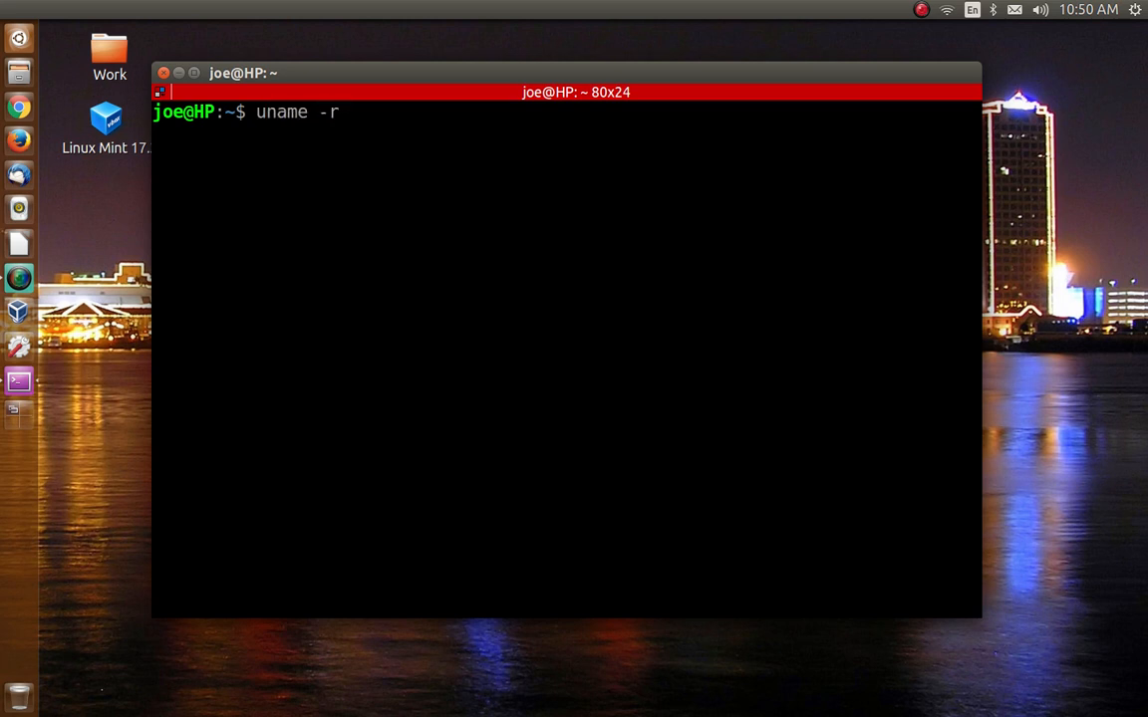
{"action": "key", "text": "Return"}
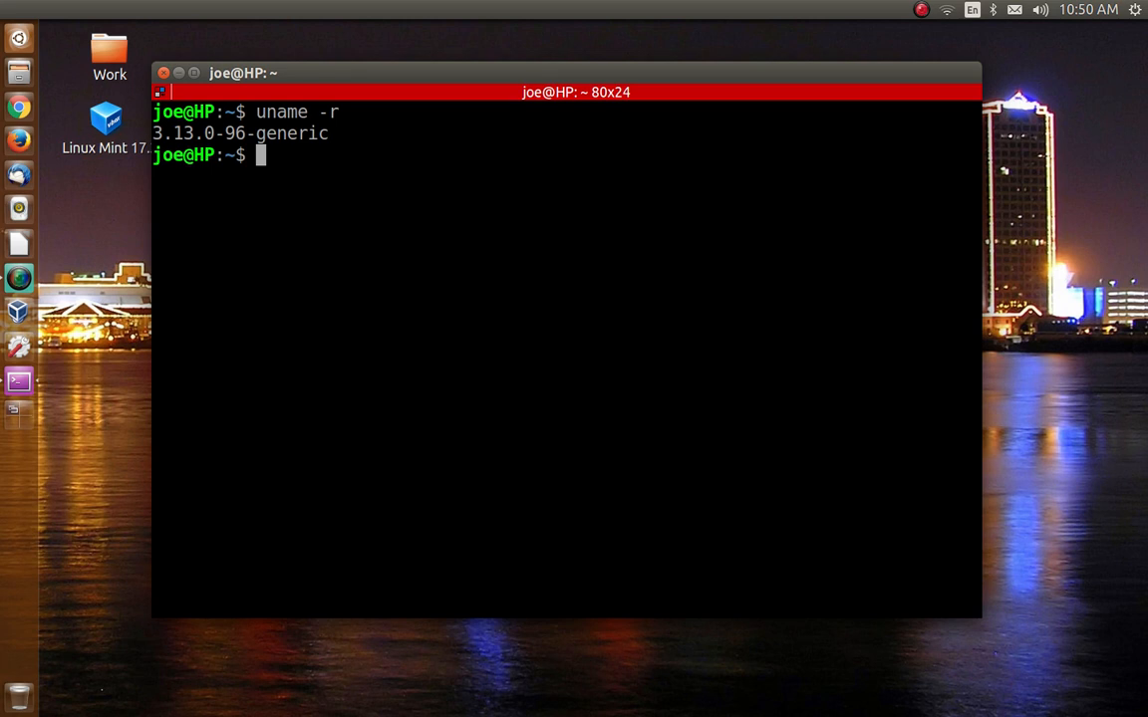
{"action": "mouse_move", "coordinate": [428, 135]}
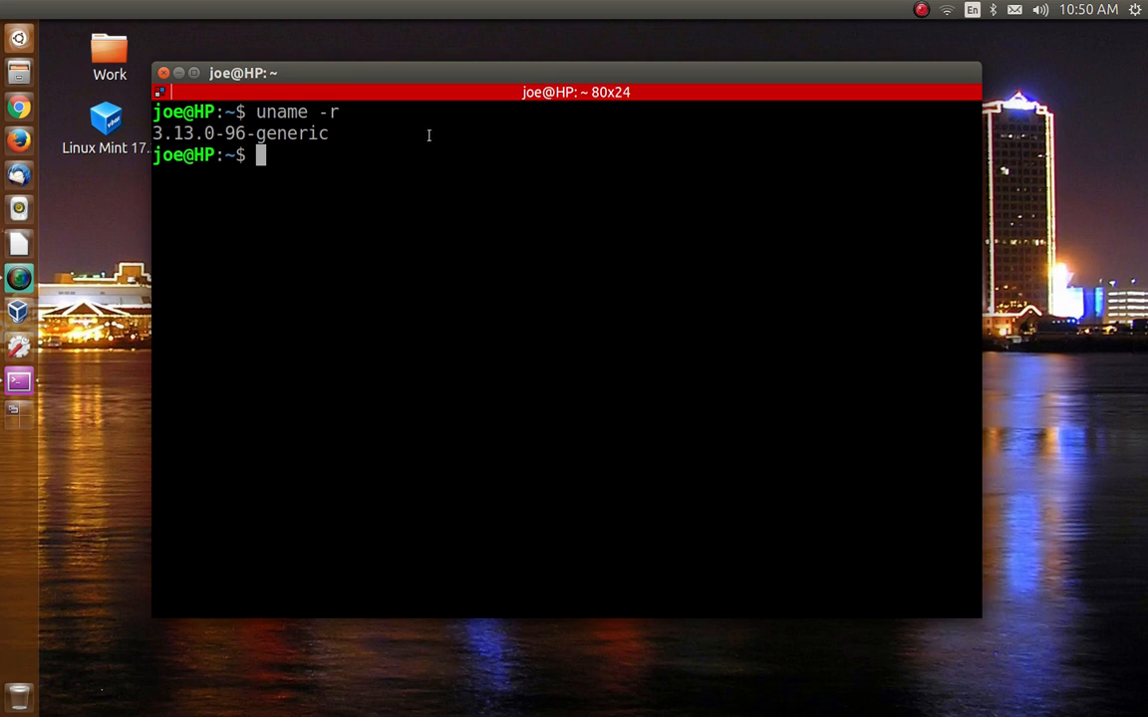
{"action": "mouse_move", "coordinate": [490, 211]}
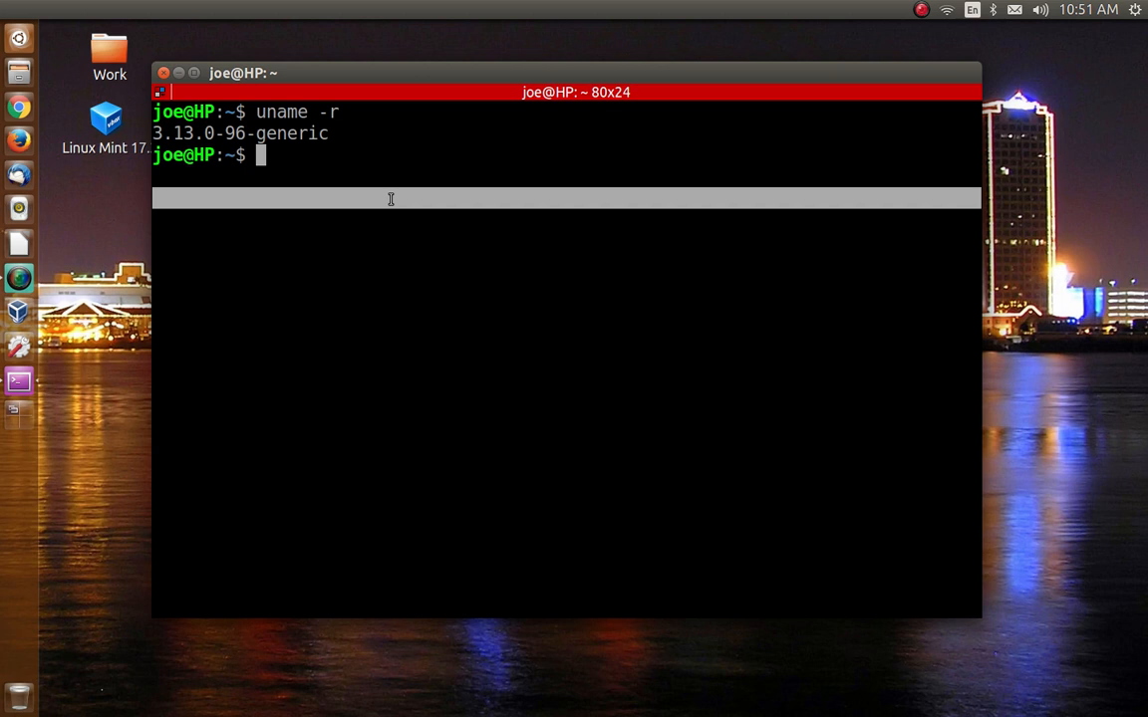
{"action": "mouse_move", "coordinate": [476, 231]}
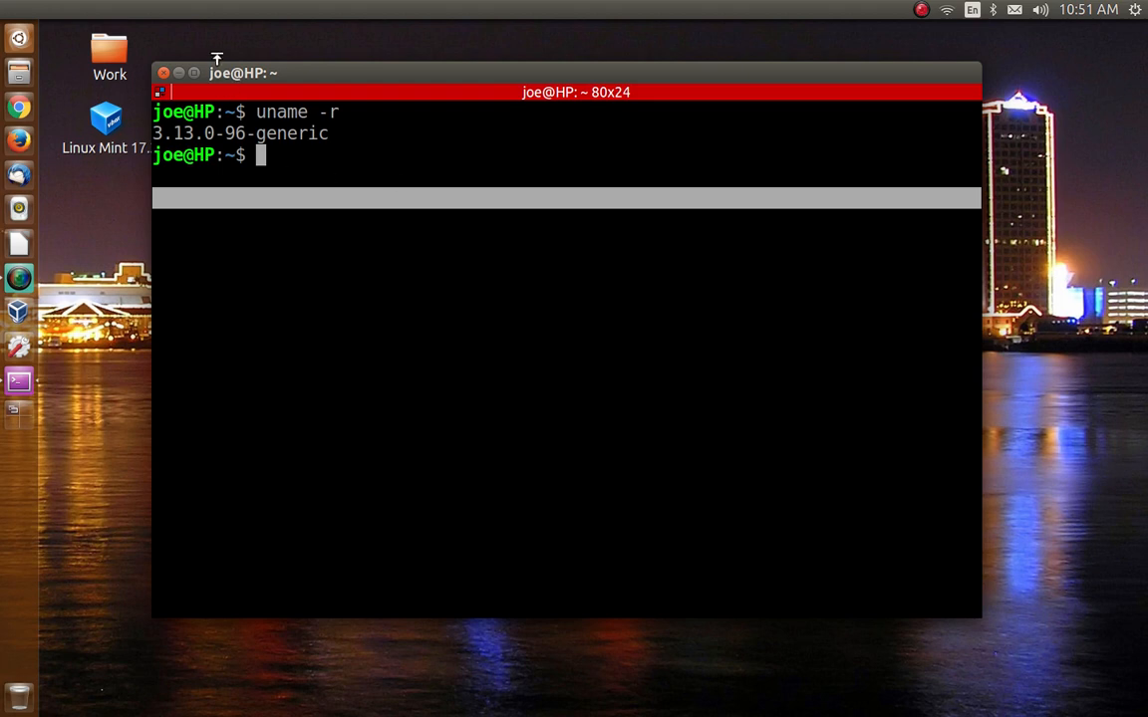
{"action": "left_click", "coordinate": [163, 71]}
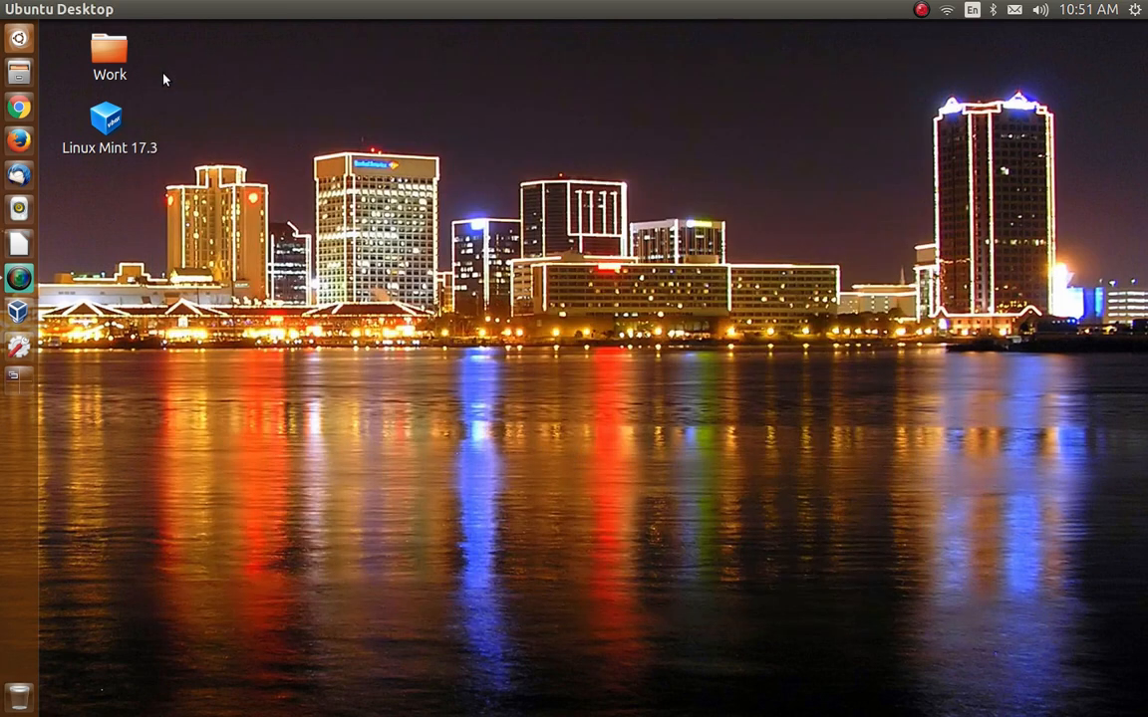
{"action": "mouse_move", "coordinate": [542, 167]}
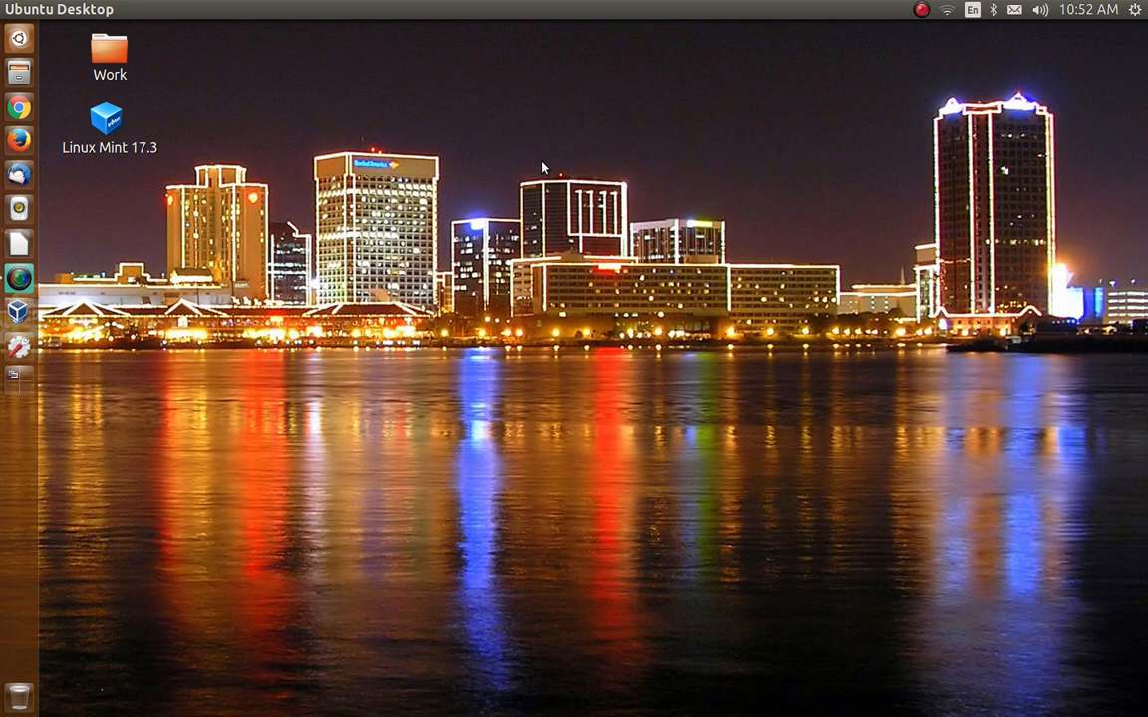
{"action": "mouse_move", "coordinate": [44, 232]}
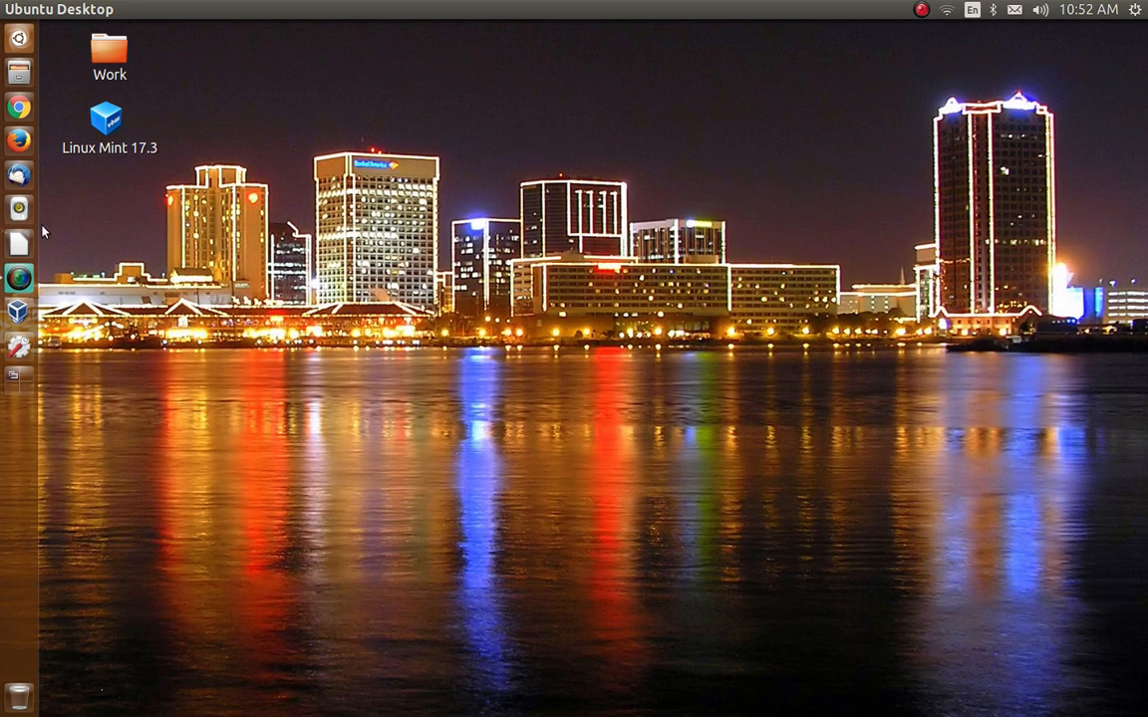
{"action": "mouse_move", "coordinate": [23, 239]}
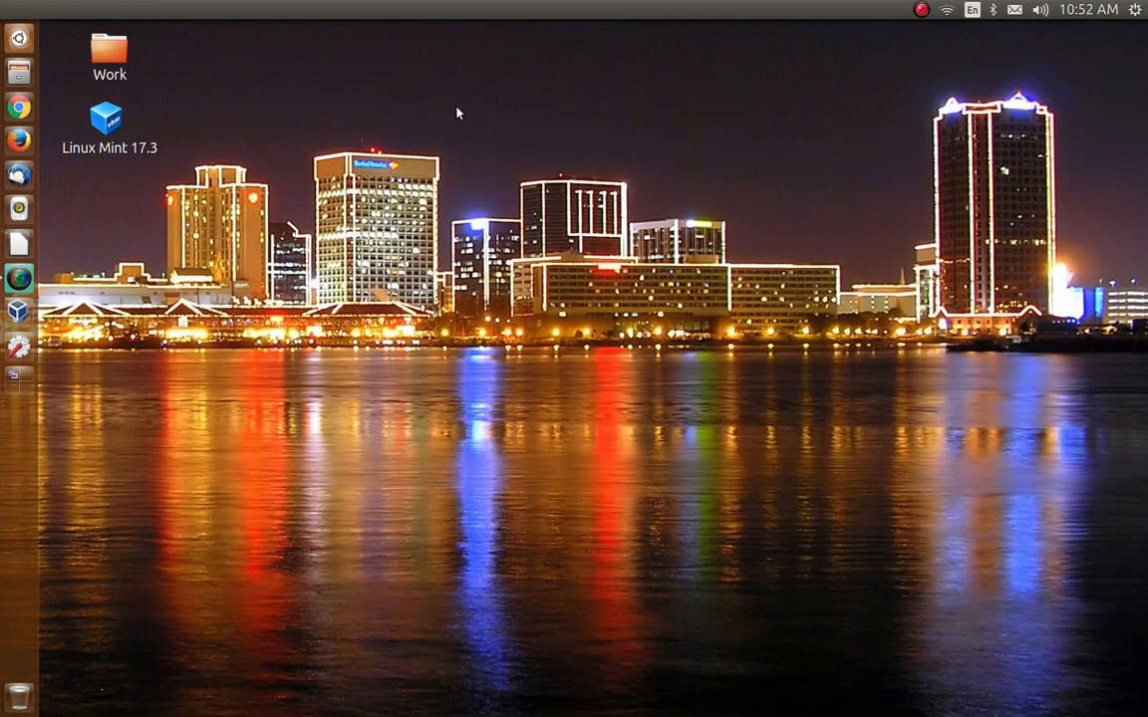
{"action": "mouse_move", "coordinate": [430, 222]}
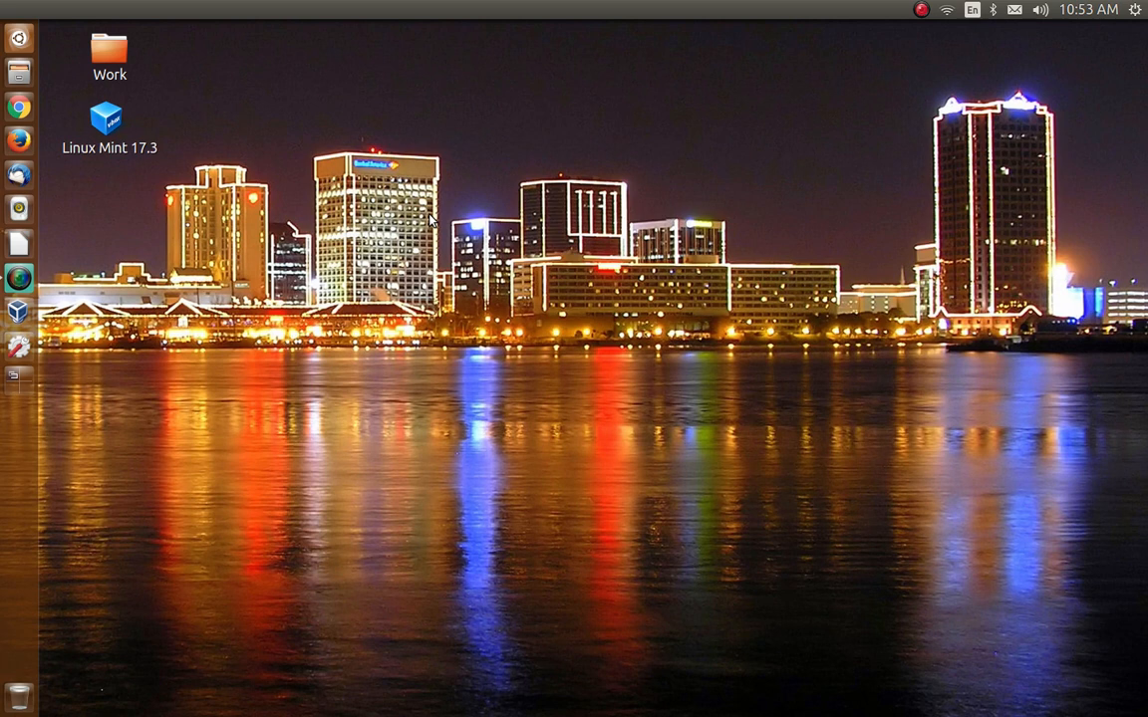
{"action": "mouse_move", "coordinate": [431, 222]}
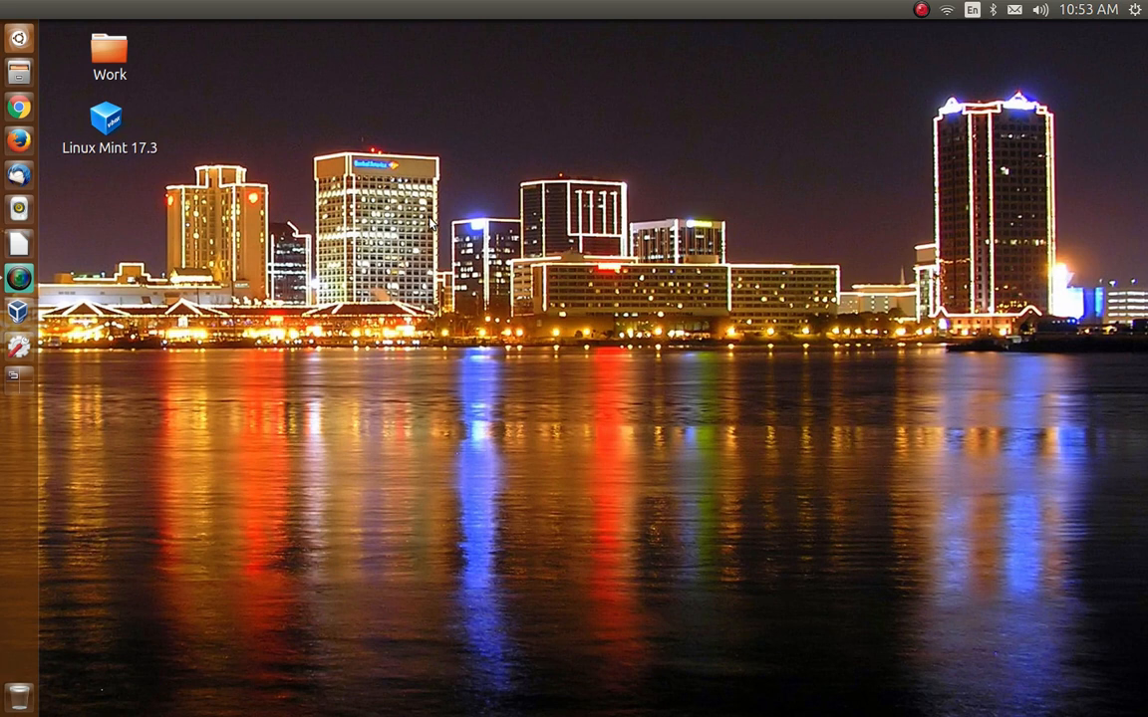